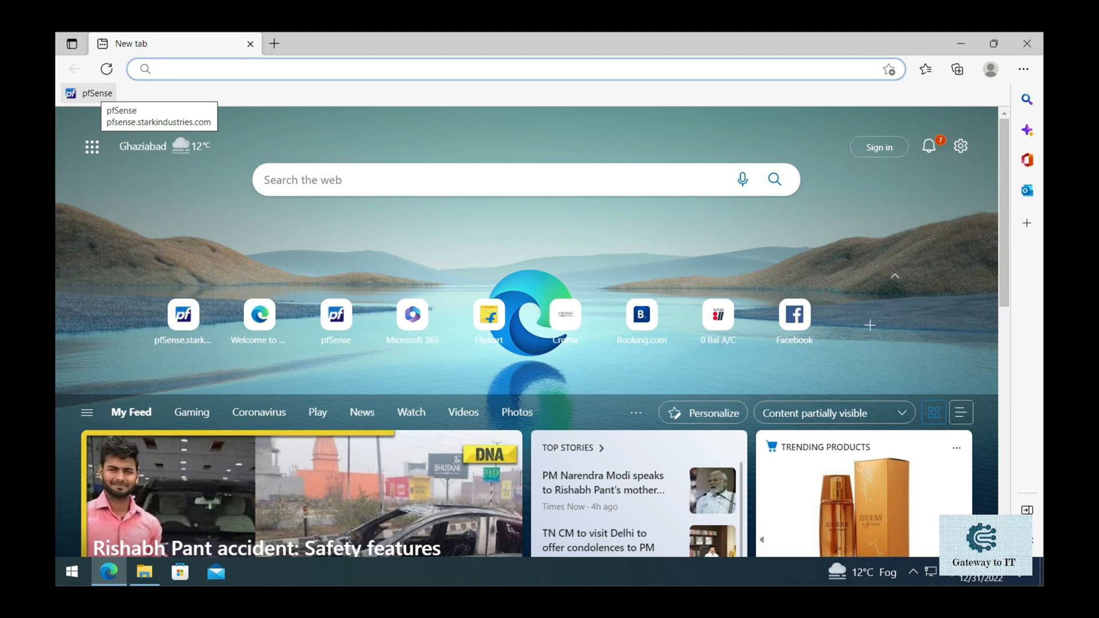
# Step: Sign in to the pfSense firewall as admin from the Edge favourite
pyautogui.click(91, 93)
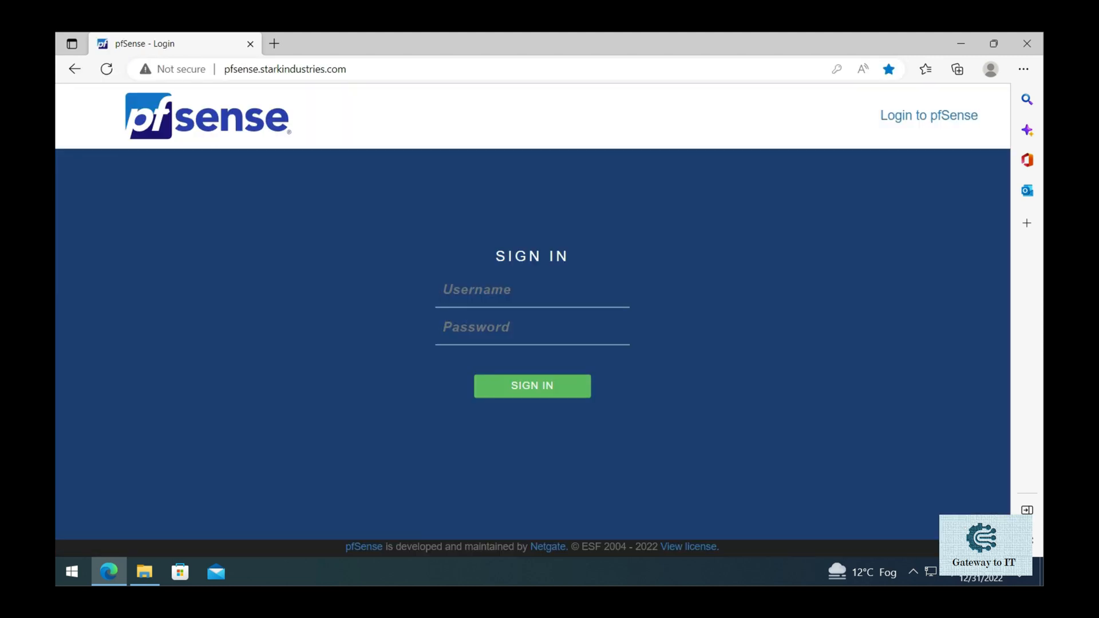
pyautogui.click(532, 291)
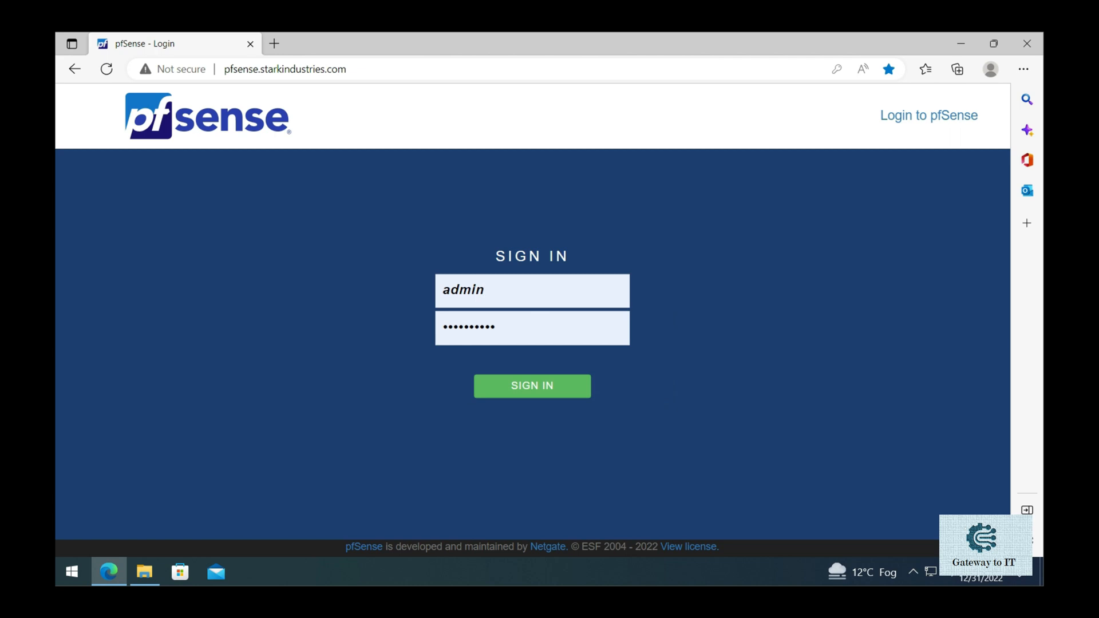
pyautogui.click(531, 386)
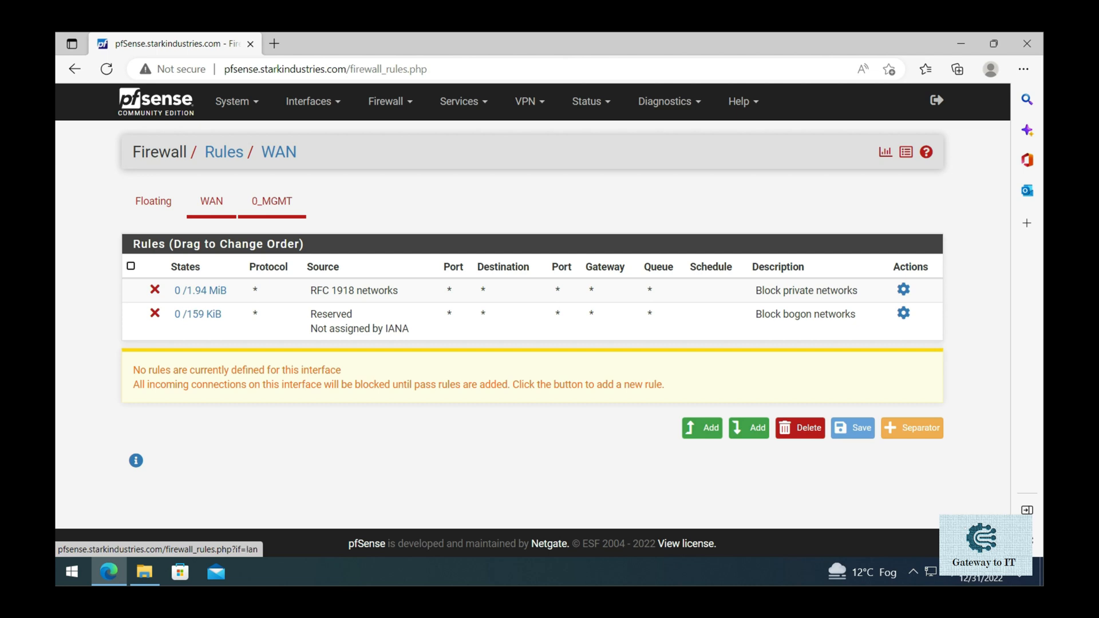
# Step: Show the 0_MGMT interface rules after briefly checking the WAN rules
pyautogui.click(272, 200)
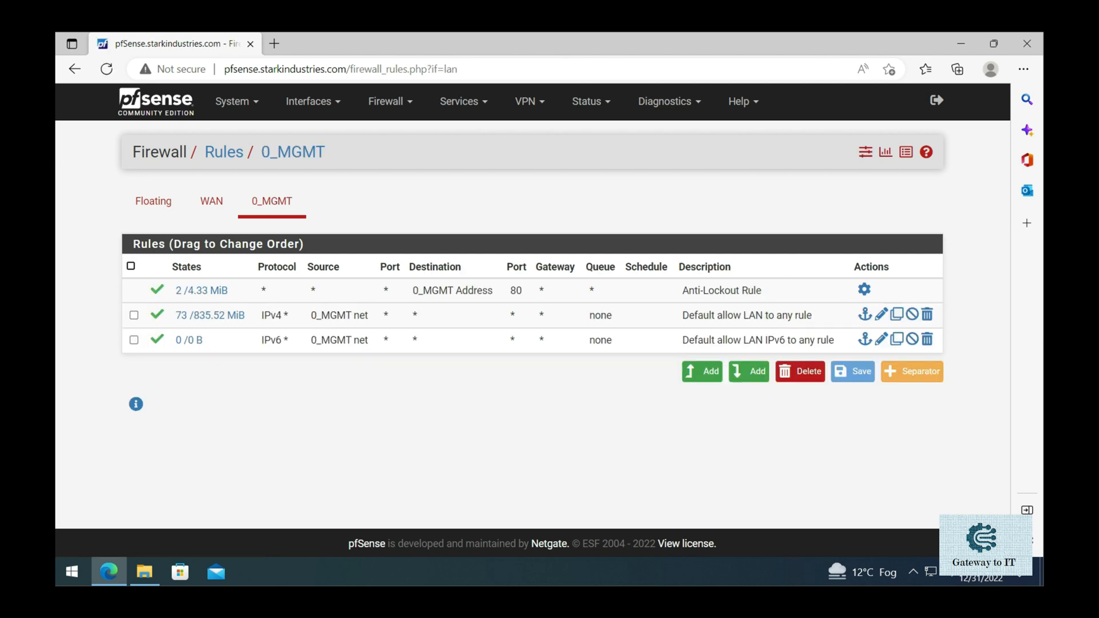
pyautogui.click(210, 201)
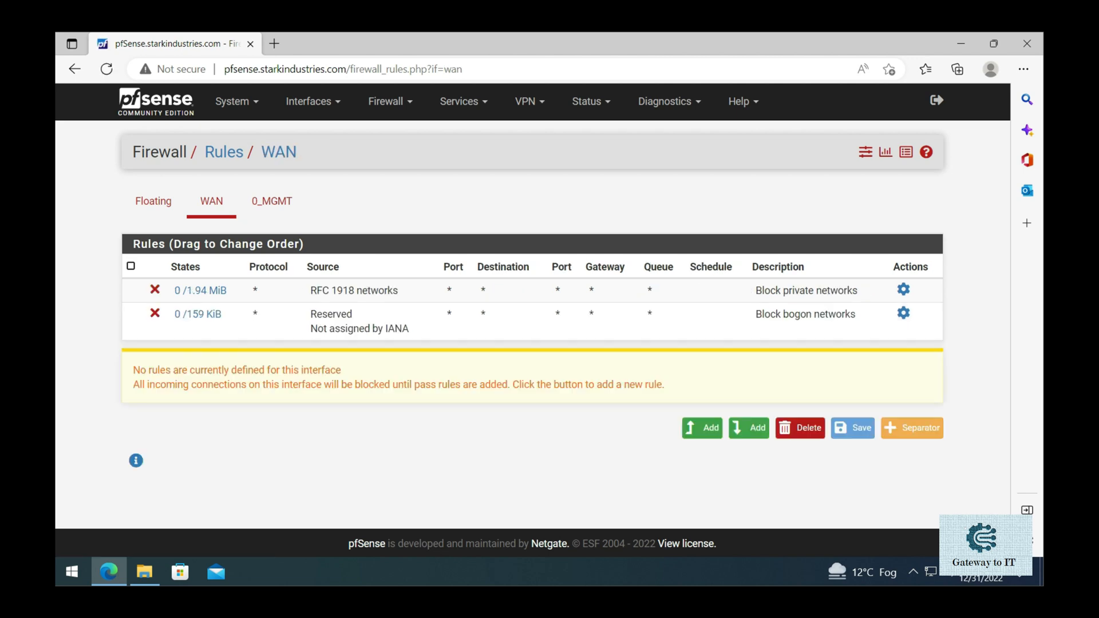
pyautogui.moveTo(273, 200)
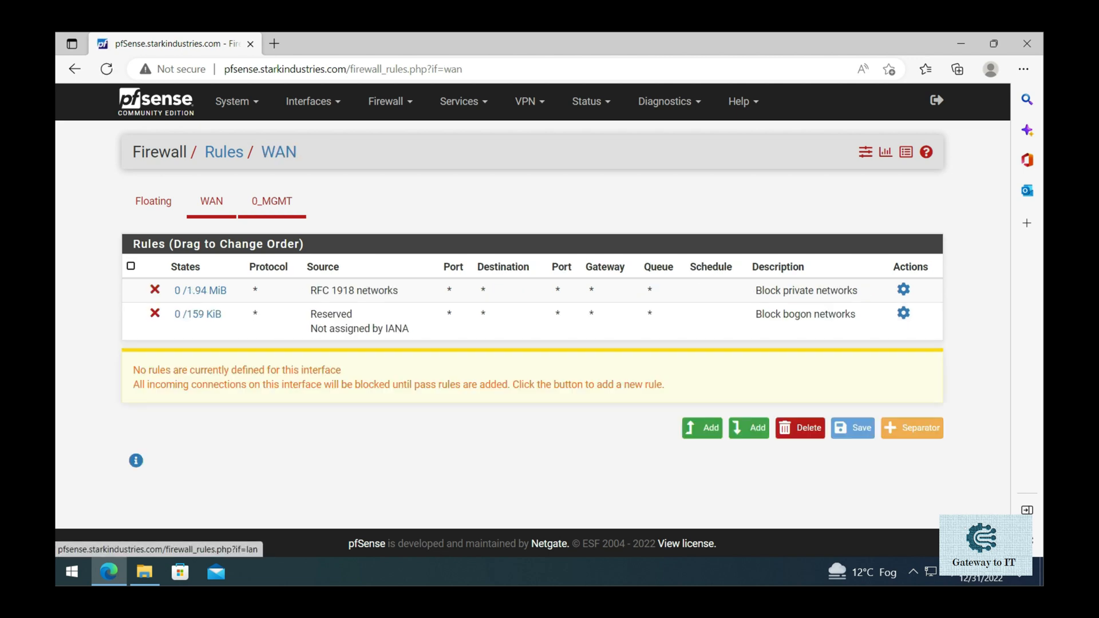
pyautogui.click(271, 200)
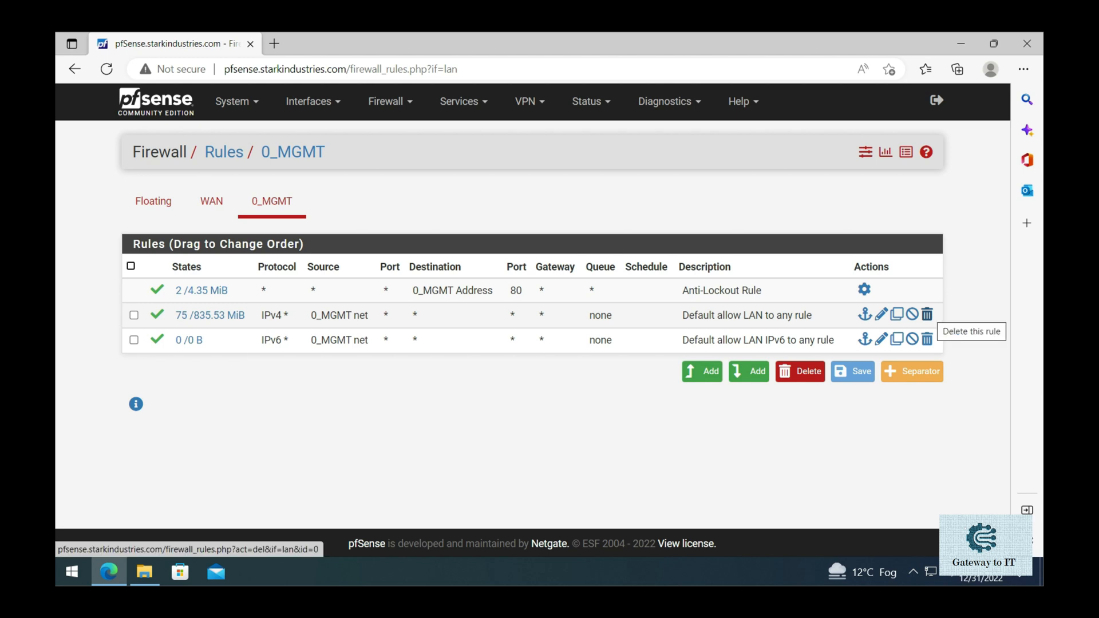
# Step: Delete the default allow LAN IPv4 and IPv6 rules from 0_MGMT and apply the changes
pyautogui.click(926, 315)
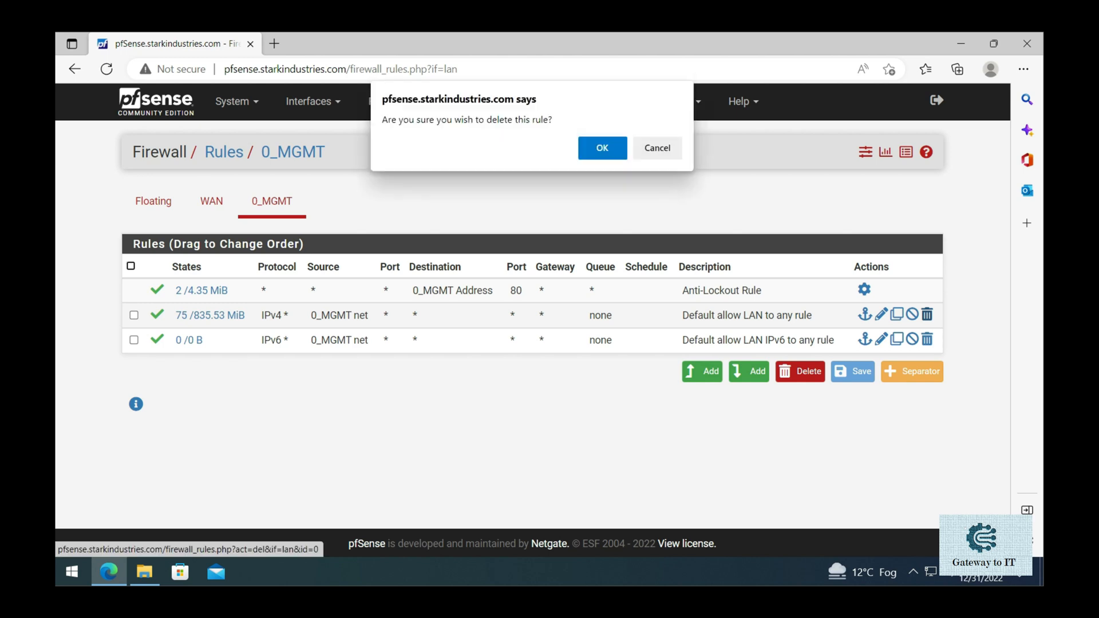
pyautogui.click(602, 148)
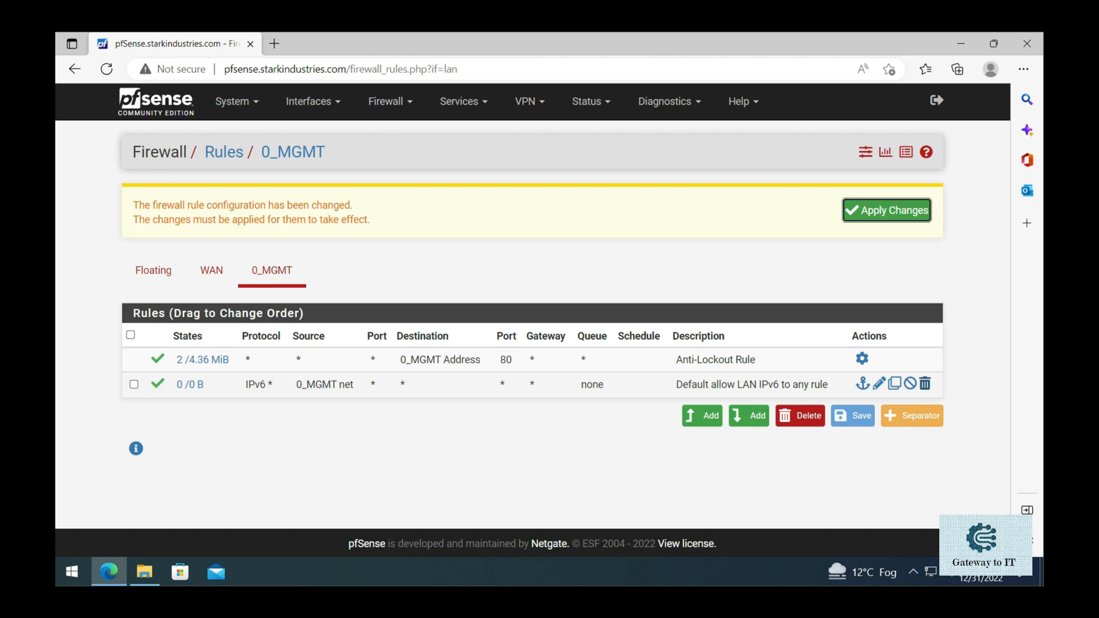
pyautogui.click(925, 385)
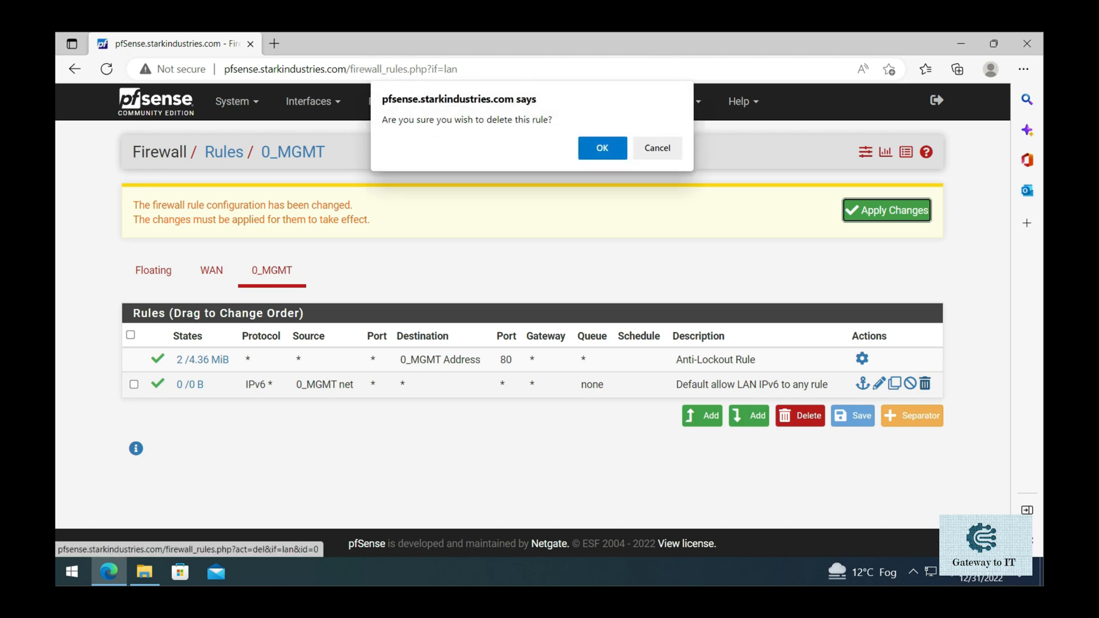
pyautogui.click(603, 147)
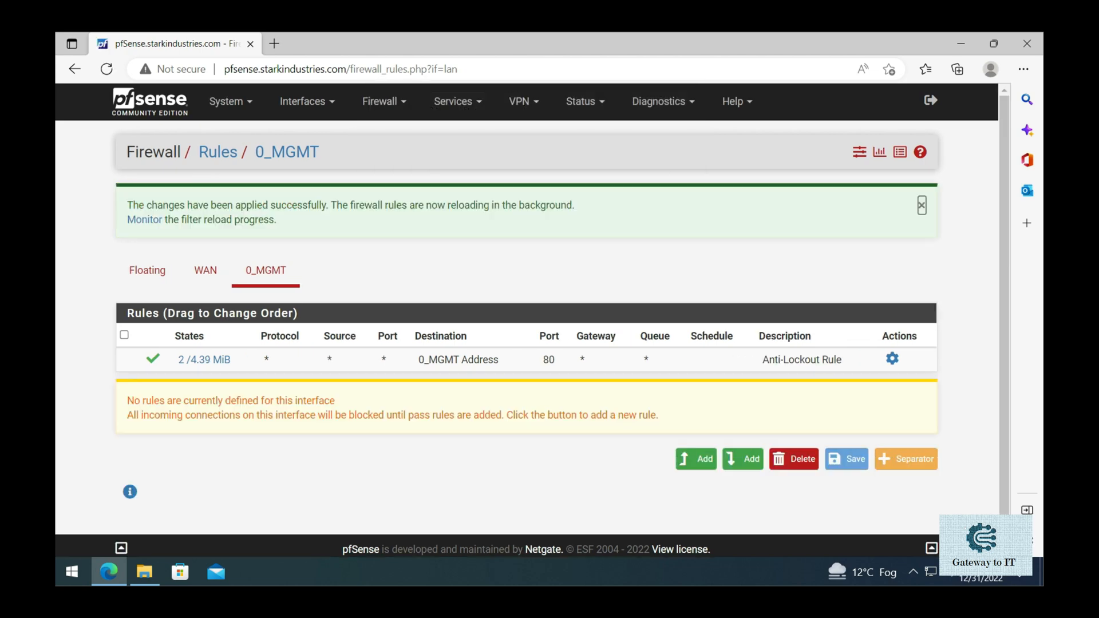
pyautogui.click(921, 206)
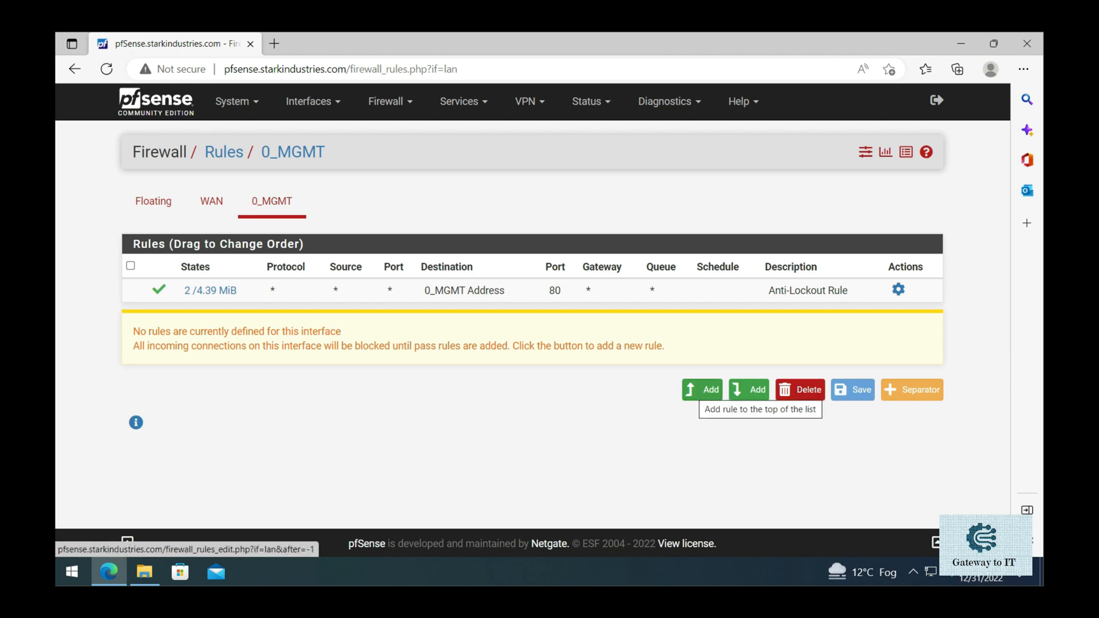
# Step: Add a top 0_MGMT rule with action Reject, address family IPv4+IPv6 and protocol Any
pyautogui.click(704, 390)
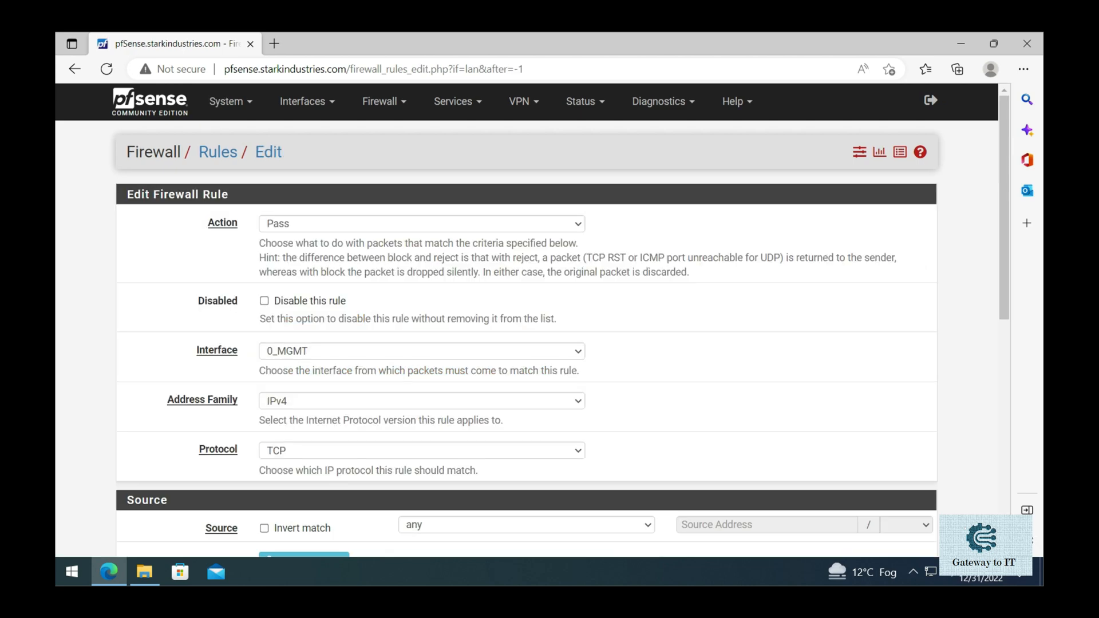
pyautogui.click(422, 225)
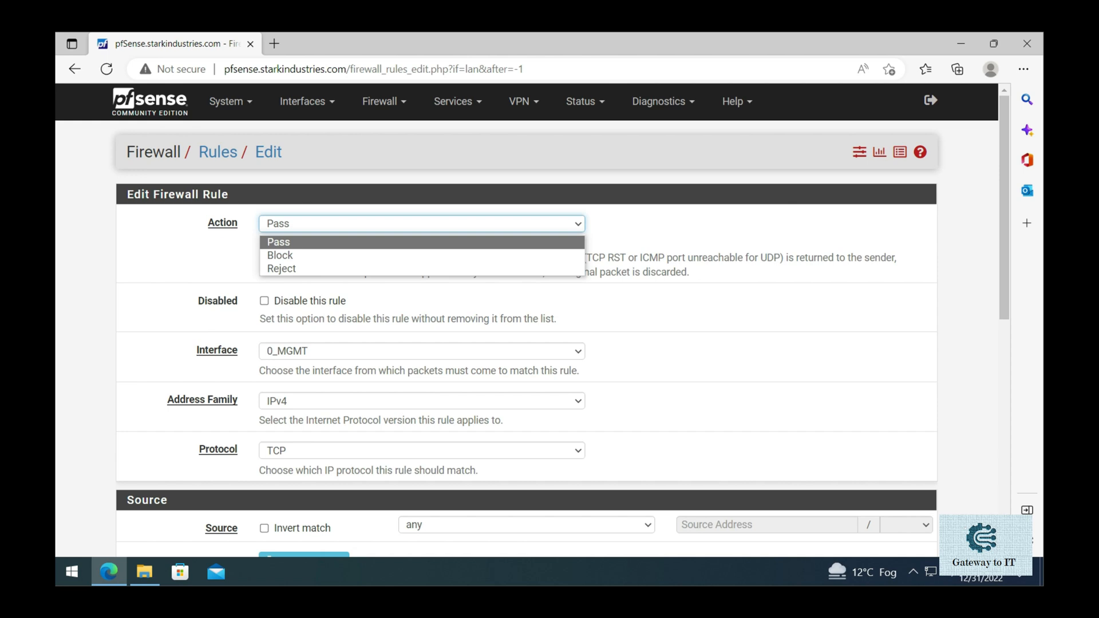
pyautogui.click(282, 268)
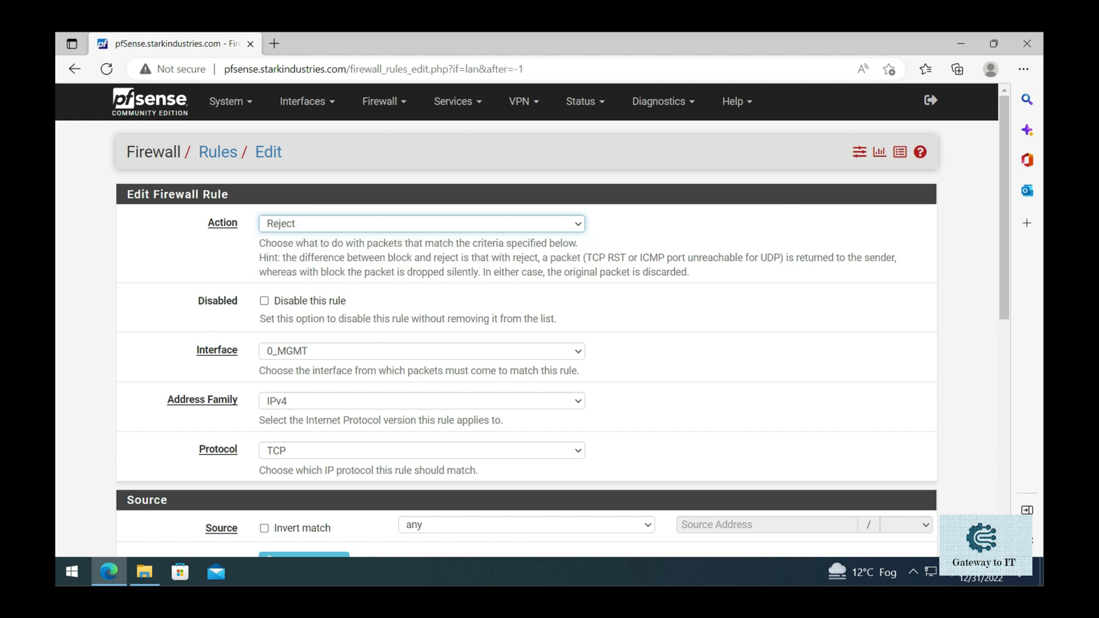
pyautogui.scroll(-3)
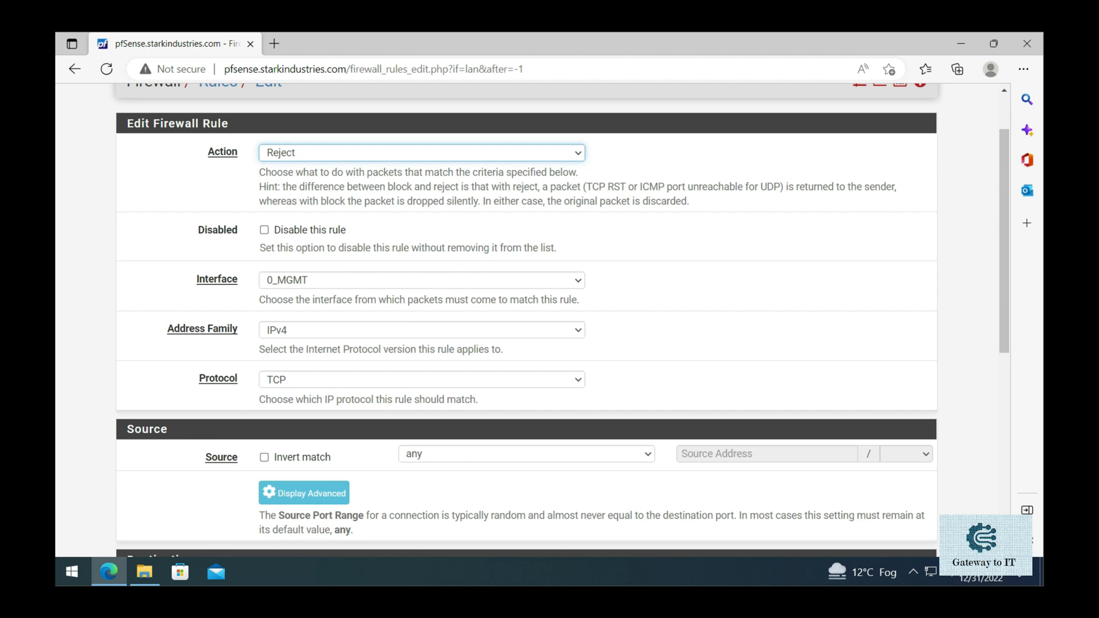
pyautogui.click(422, 329)
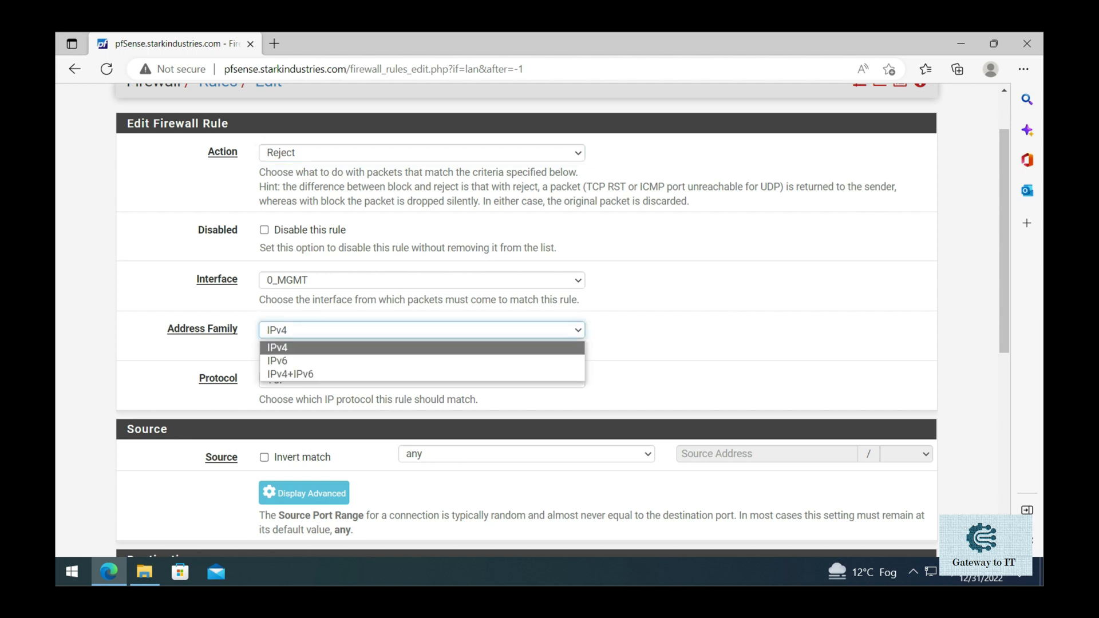
pyautogui.click(290, 374)
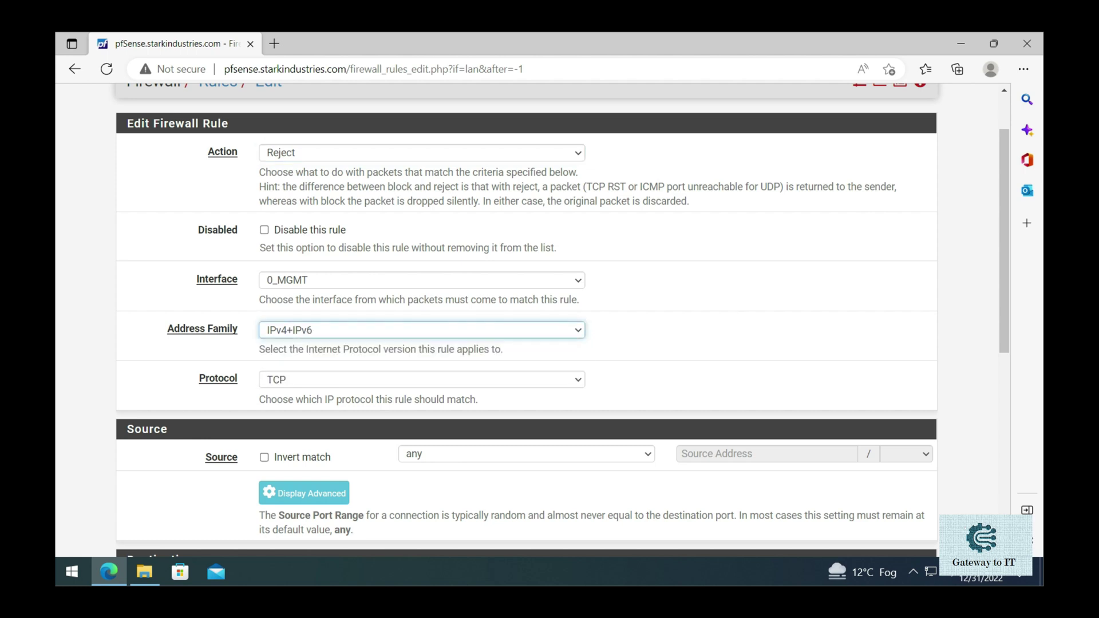
pyautogui.scroll(-3)
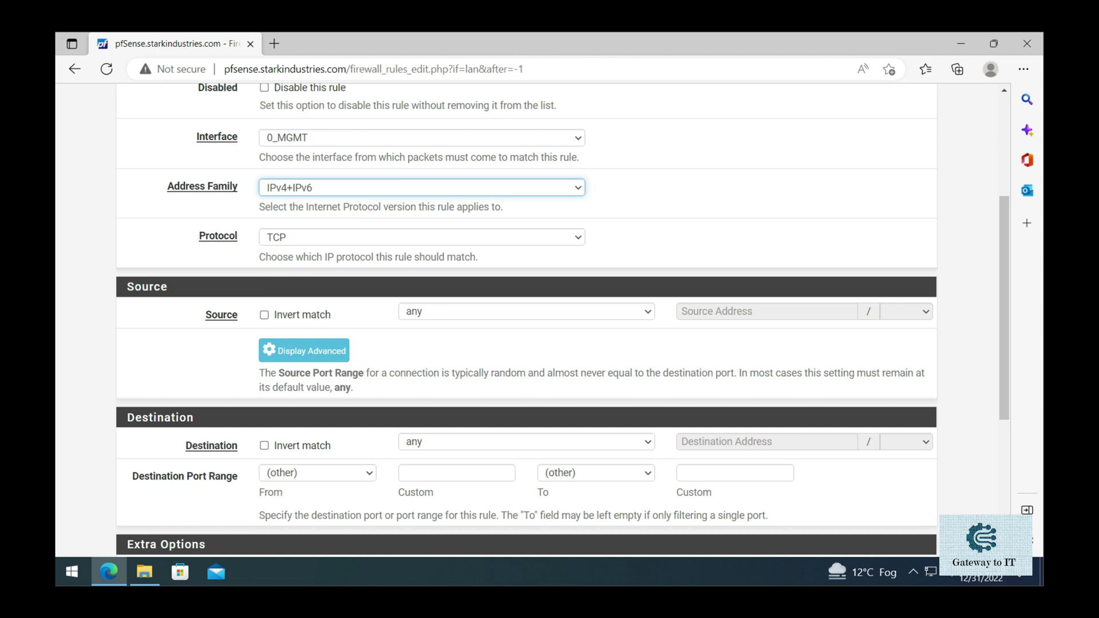
pyautogui.click(421, 237)
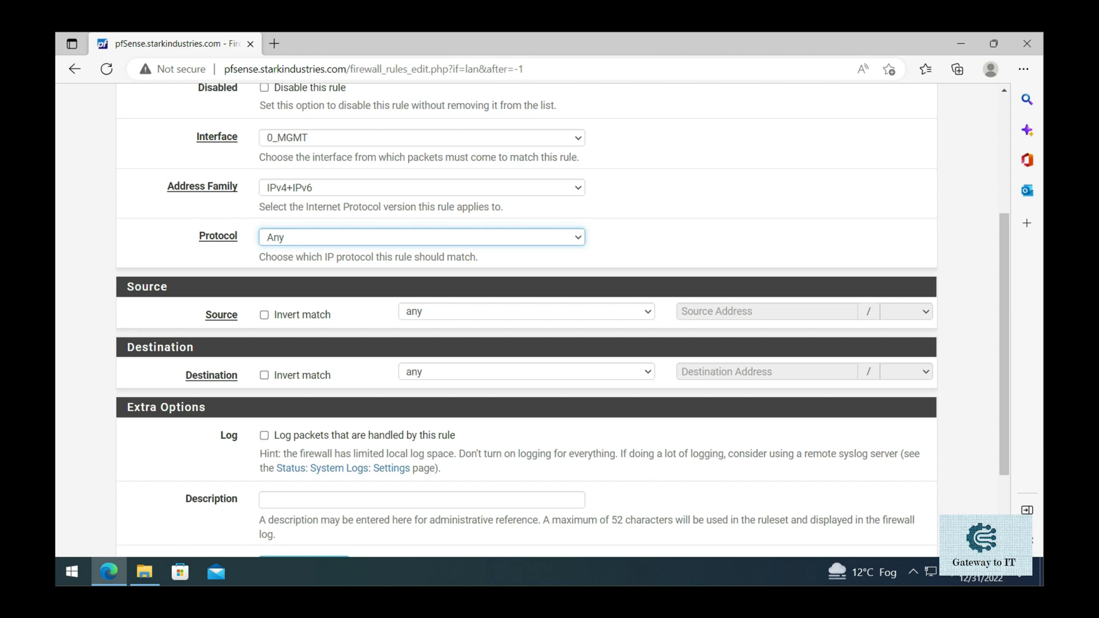
pyautogui.scroll(-3)
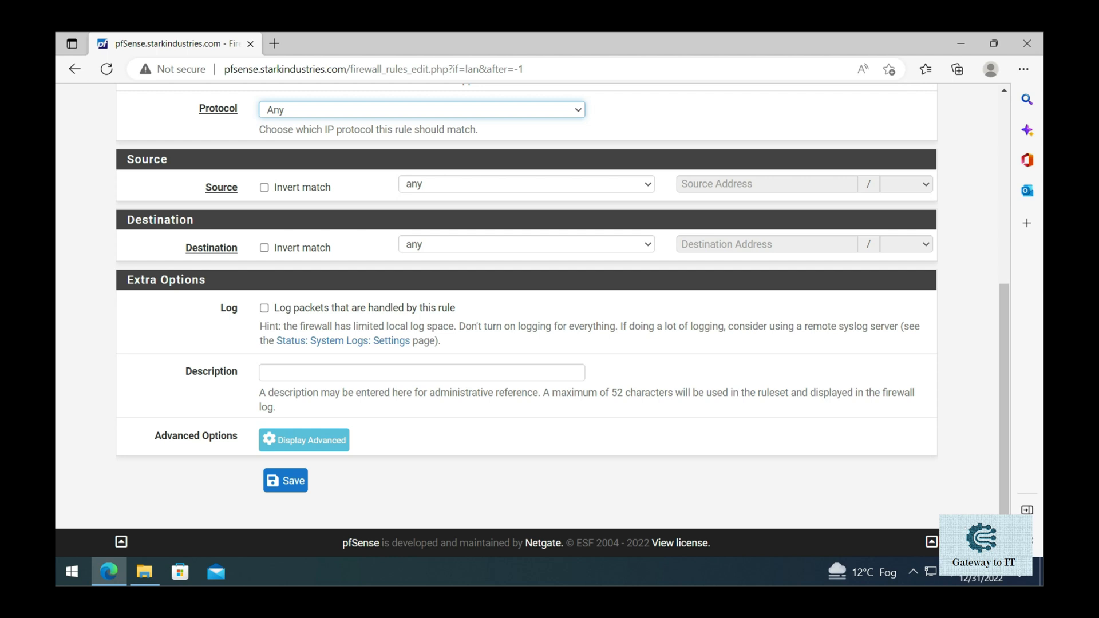
# Step: Describe the reject rule as "Reject Any Traffic Not Allowed Outbound"
pyautogui.click(421, 374)
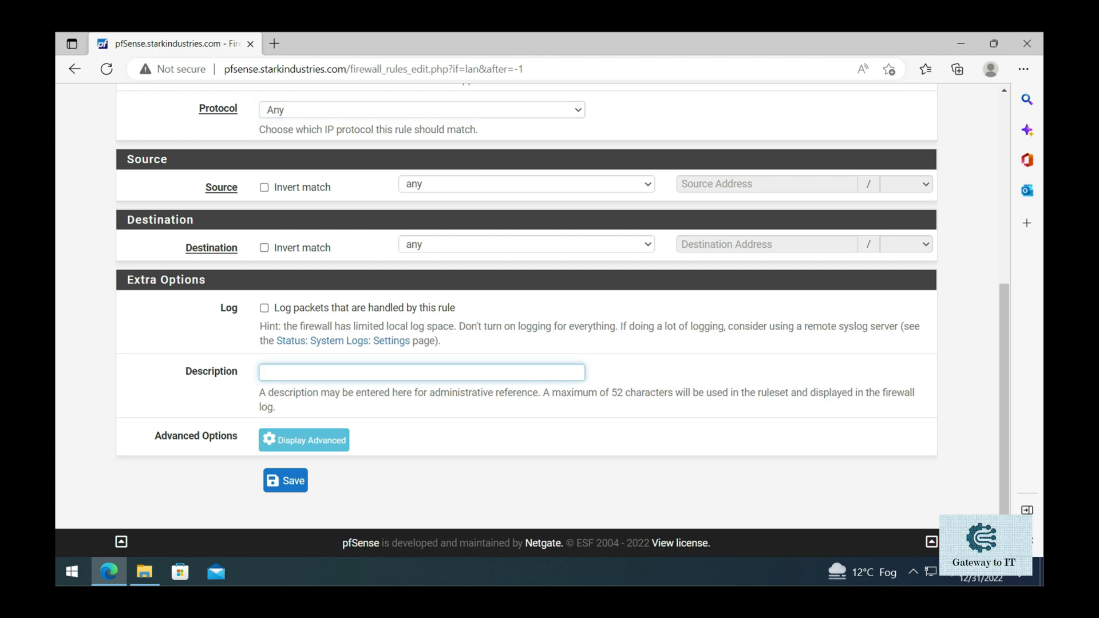
pyautogui.write('R')
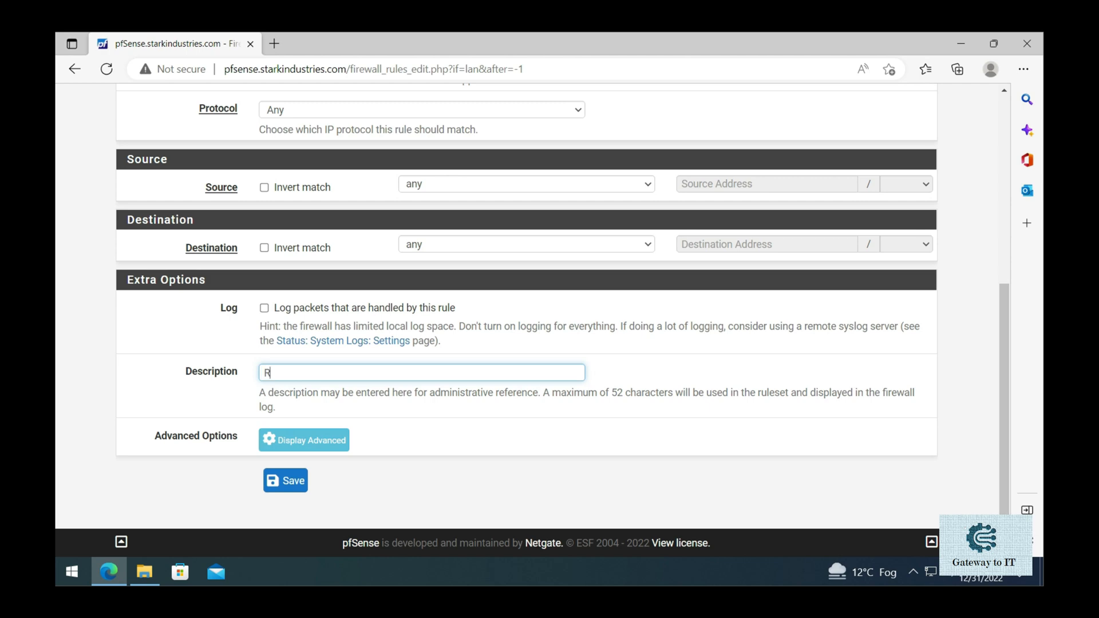
pyautogui.write('ej')
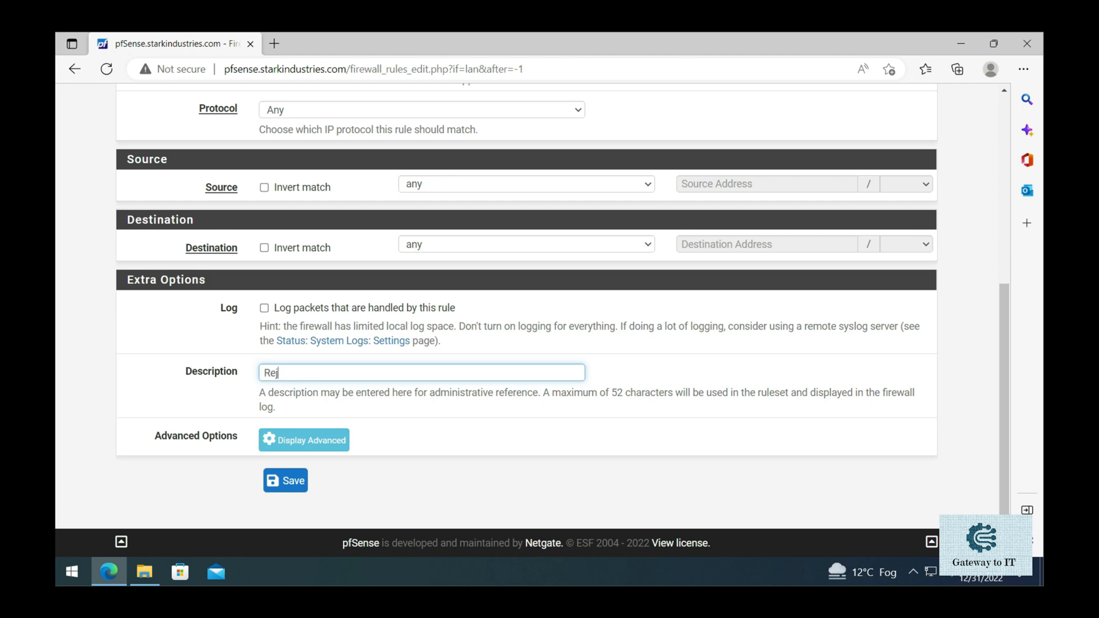
pyautogui.write('ect Any Traffic Not')
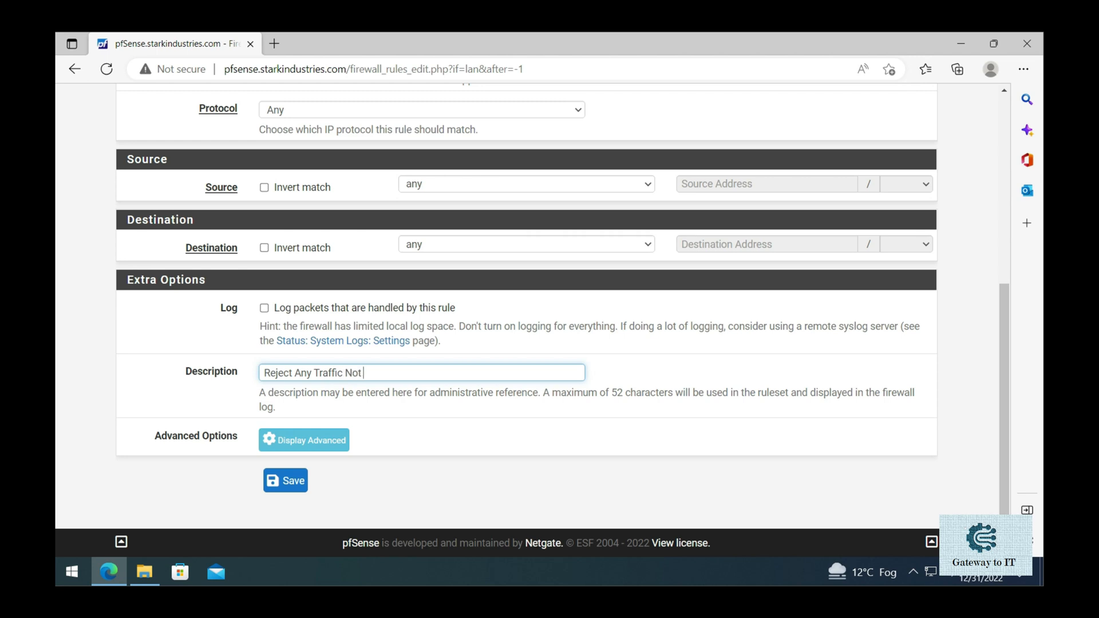
pyautogui.write('Allowed')
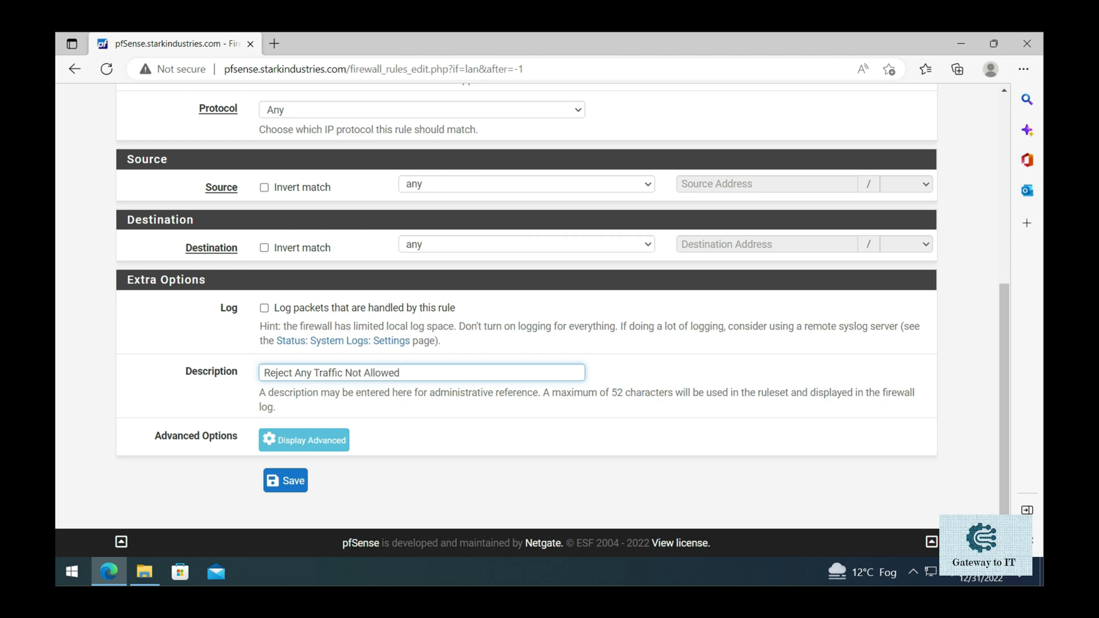
pyautogui.write('Outbo')
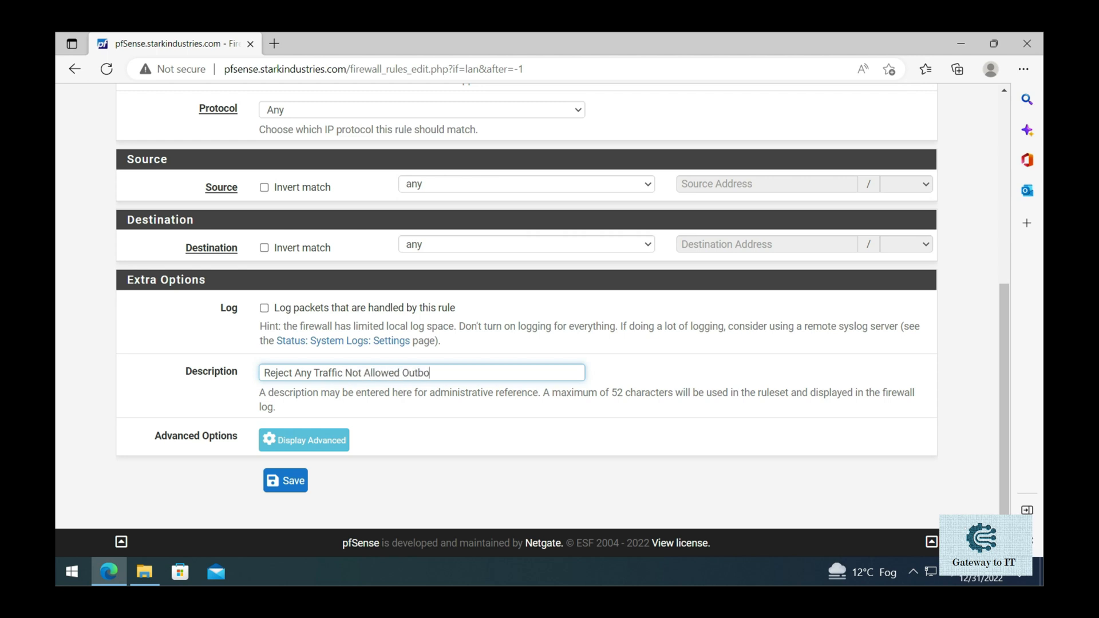
pyautogui.write('und')
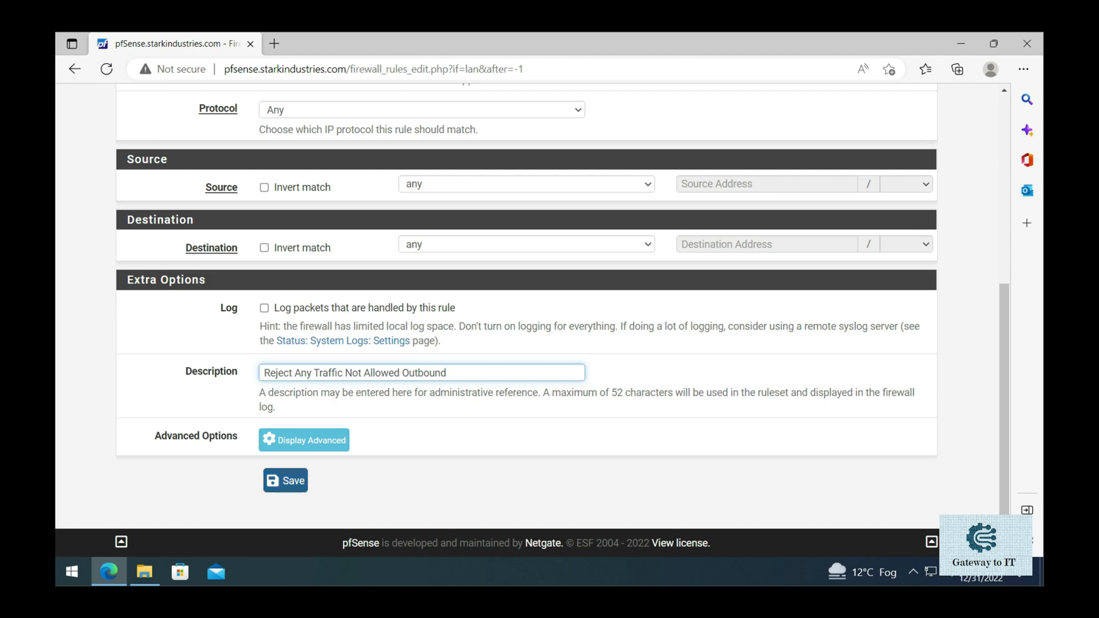
# Step: Apply the reject-any rule on 0_MGMT and start adding another rule
pyautogui.click(285, 480)
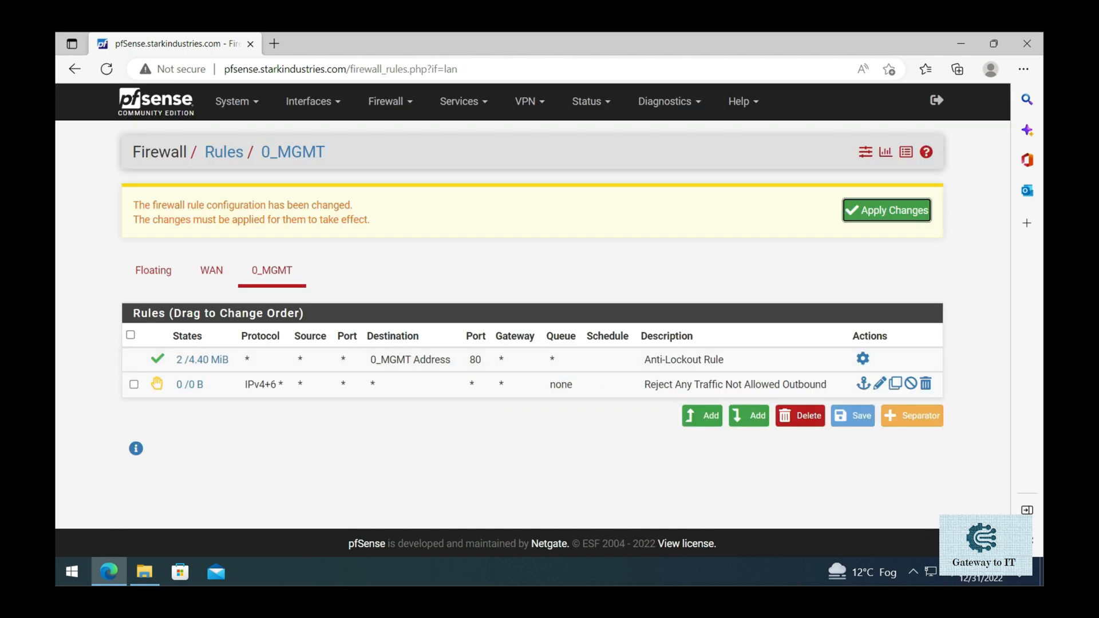
pyautogui.click(887, 211)
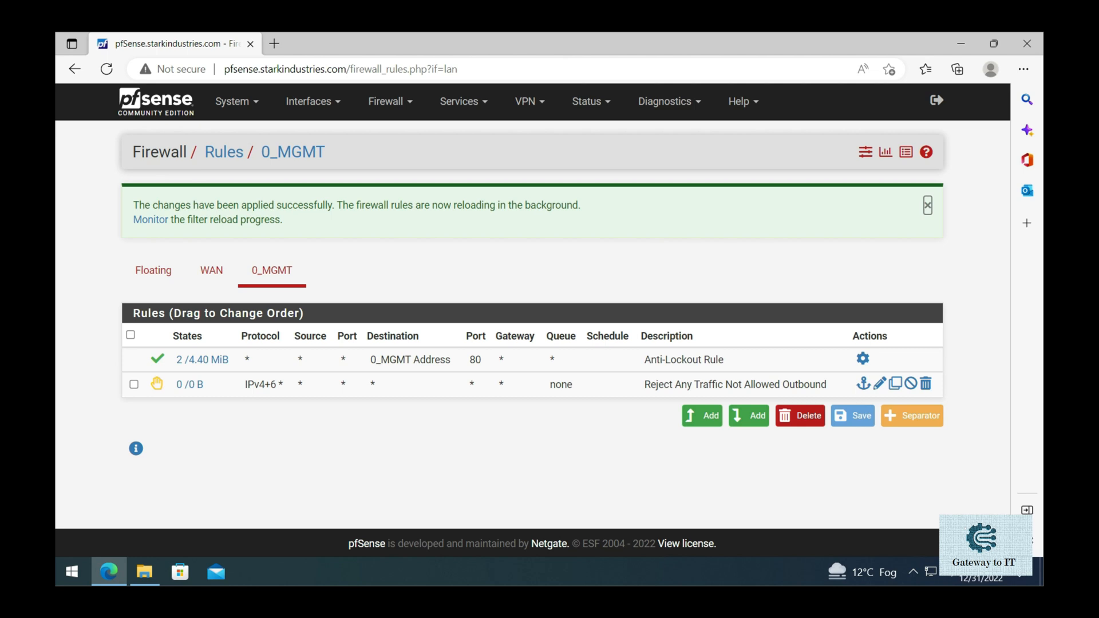
pyautogui.click(927, 205)
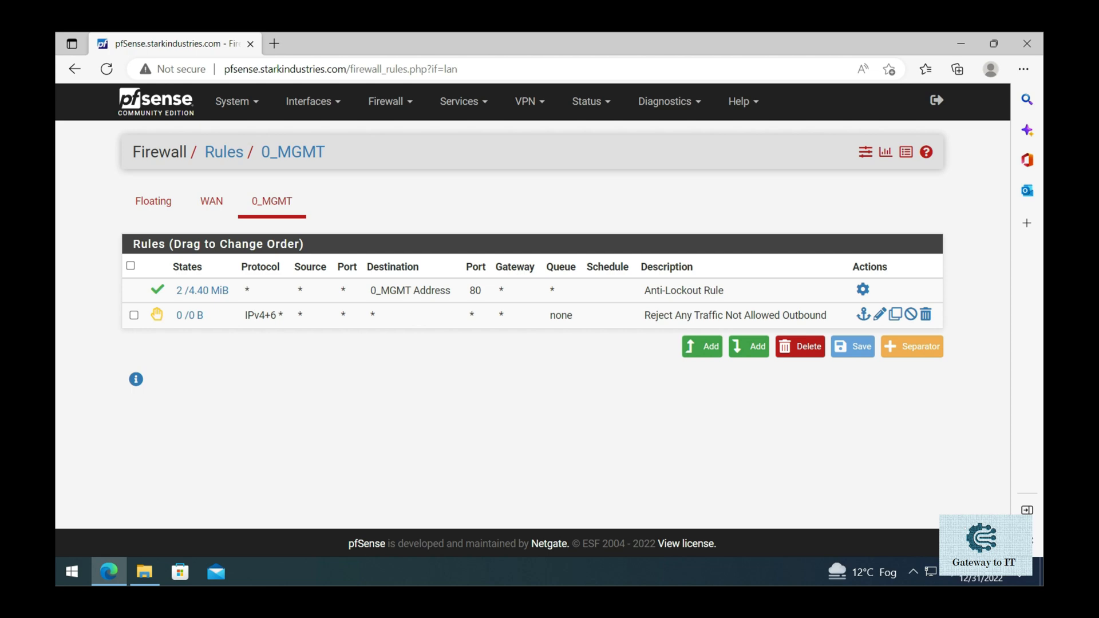
pyautogui.moveTo(448, 403)
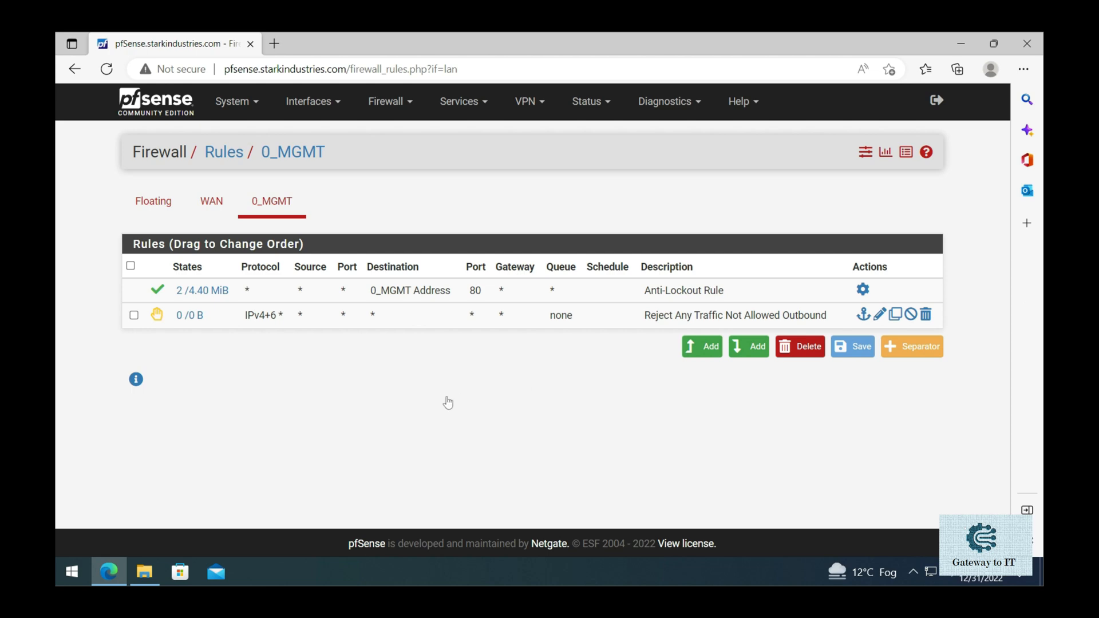
pyautogui.click(701, 346)
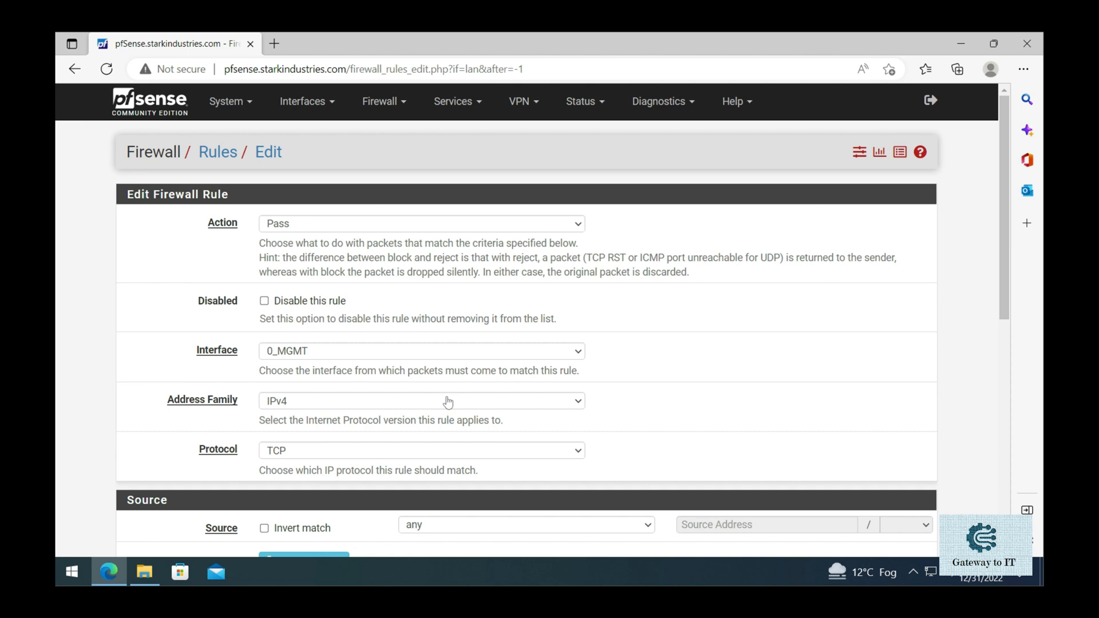
# Step: Keep the new rule on IPv4 and set its protocol to ICMP
pyautogui.click(449, 401)
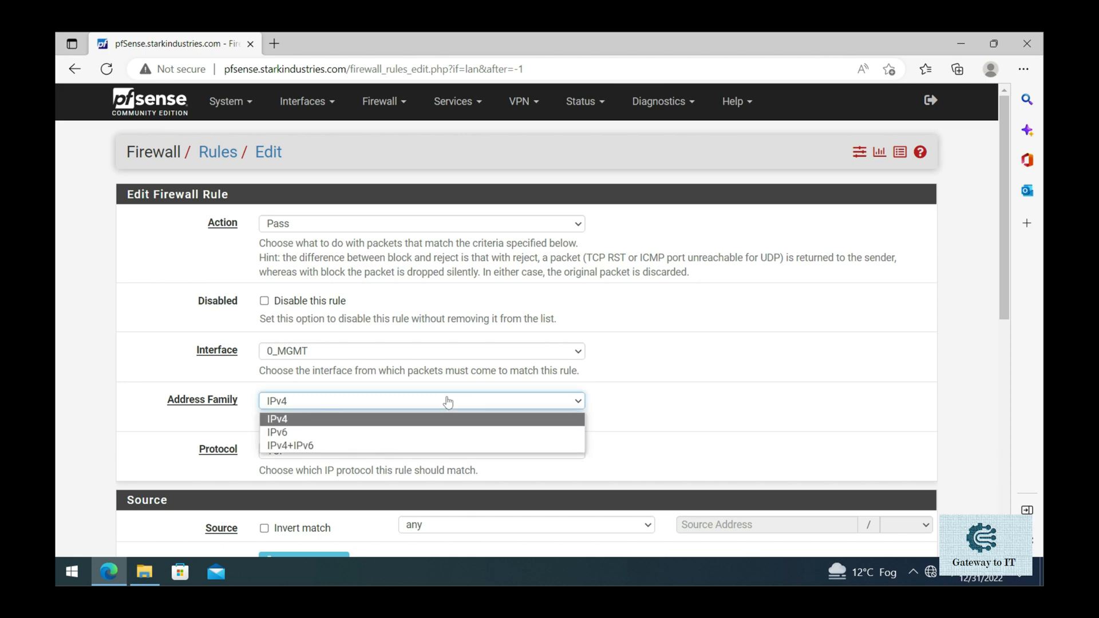
pyautogui.click(277, 419)
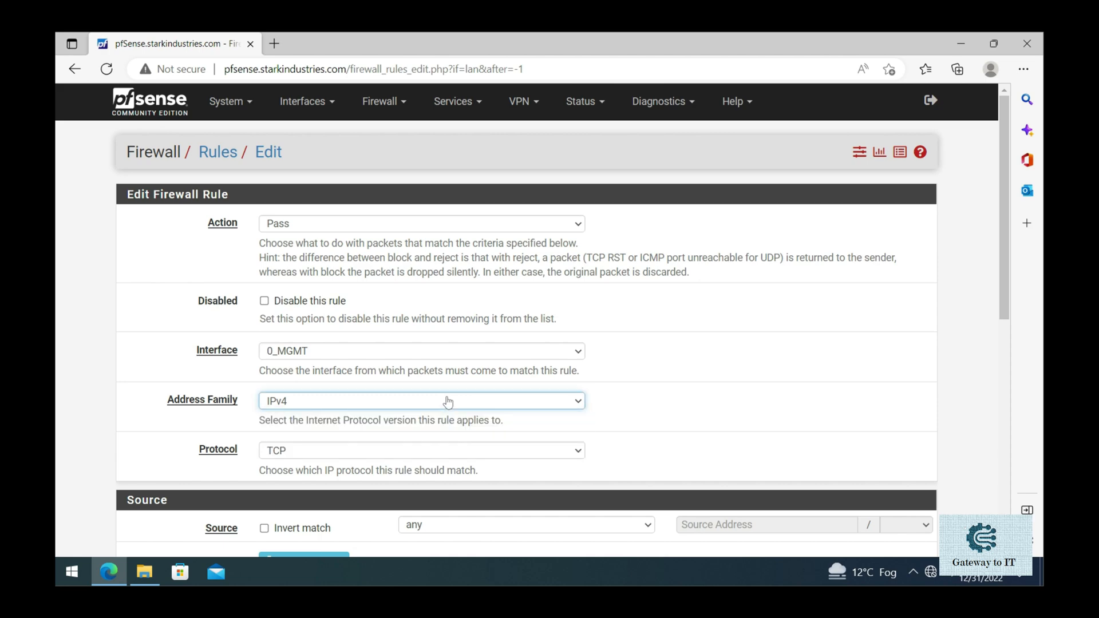
pyautogui.click(421, 237)
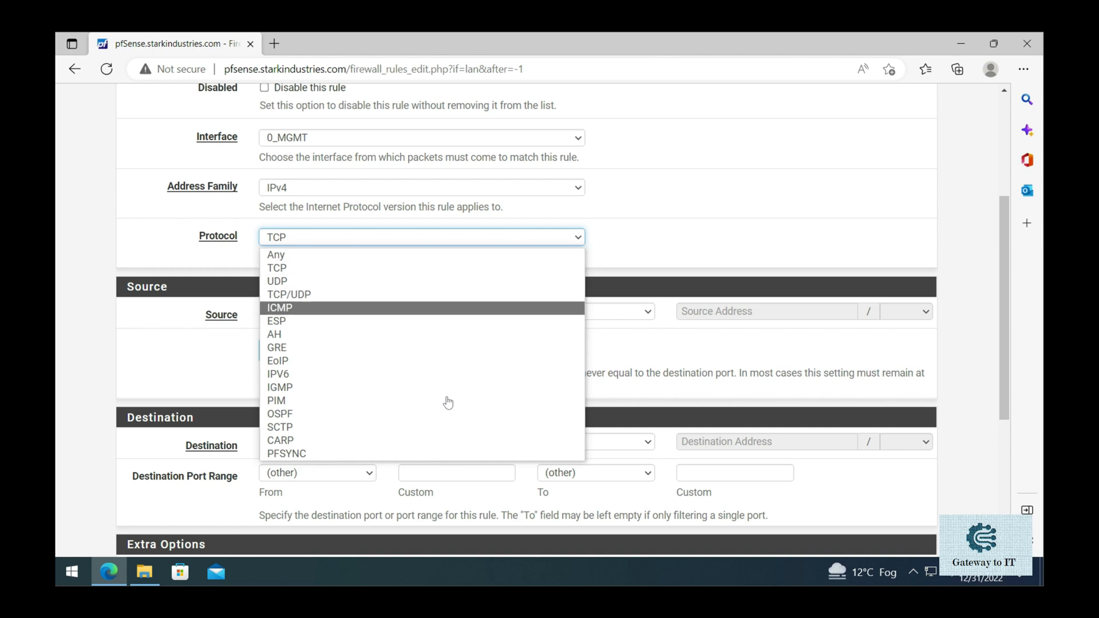
pyautogui.click(279, 308)
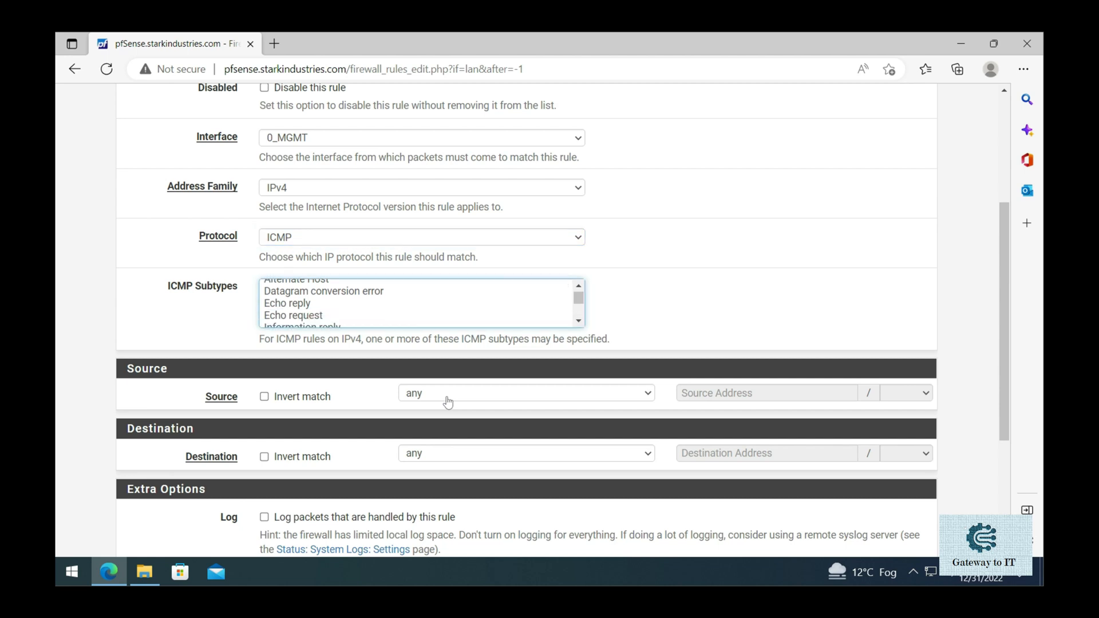
pyautogui.click(293, 316)
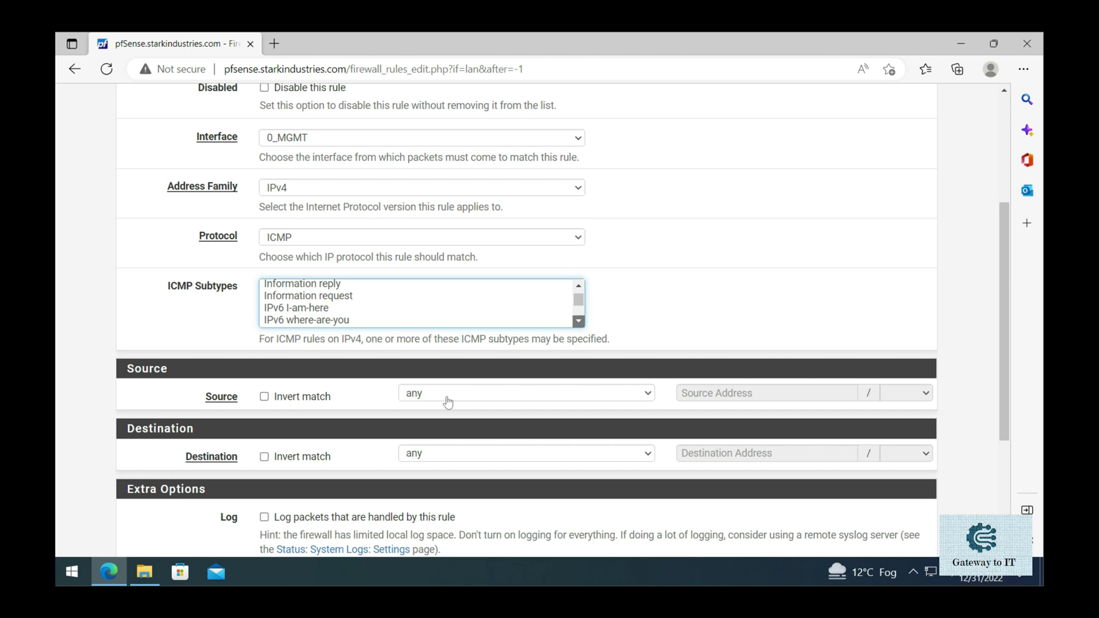
pyautogui.scroll(-3)
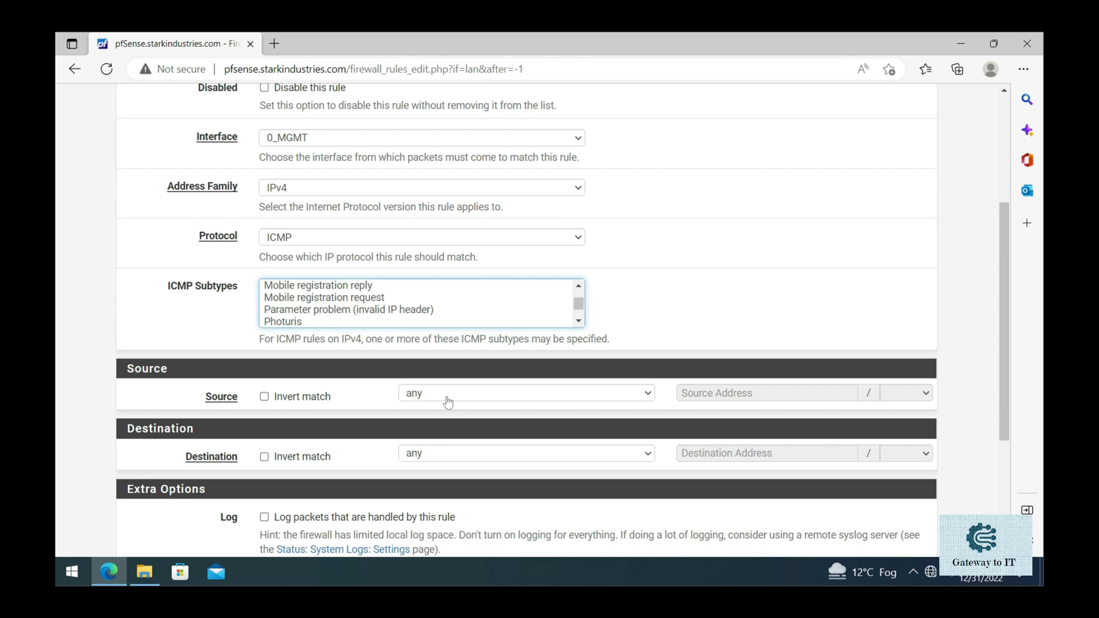
pyautogui.click(348, 309)
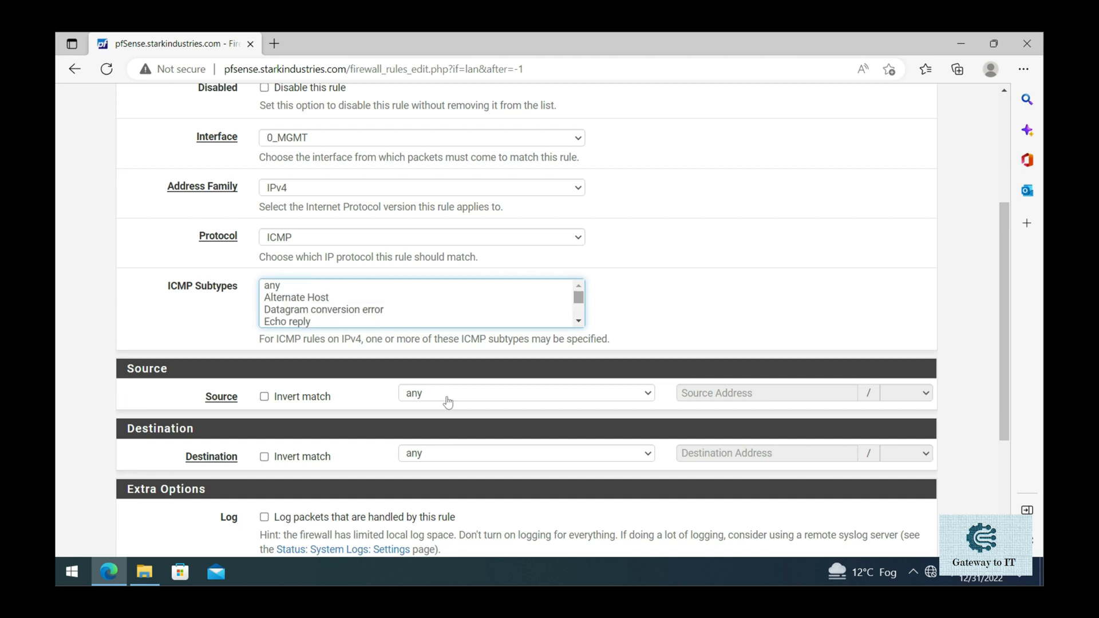
# Step: Select the Echo request, Time exceeded and Destination unreachable ICMP subtypes
pyautogui.scroll(-3)
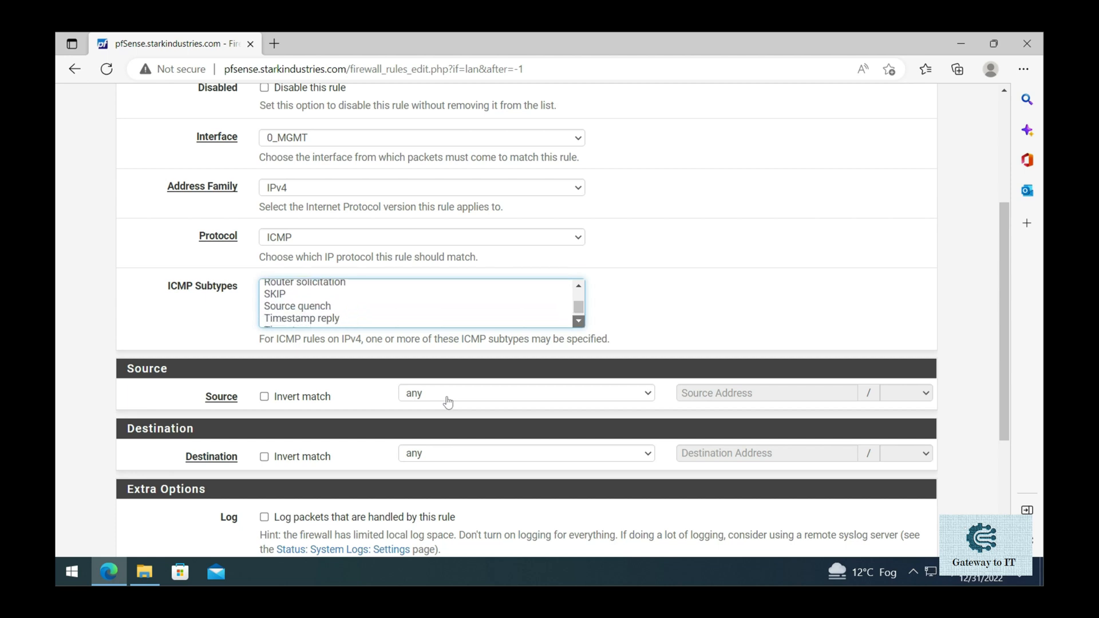
pyautogui.scroll(-3)
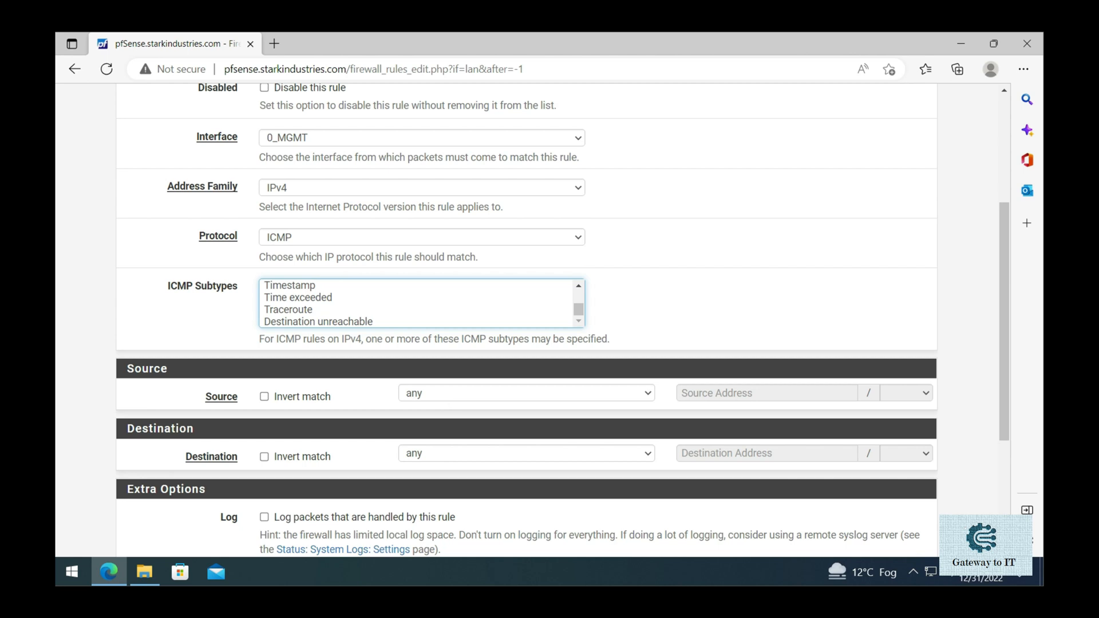
pyautogui.moveTo(544, 240)
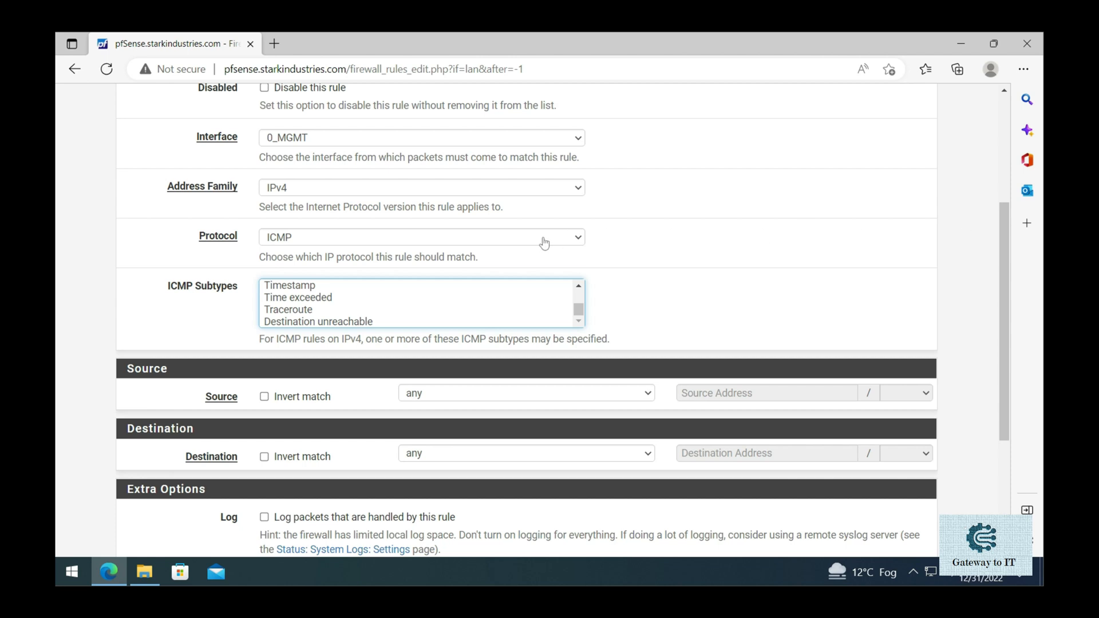
pyautogui.moveTo(313, 307)
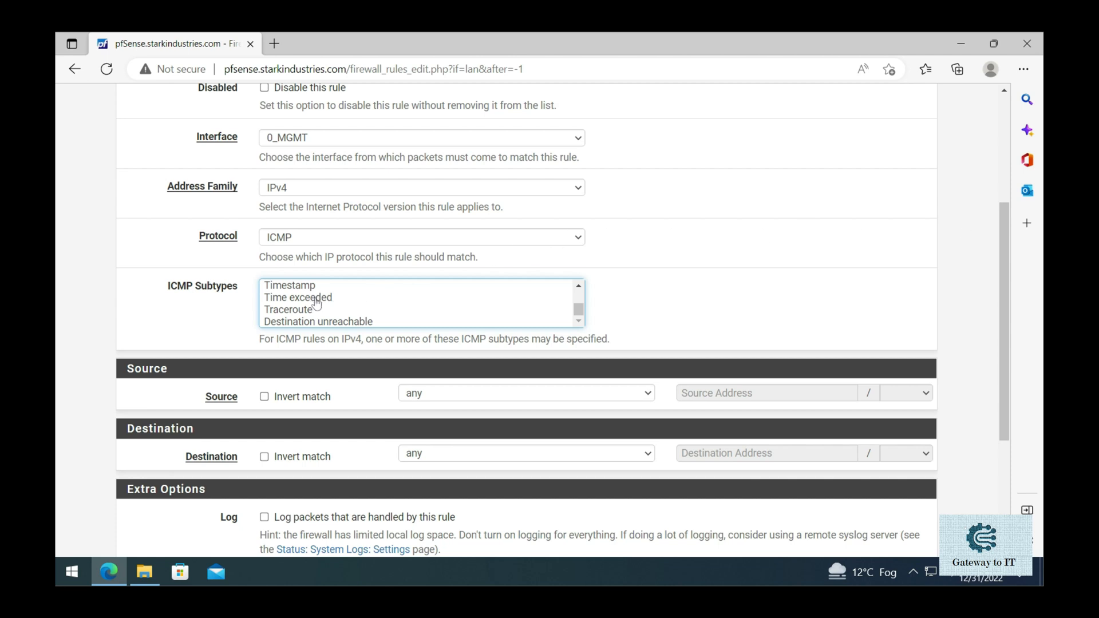
pyautogui.click(298, 298)
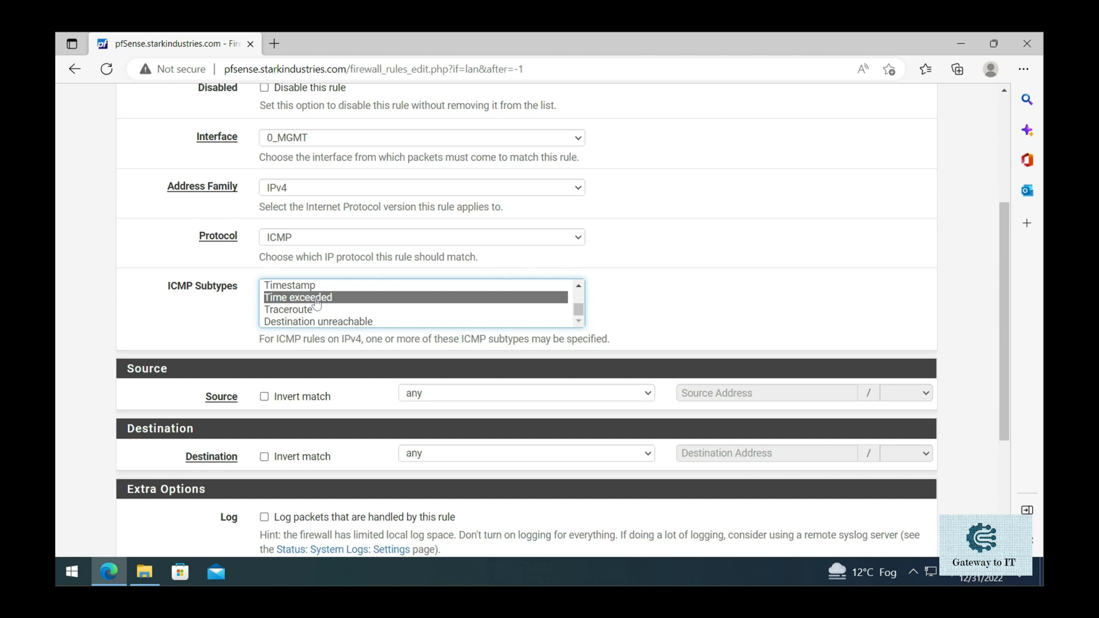
pyautogui.scroll(-3)
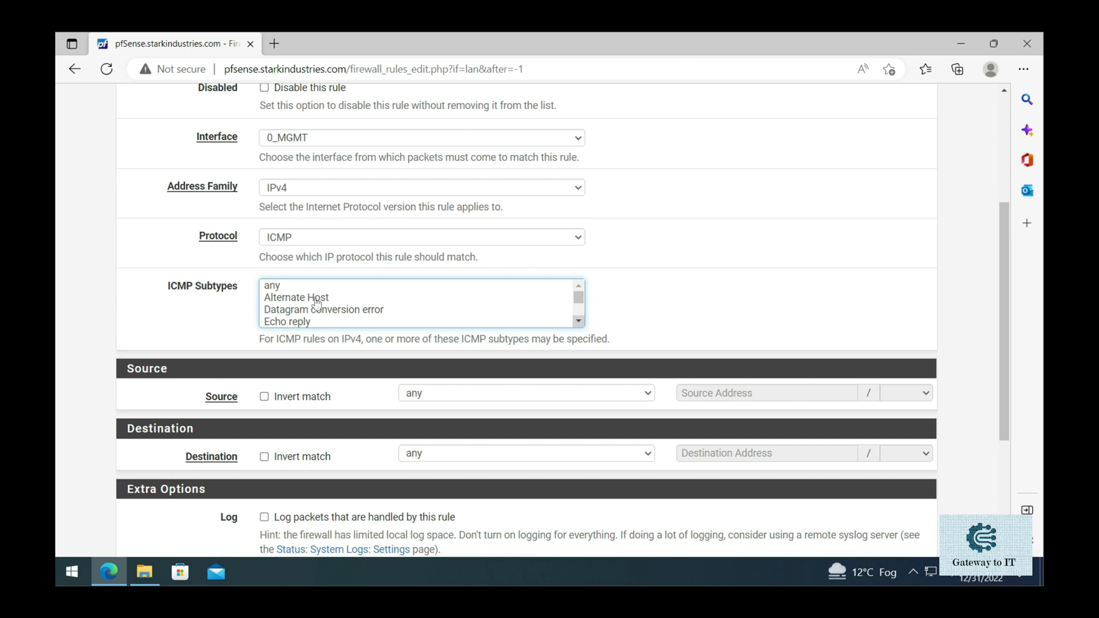
pyautogui.click(294, 303)
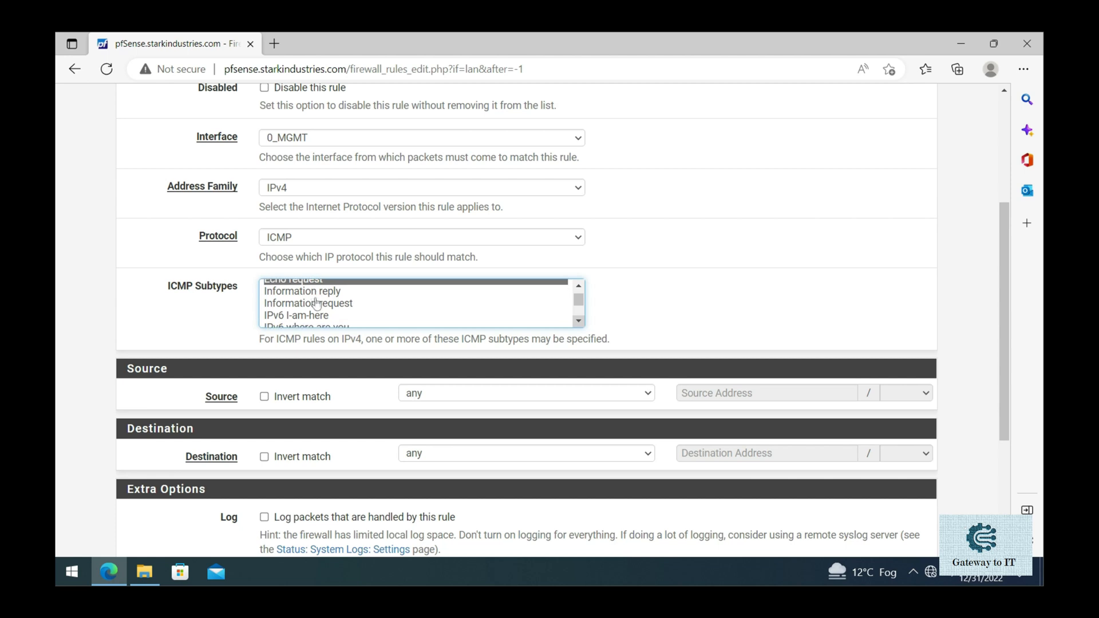
pyautogui.scroll(-3)
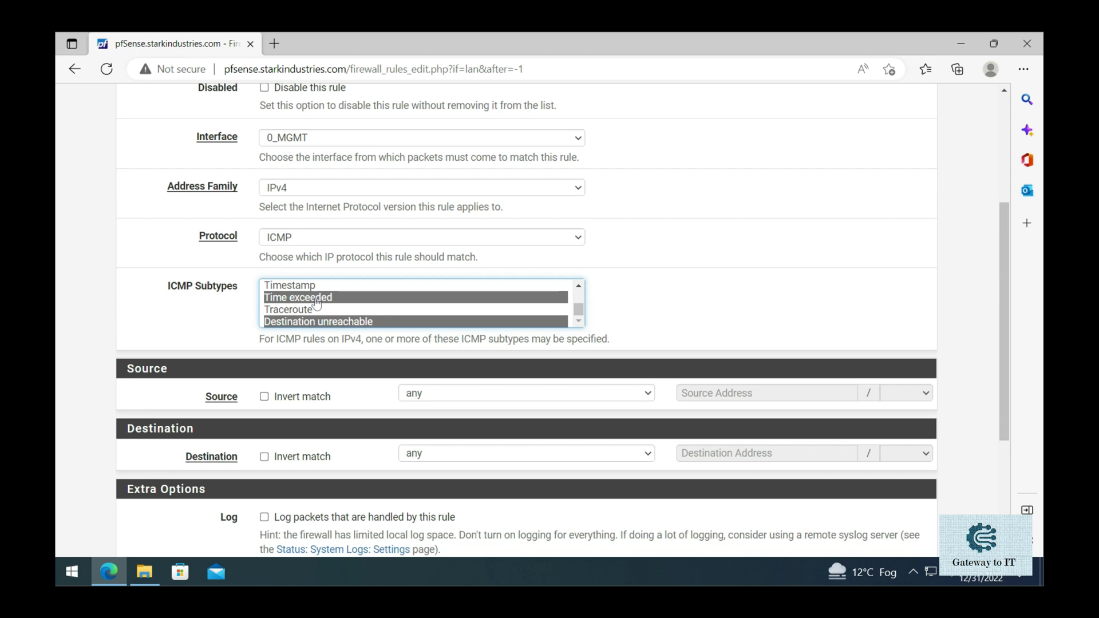
pyautogui.scroll(-3)
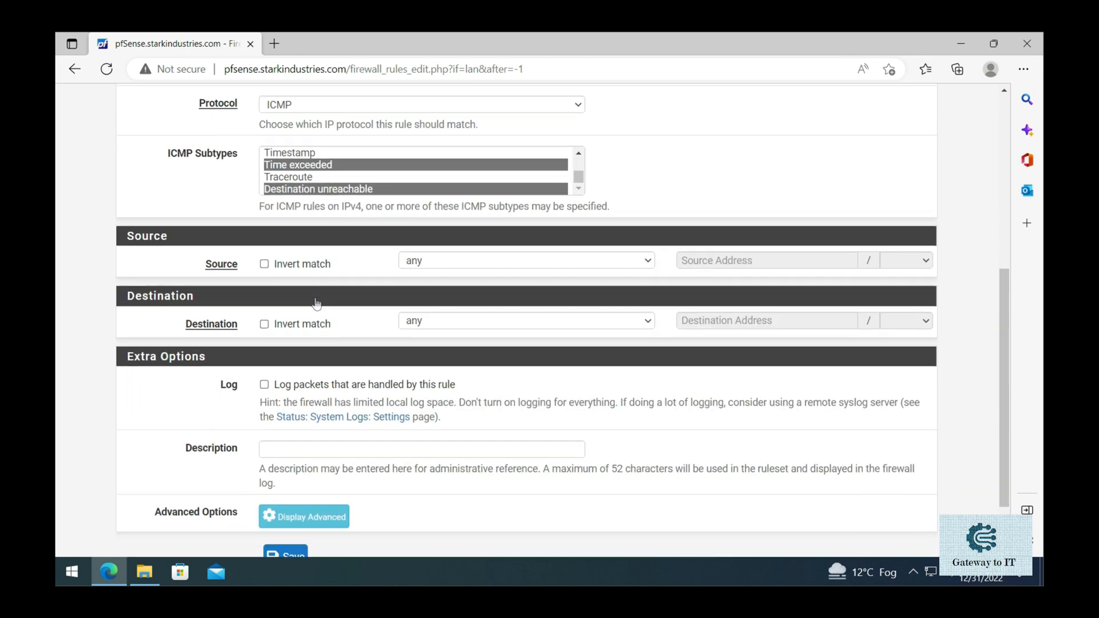
pyautogui.scroll(-3)
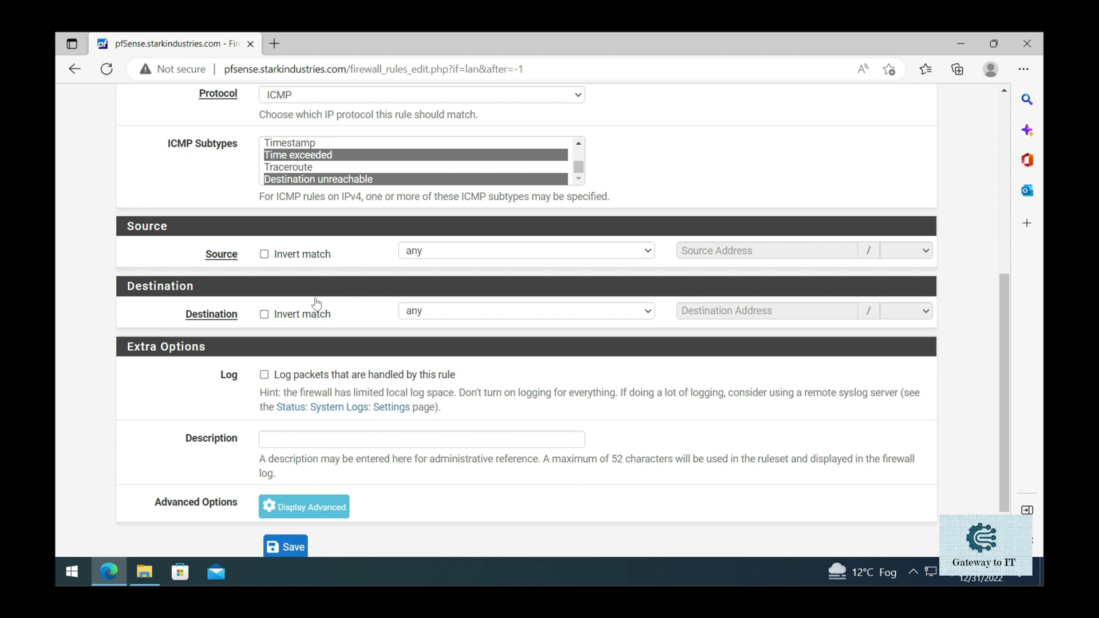
# Step: Save the rule with the description "ICMP Allowed Outbound"
pyautogui.click(421, 440)
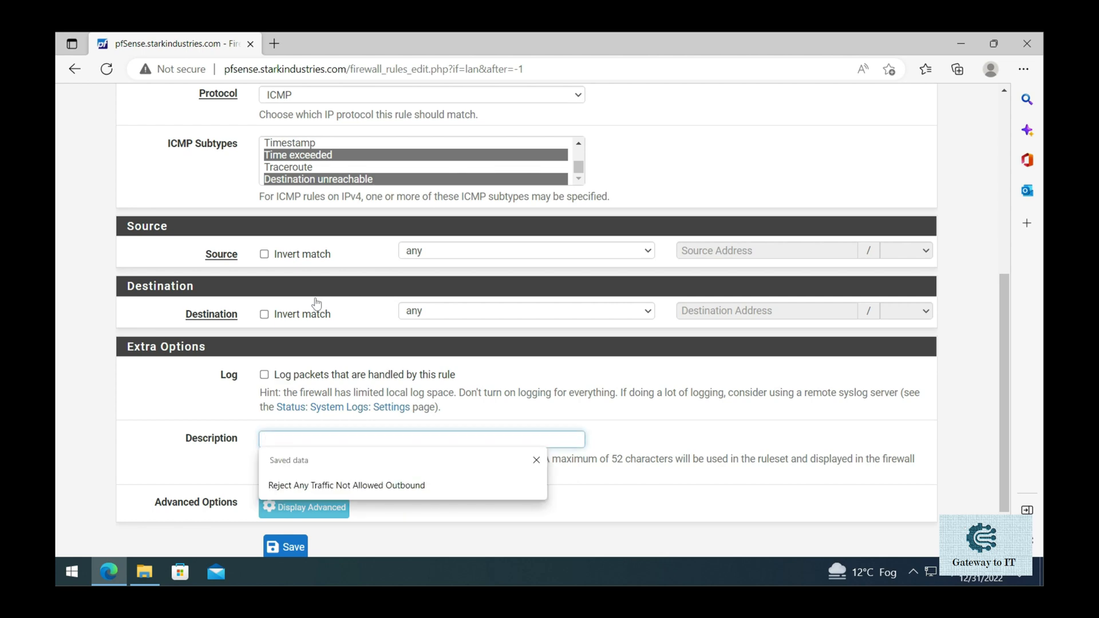
pyautogui.write('ICMP')
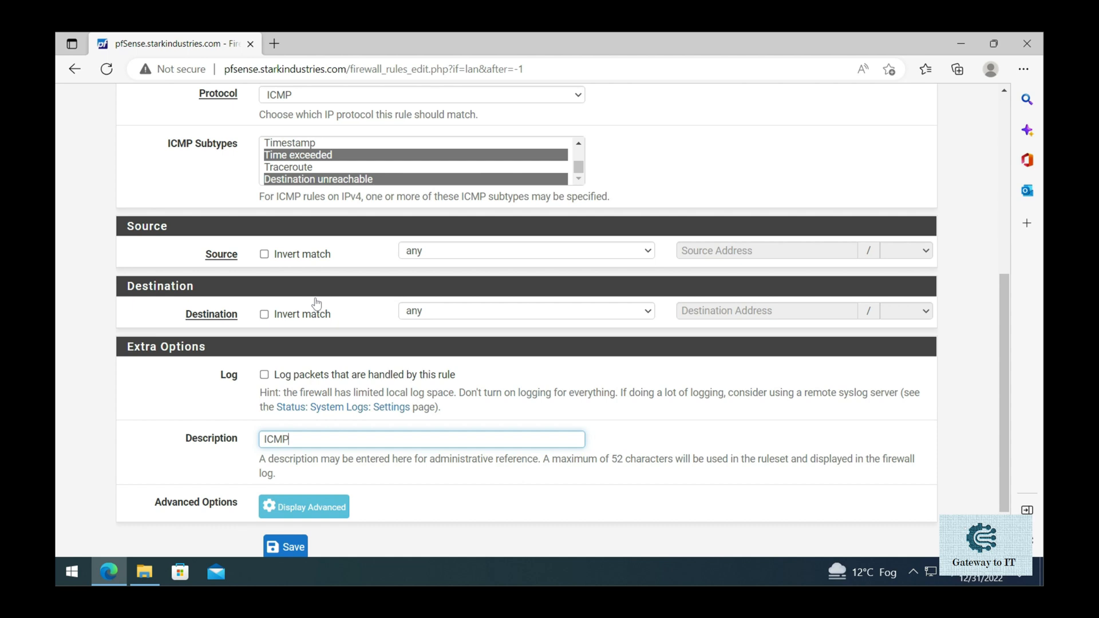
pyautogui.write('Allowe')
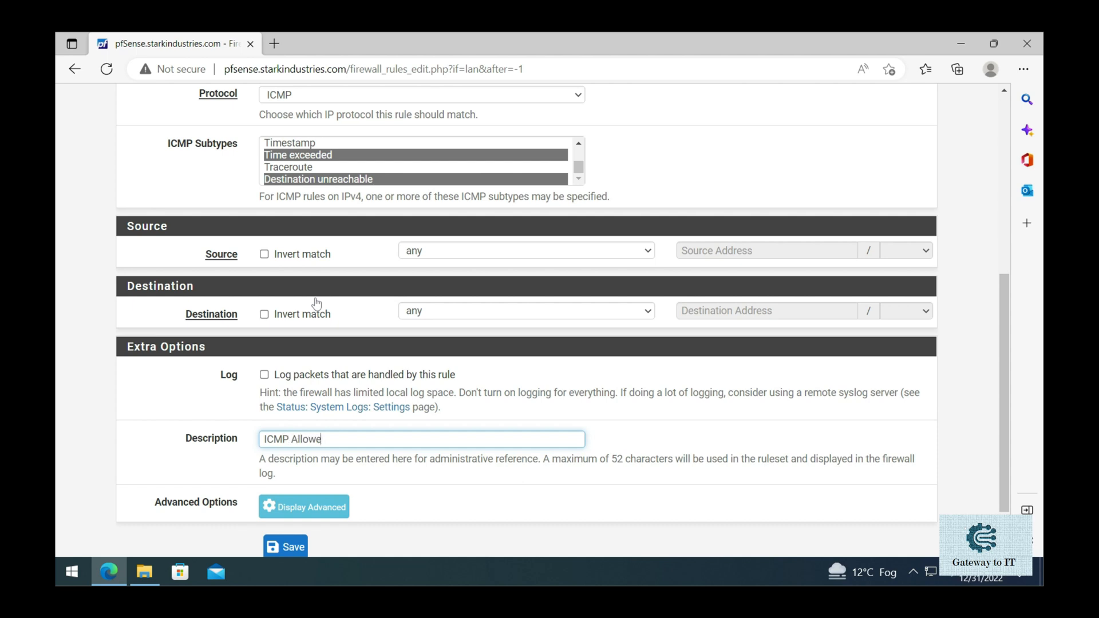
pyautogui.write('d Outboun')
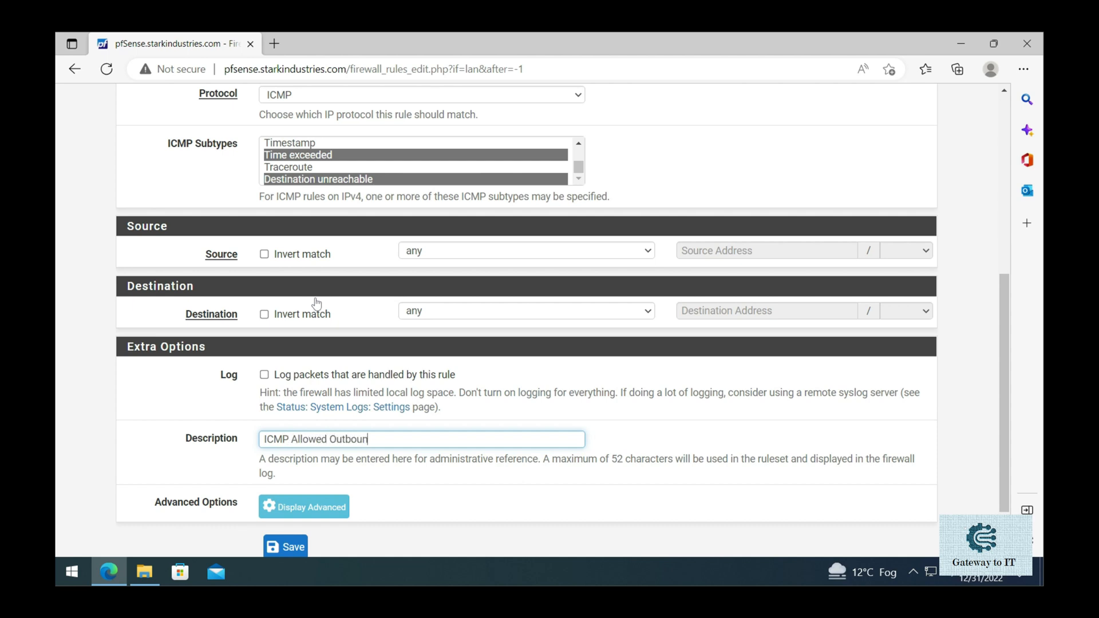
pyautogui.click(285, 546)
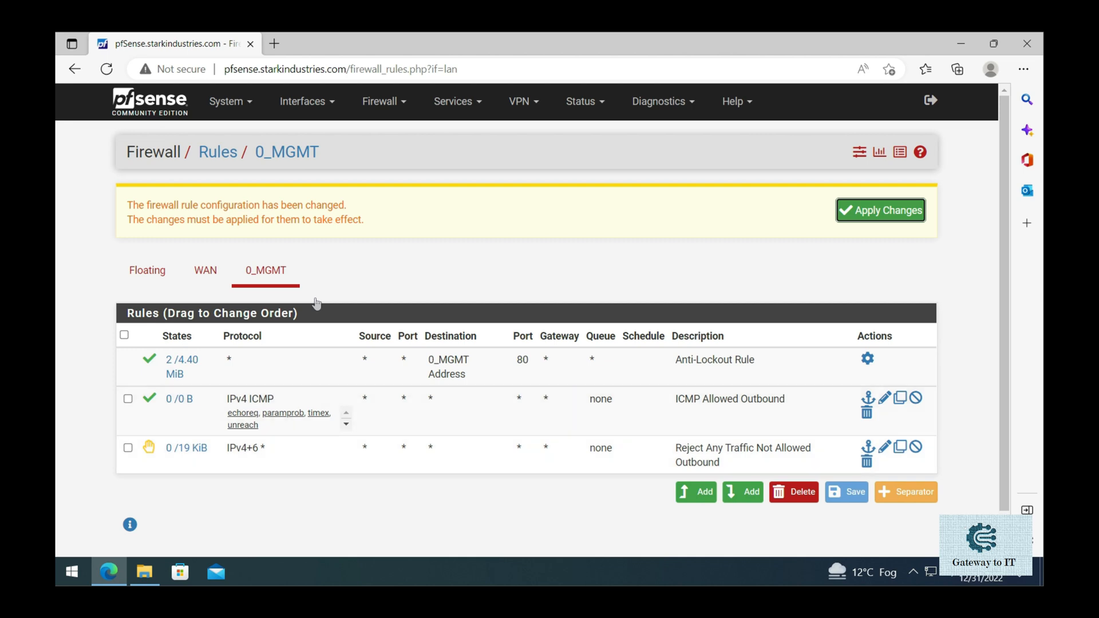
# Step: Apply the changes, keep ICMP Allowed Outbound above the reject-any rule and save the order
pyautogui.click(880, 211)
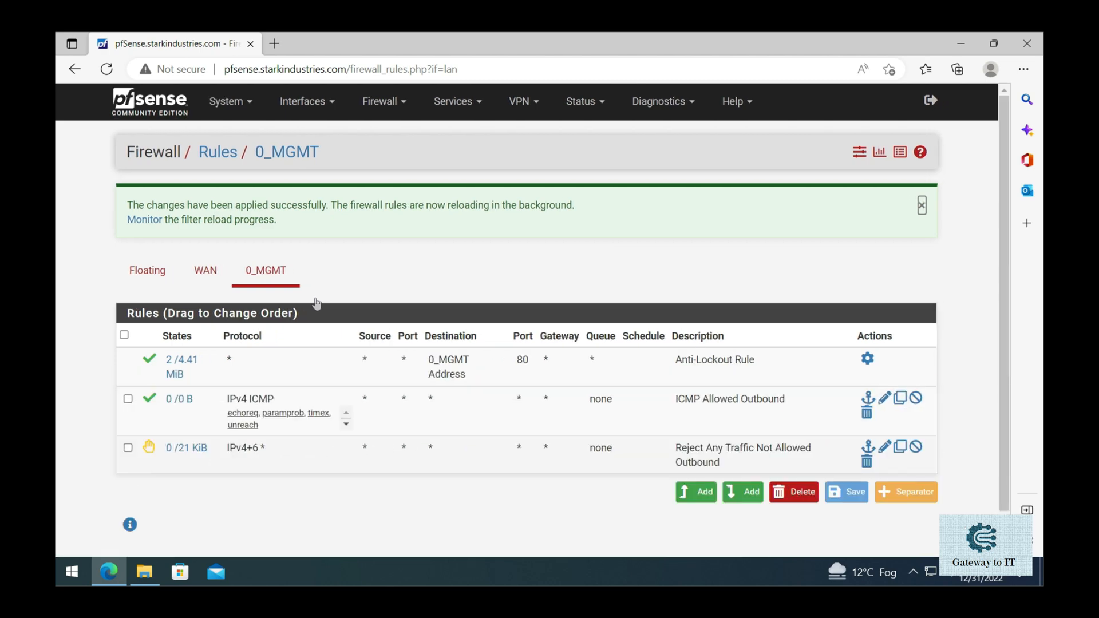
pyautogui.moveTo(249, 410); pyautogui.dragTo(248, 449)
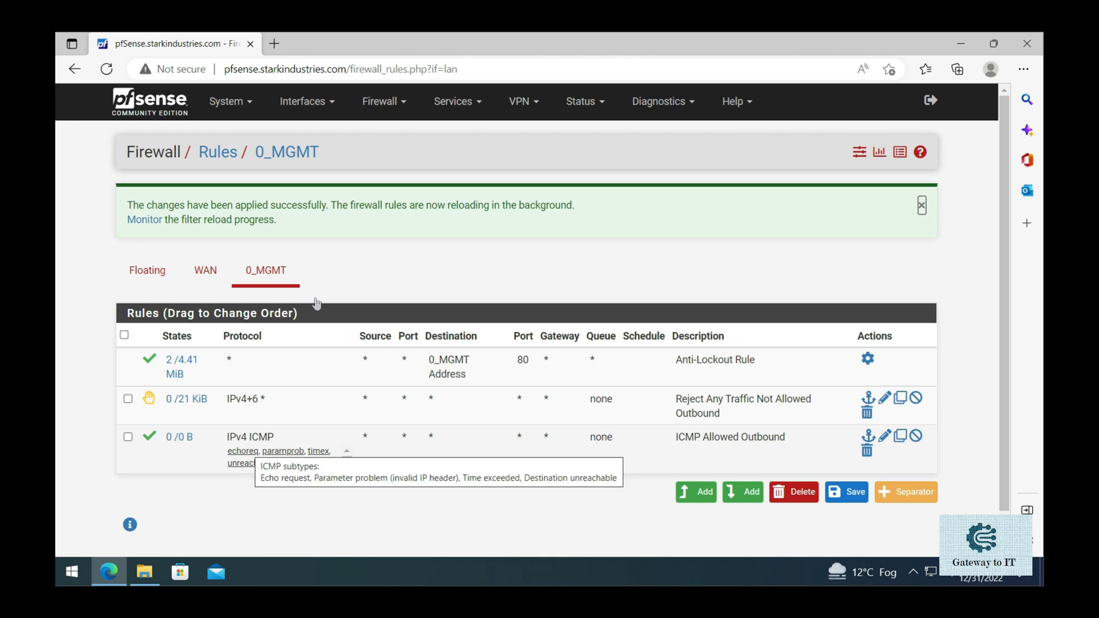
pyautogui.moveTo(316, 302)
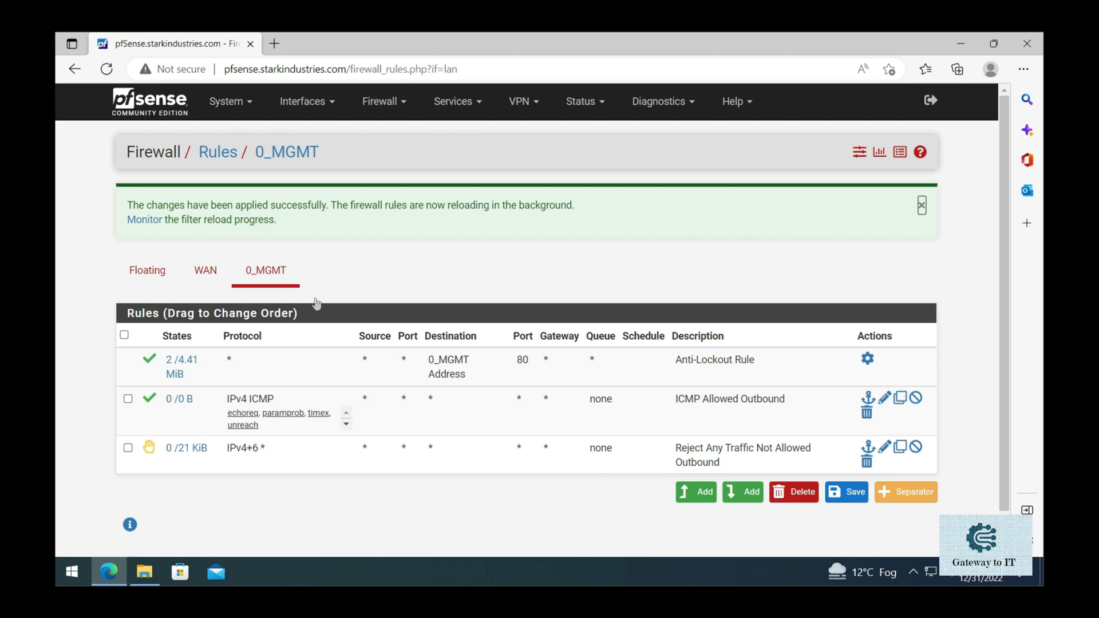
pyautogui.moveTo(847, 492)
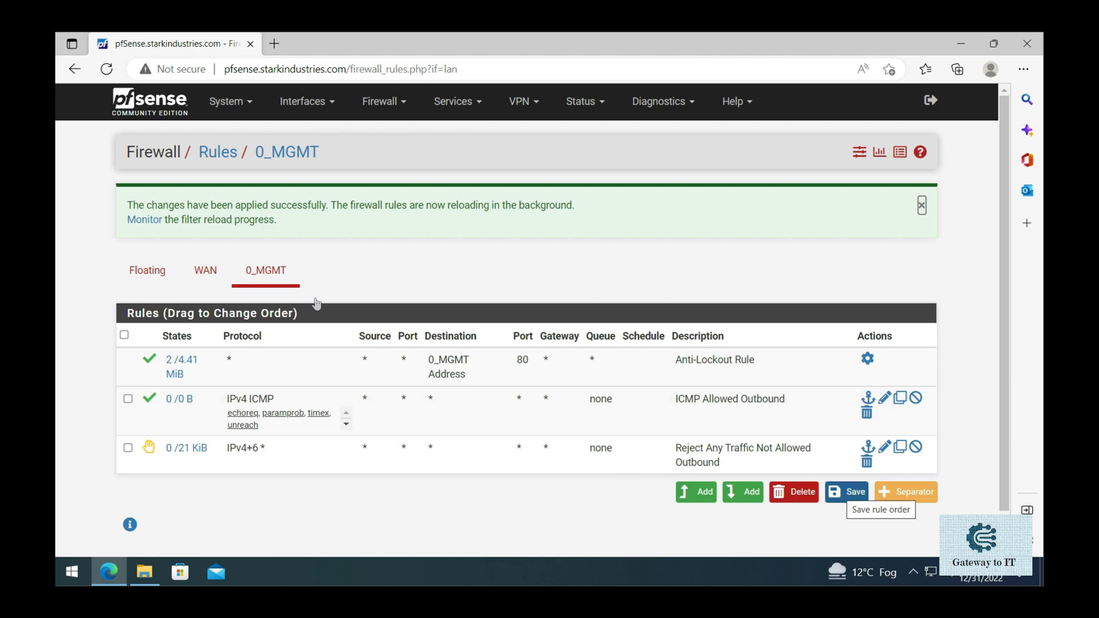
pyautogui.click(921, 205)
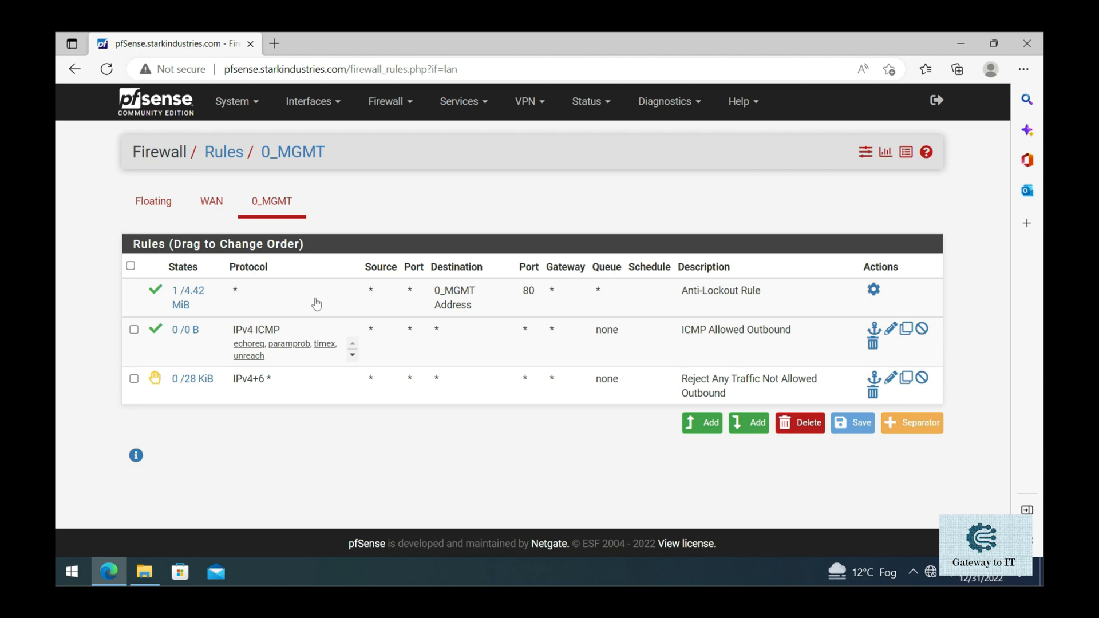
# Step: Go to Firewall > Aliases, Ports, and start a new port alias
pyautogui.click(389, 101)
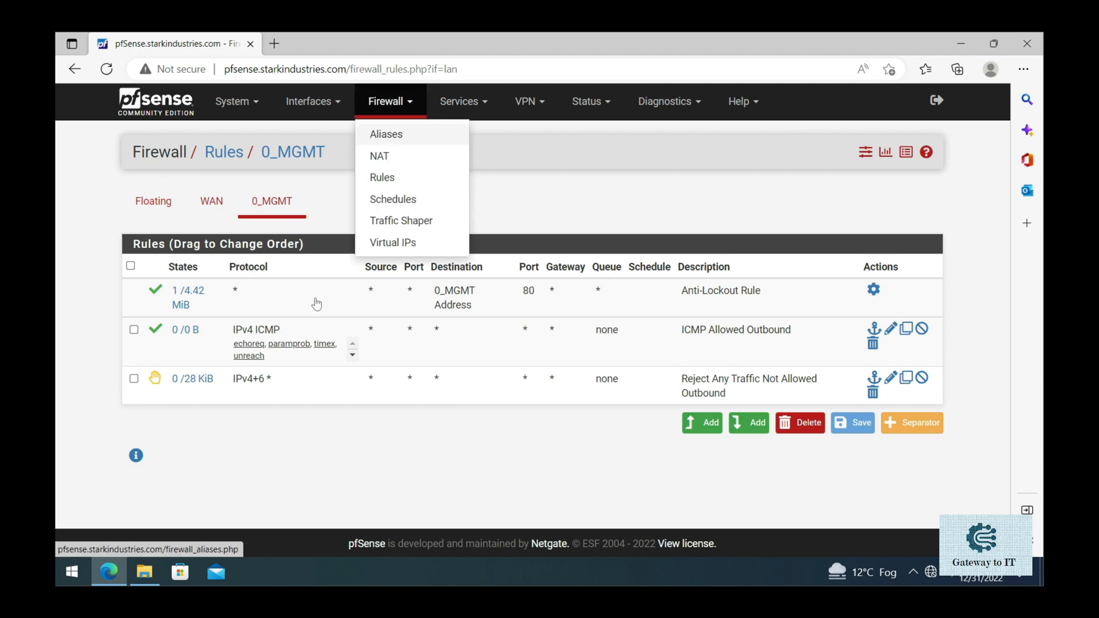
pyautogui.click(386, 133)
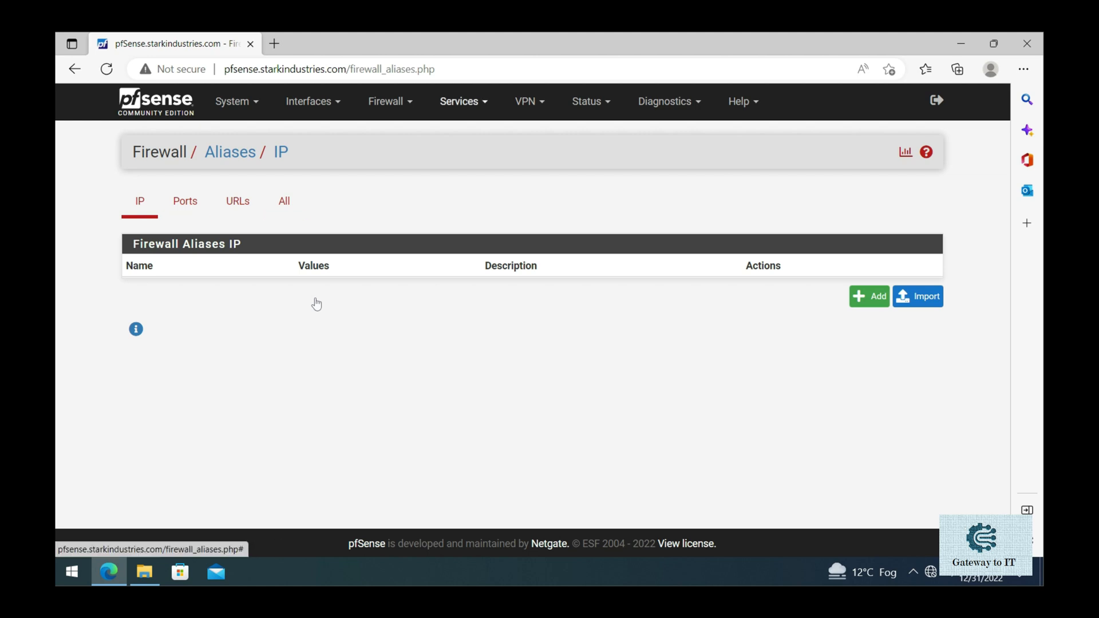
pyautogui.click(387, 101)
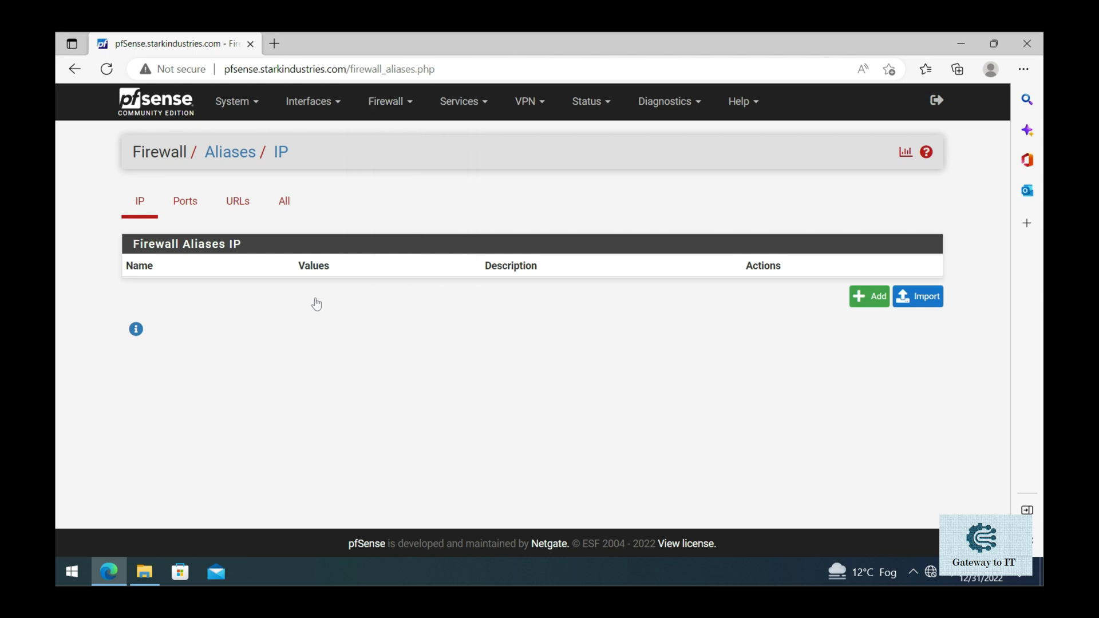
pyautogui.click(185, 201)
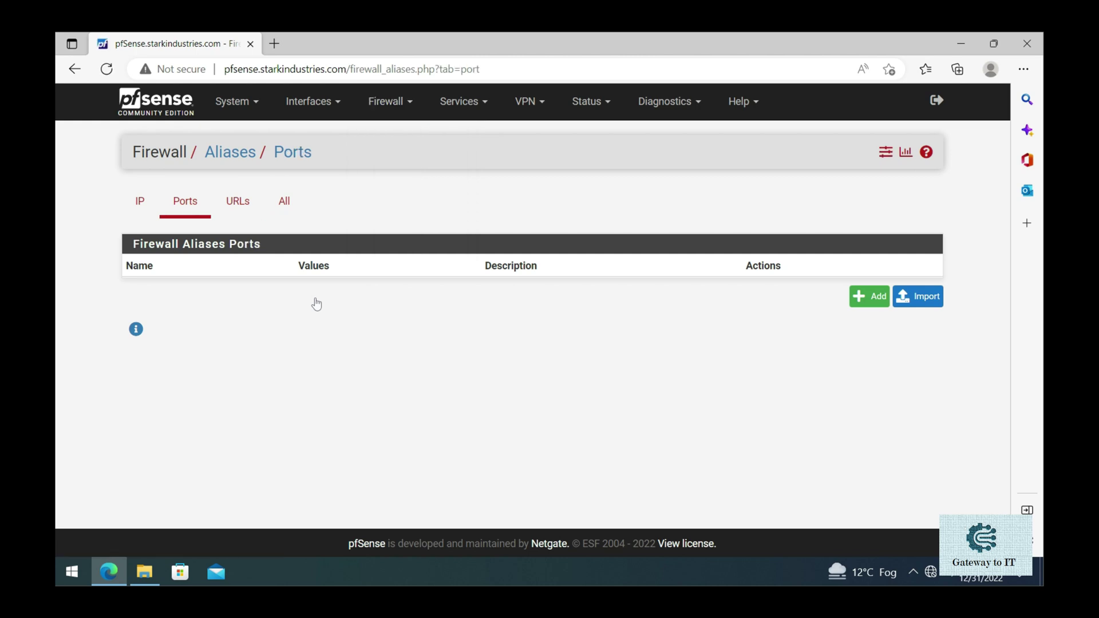
pyautogui.click(869, 297)
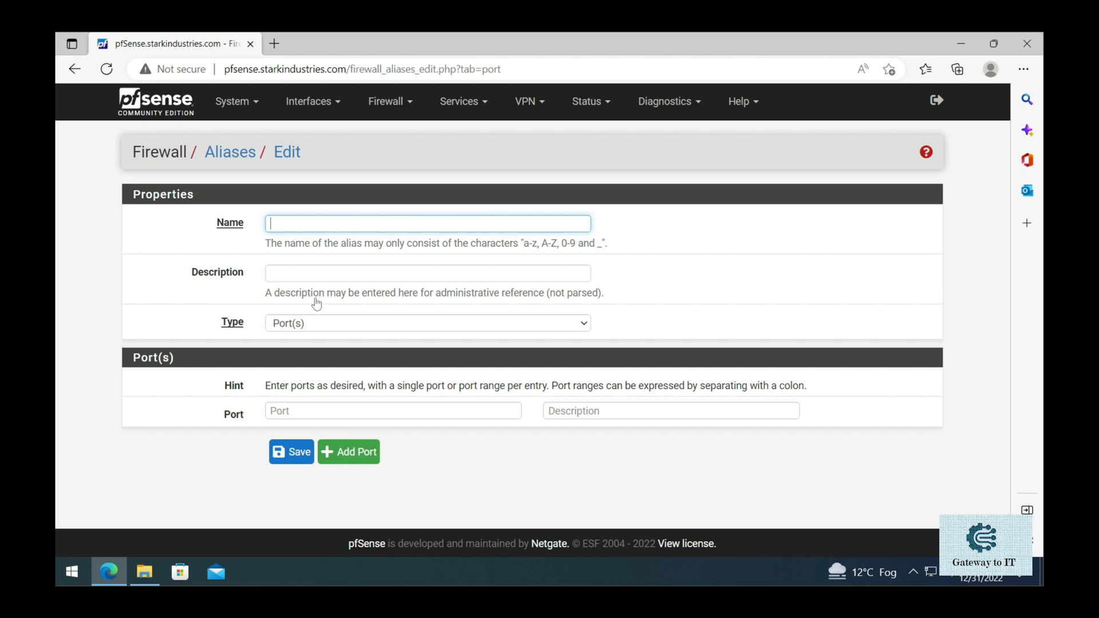
# Step: Name the new alias Standard_Ports and enter port 53 for DNS as its first entry
pyautogui.write('Standard')
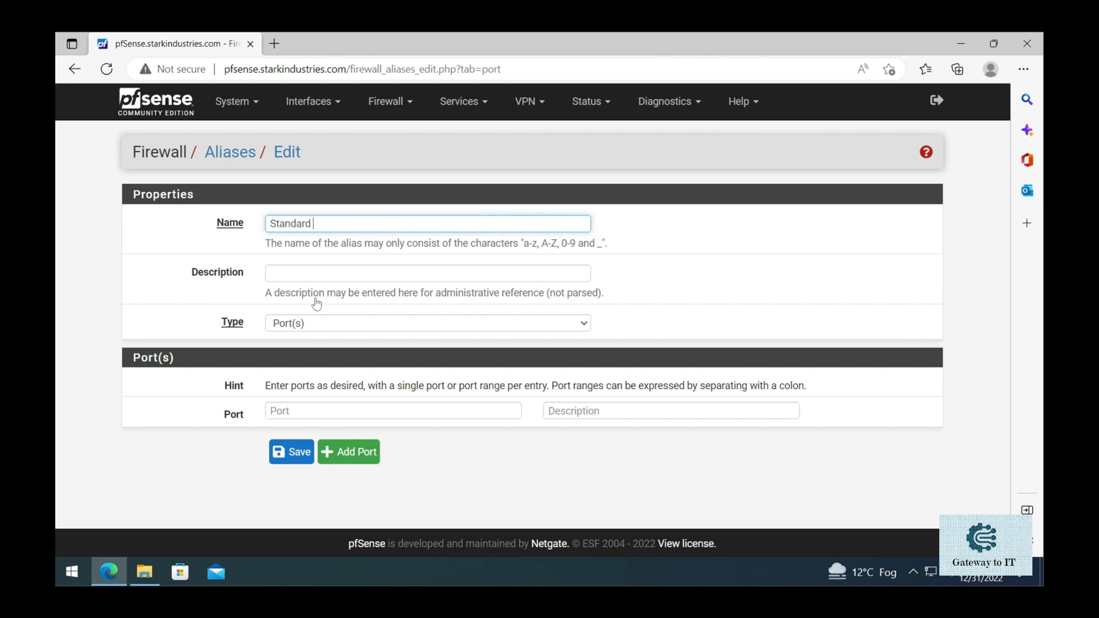
pyautogui.write('Ports')
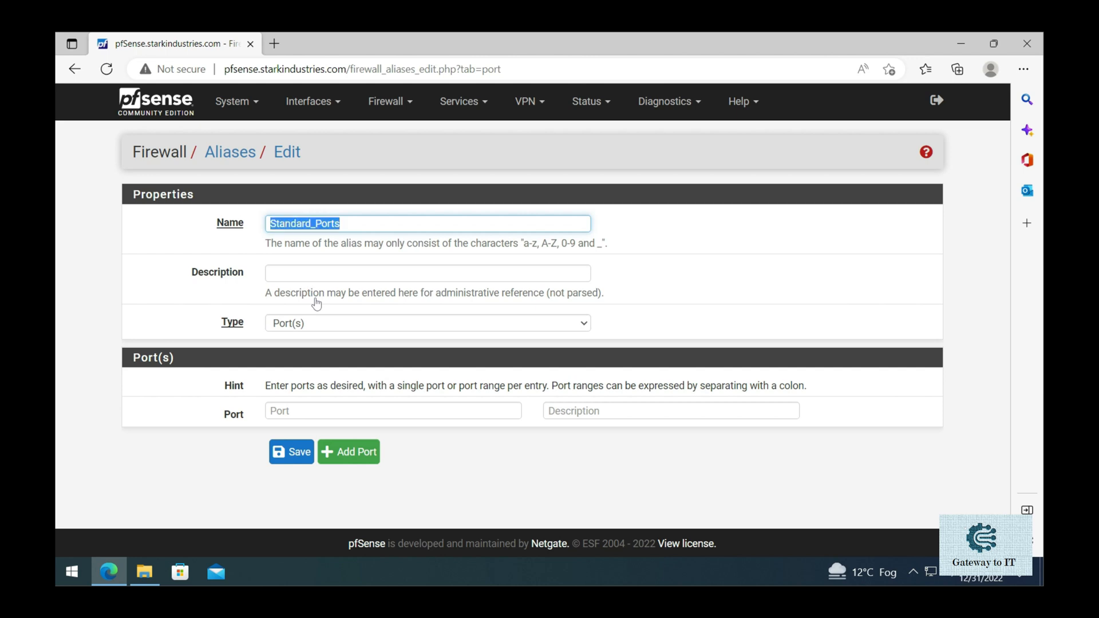
pyautogui.write('Standard_Ports')
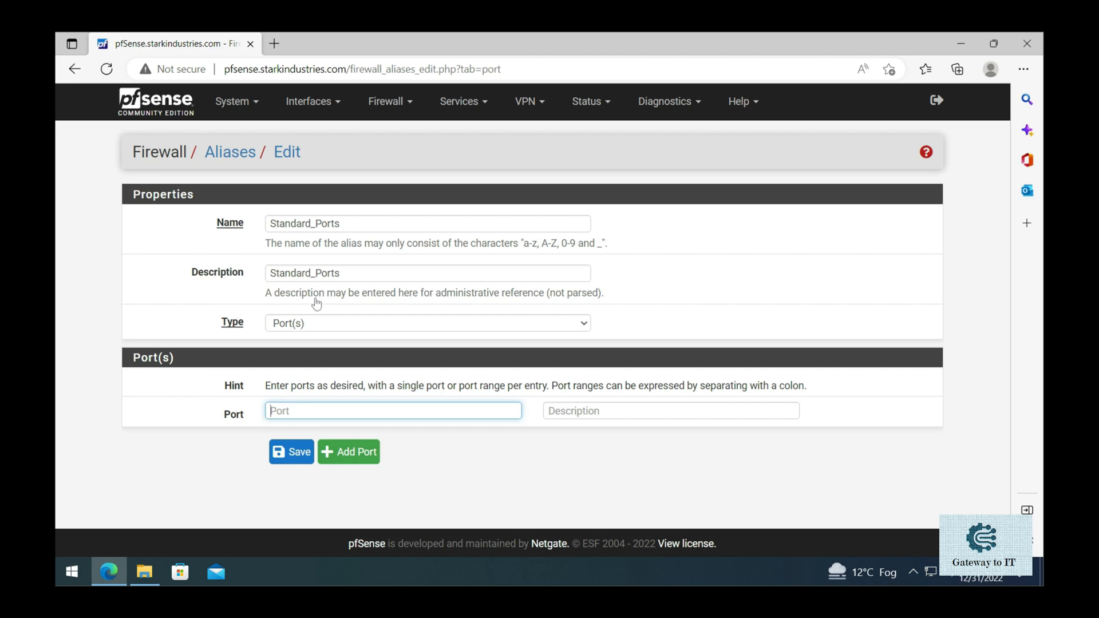
pyautogui.write('5')
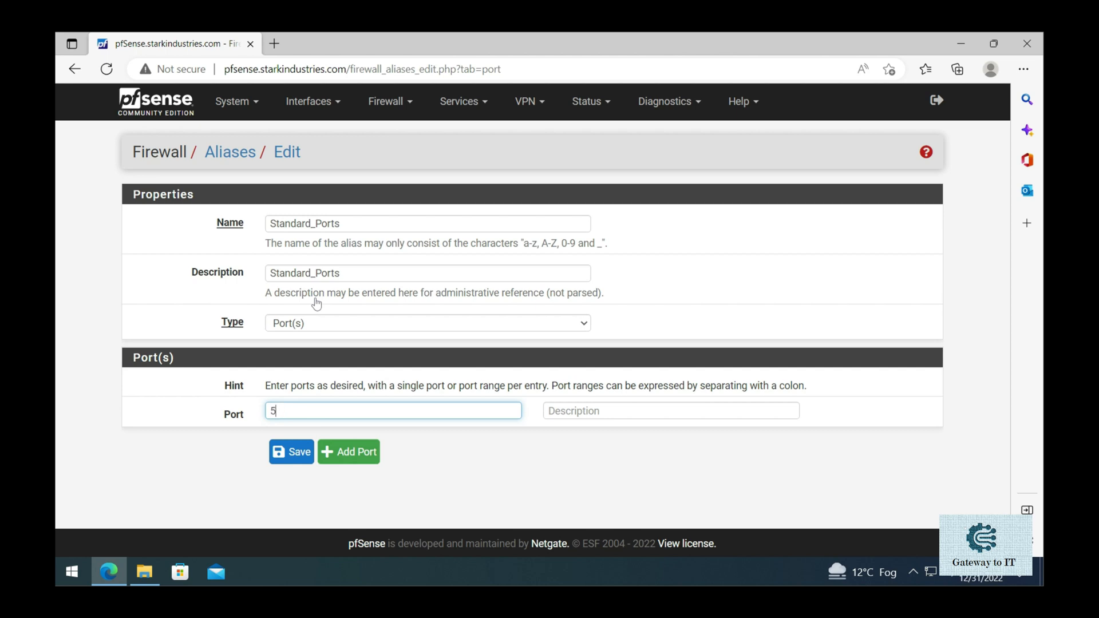
pyautogui.write('3')
pyautogui.click(671, 411)
pyautogui.write('DNS')
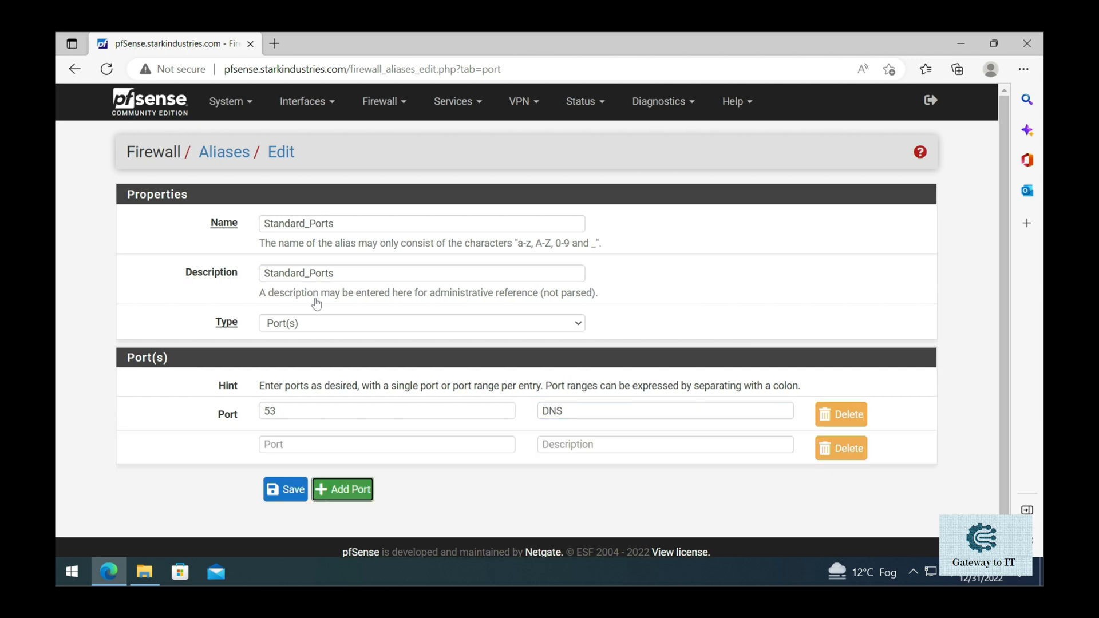
# Step: Add port 123 described NTP and port 445 described SMB to the alias
pyautogui.click(387, 444)
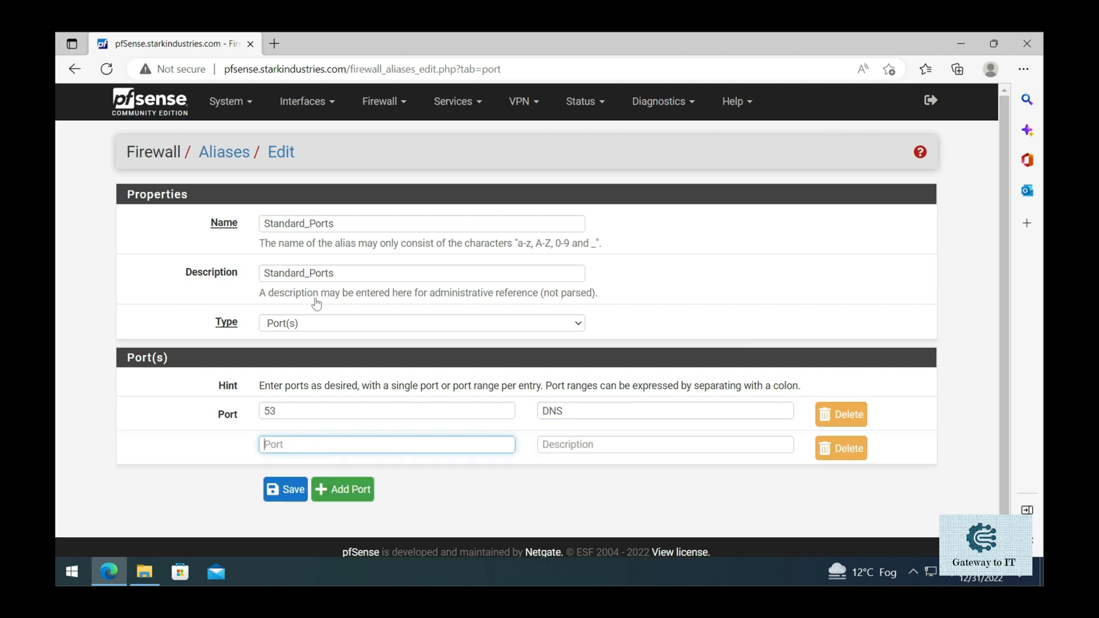
pyautogui.write('123')
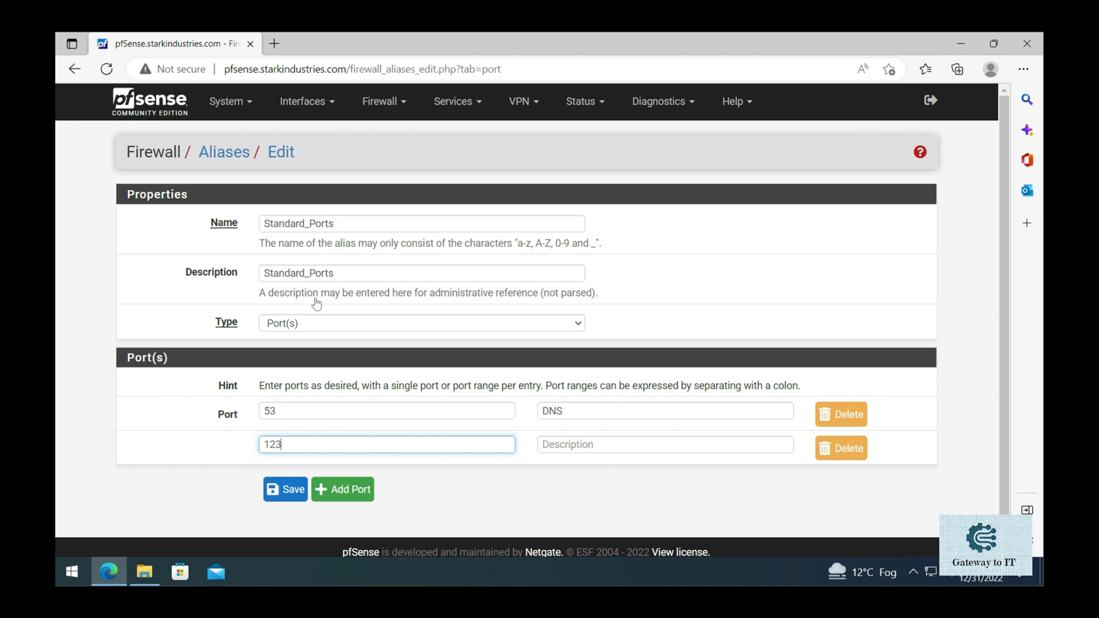
pyautogui.click(665, 445)
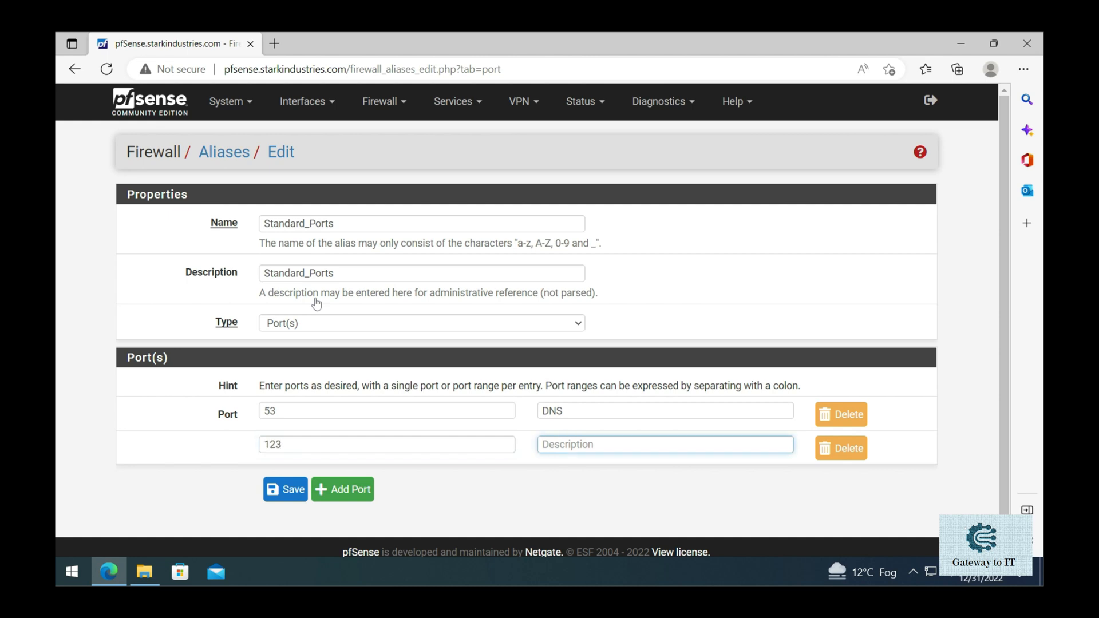
pyautogui.write('NTP')
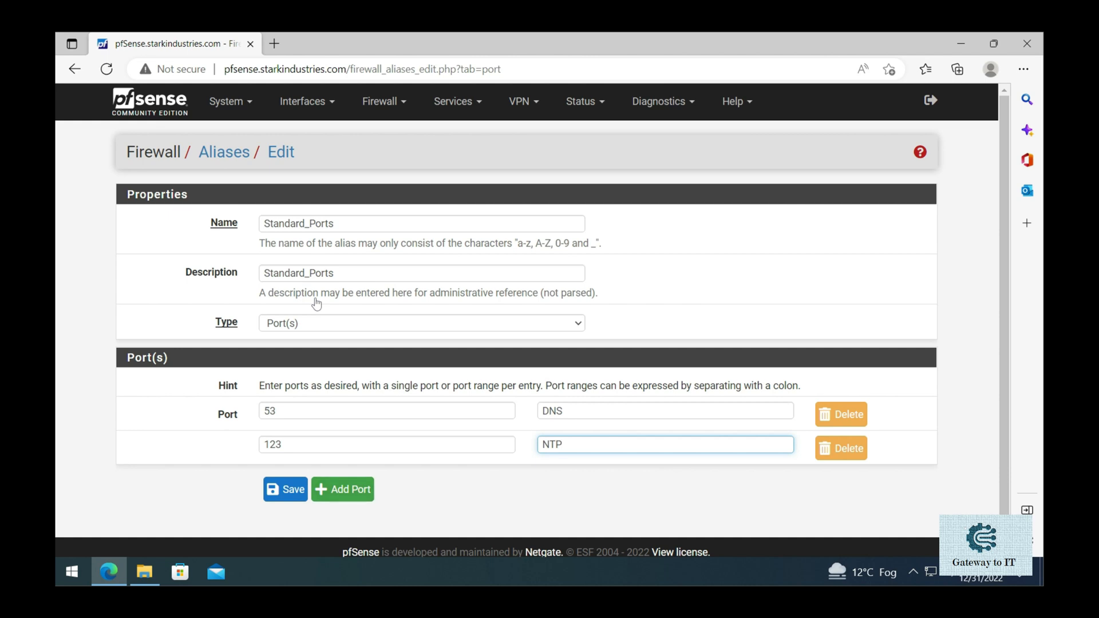
pyautogui.click(342, 490)
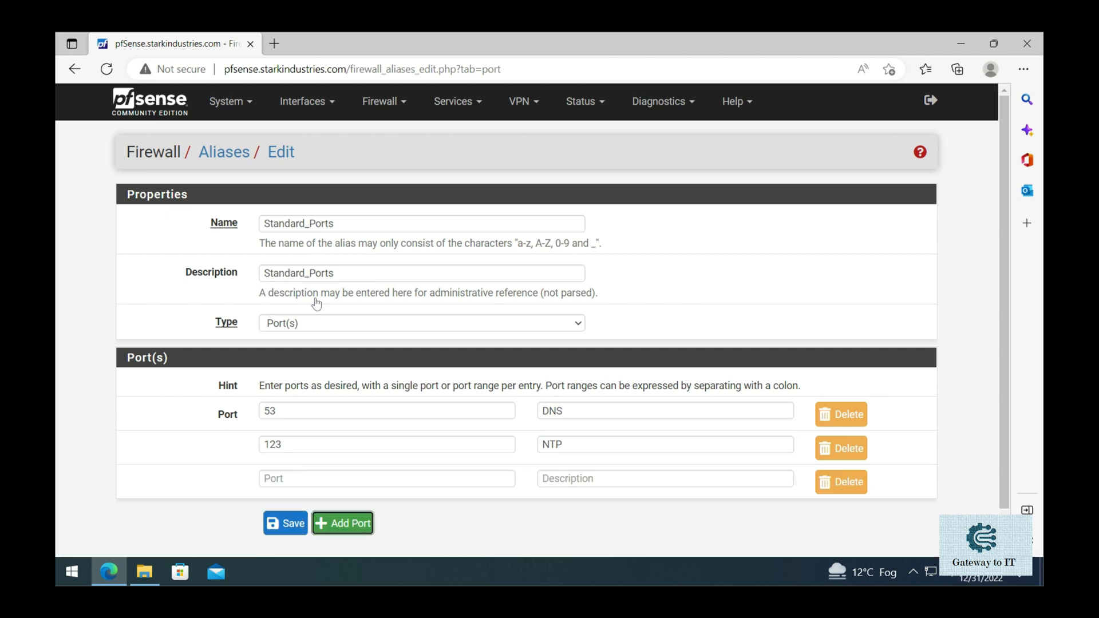
pyautogui.write('445')
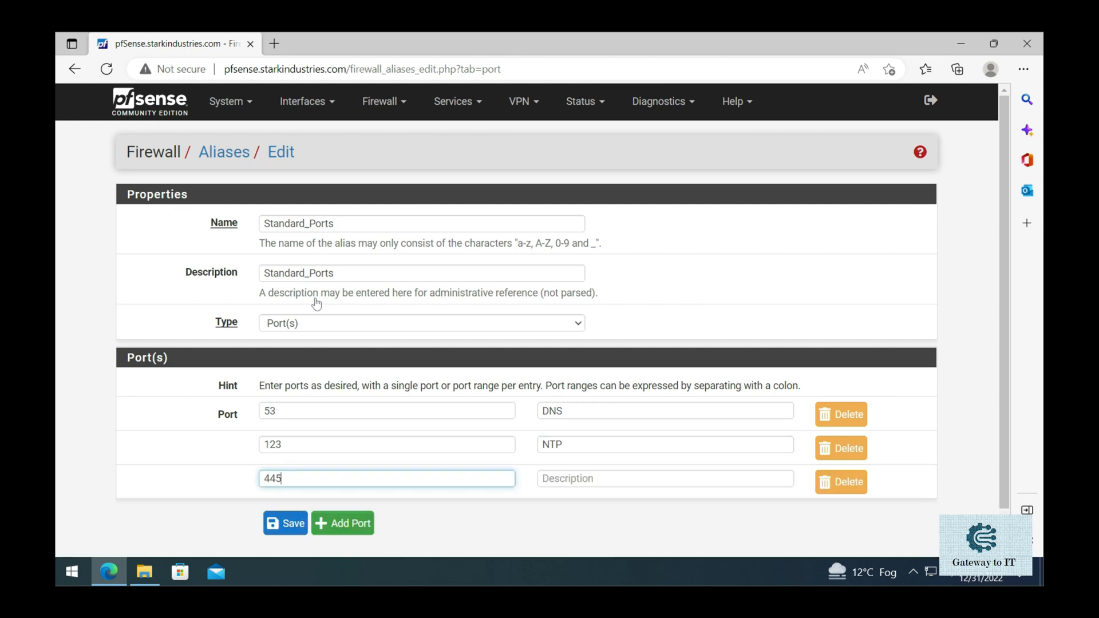
pyautogui.click(666, 479)
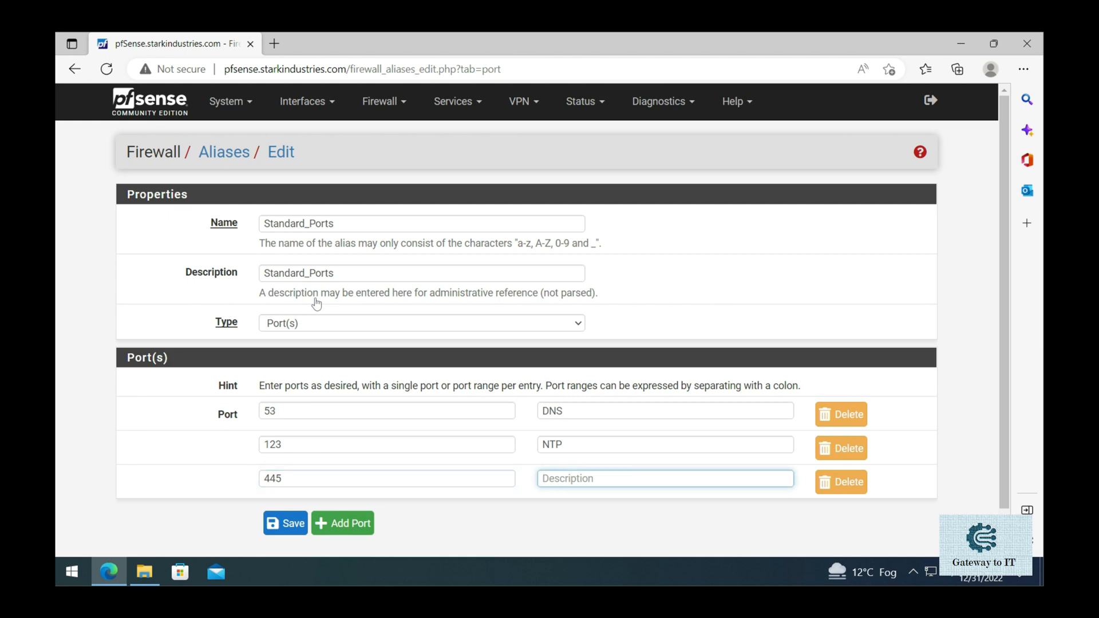
pyautogui.write('SMB')
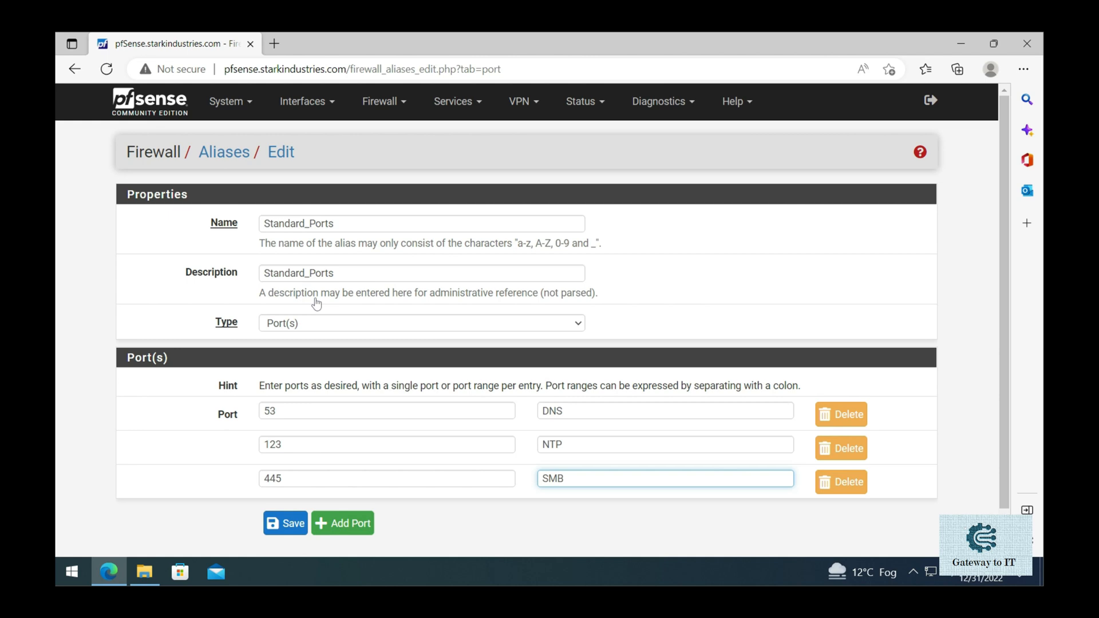
pyautogui.click(666, 479)
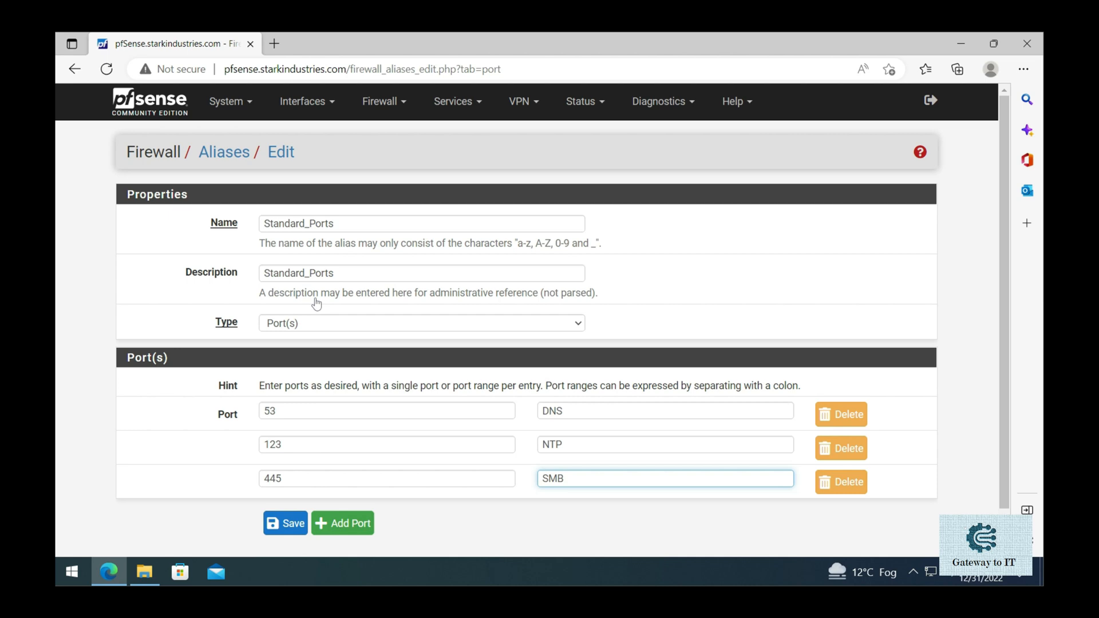
# Step: Save the Standard_Ports alias into the port aliases list
pyautogui.click(285, 523)
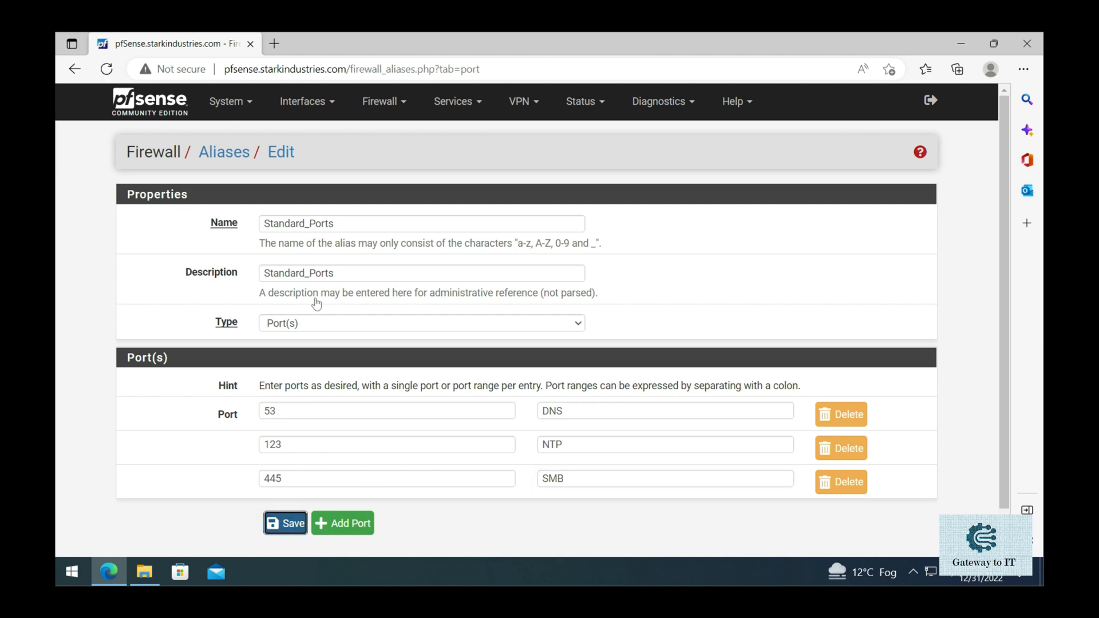
pyautogui.click(285, 523)
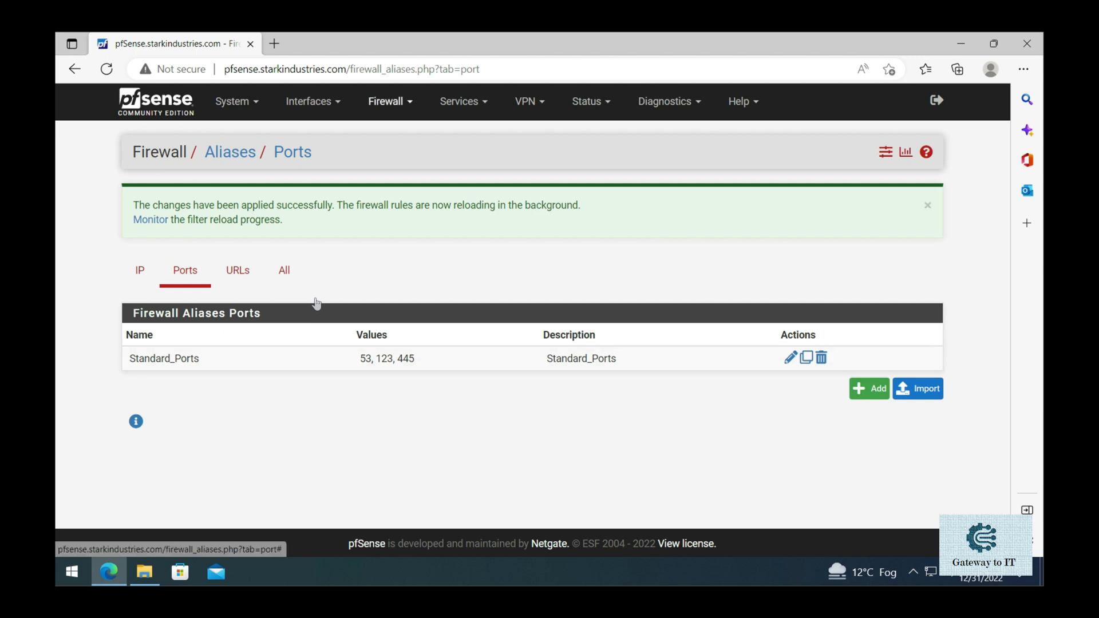
# Step: Go to Firewall > Rules, 0_MGMT tab, and start a new IPv4 pass rule at its Protocol field
pyautogui.click(389, 101)
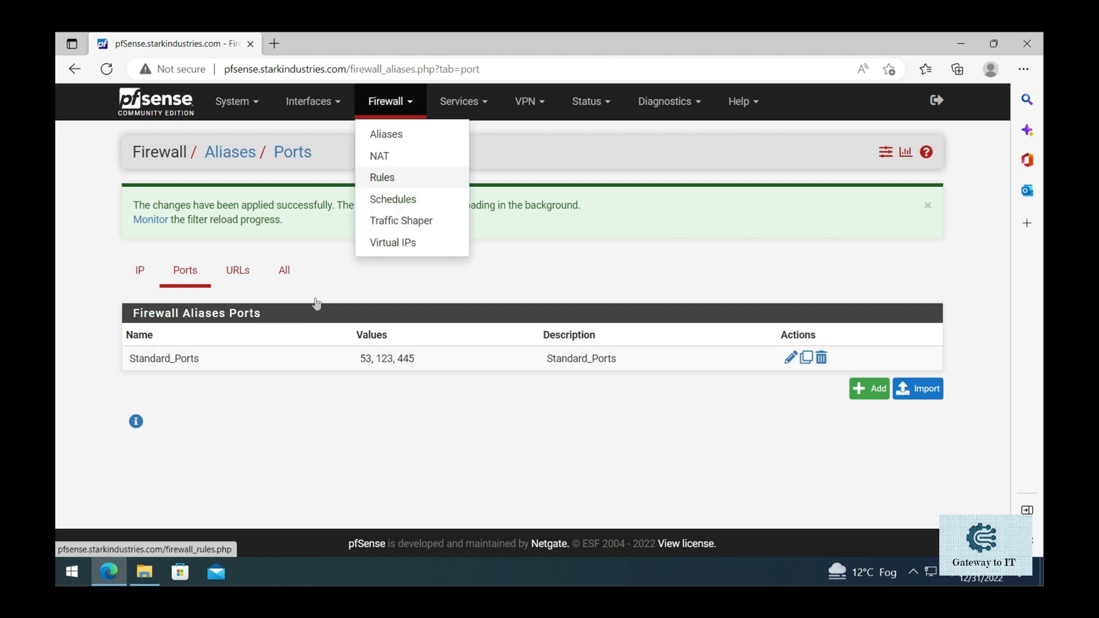
pyautogui.click(382, 177)
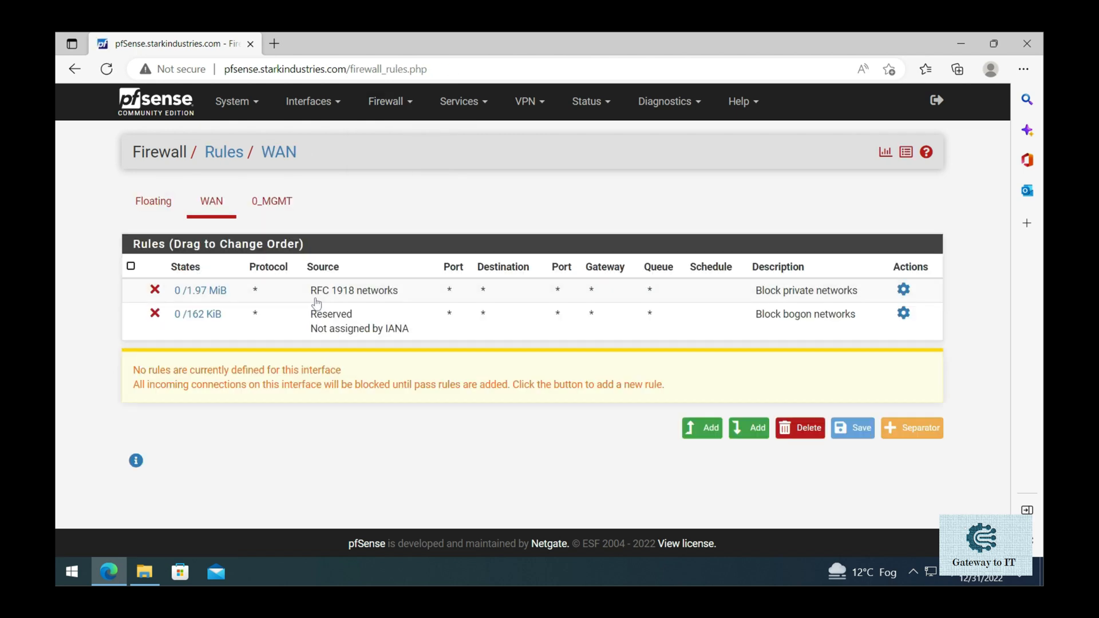
pyautogui.click(272, 200)
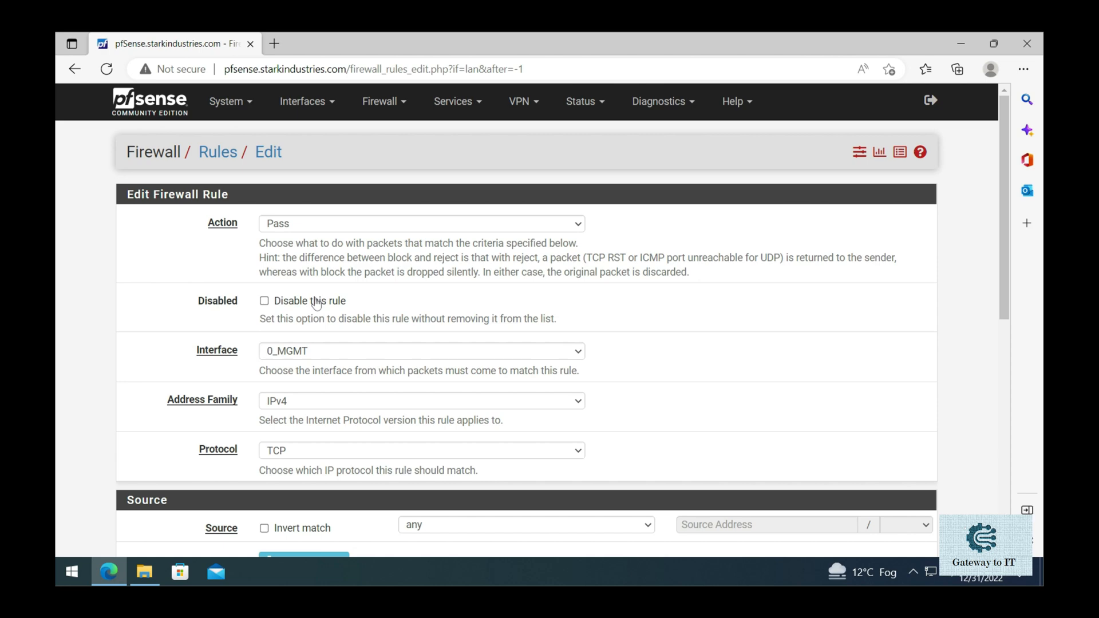
pyautogui.scroll(-3)
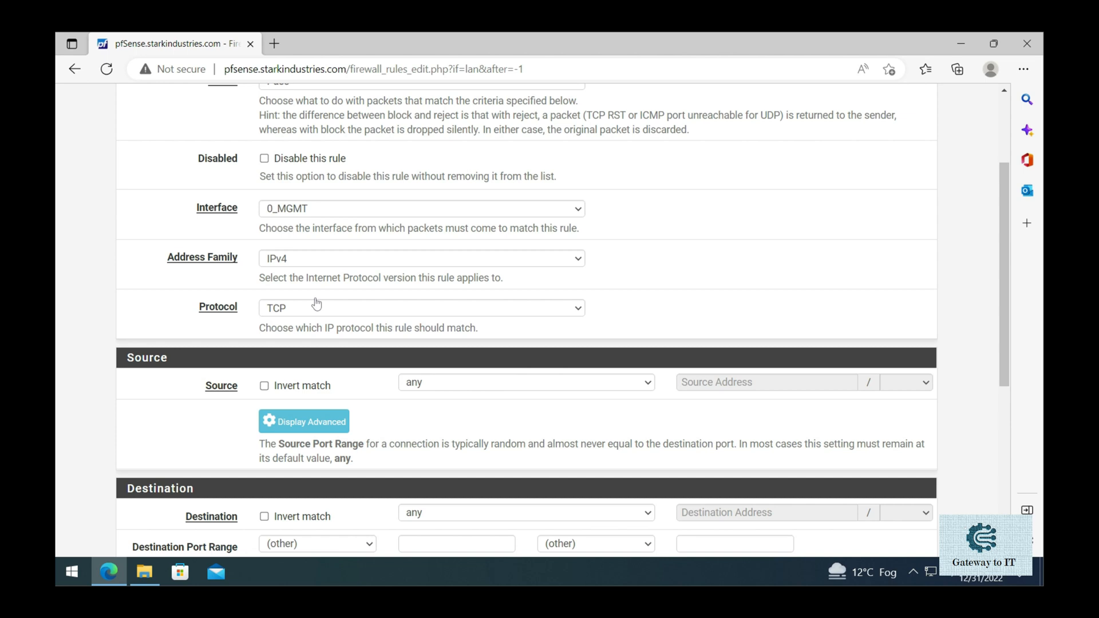
pyautogui.click(420, 307)
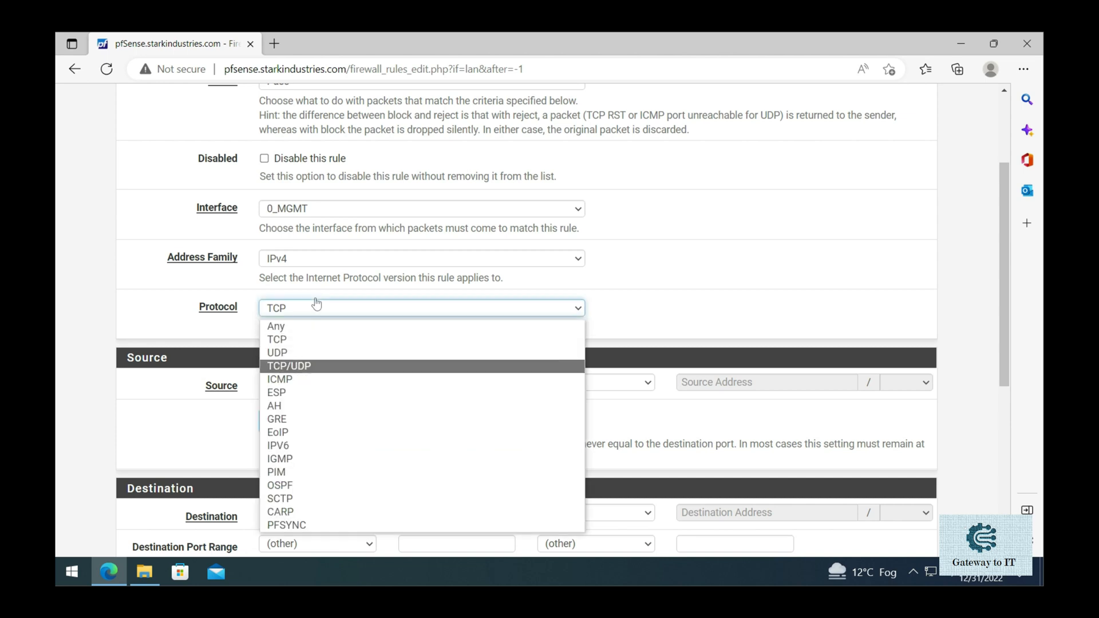
# Step: Set the protocol to TCP/UDP and choose a custom (other) destination port range
pyautogui.click(292, 367)
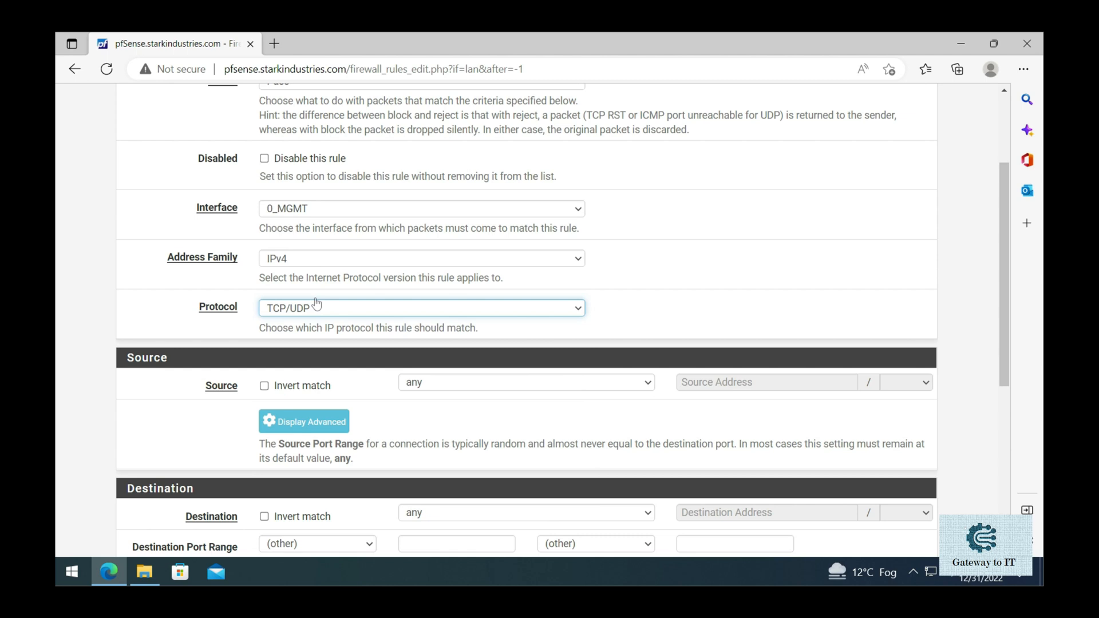
pyautogui.scroll(-3)
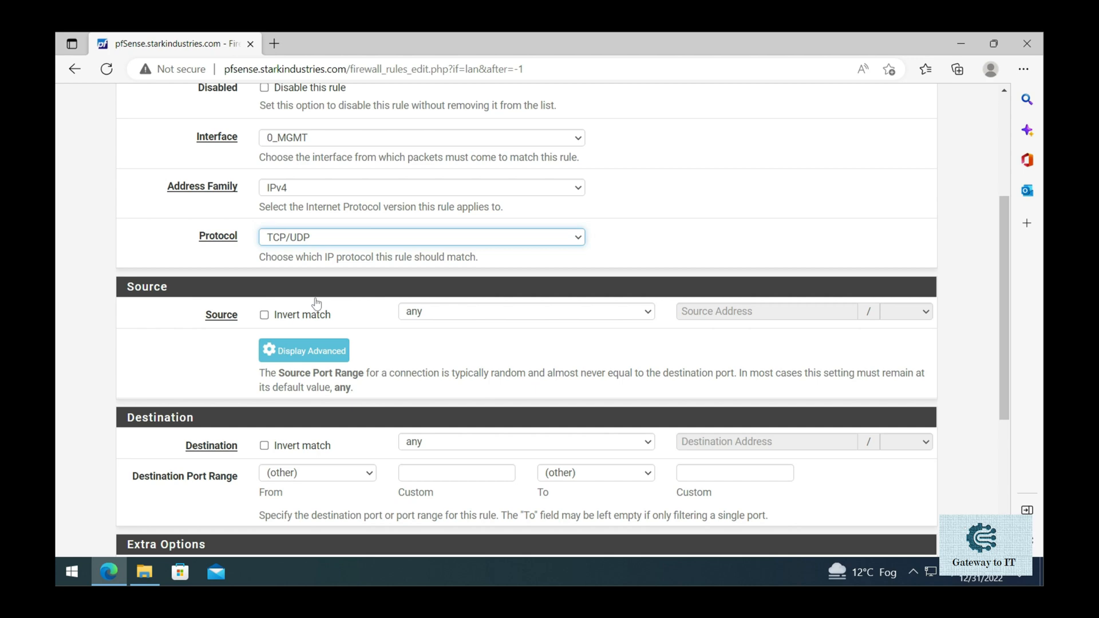
pyautogui.scroll(-3)
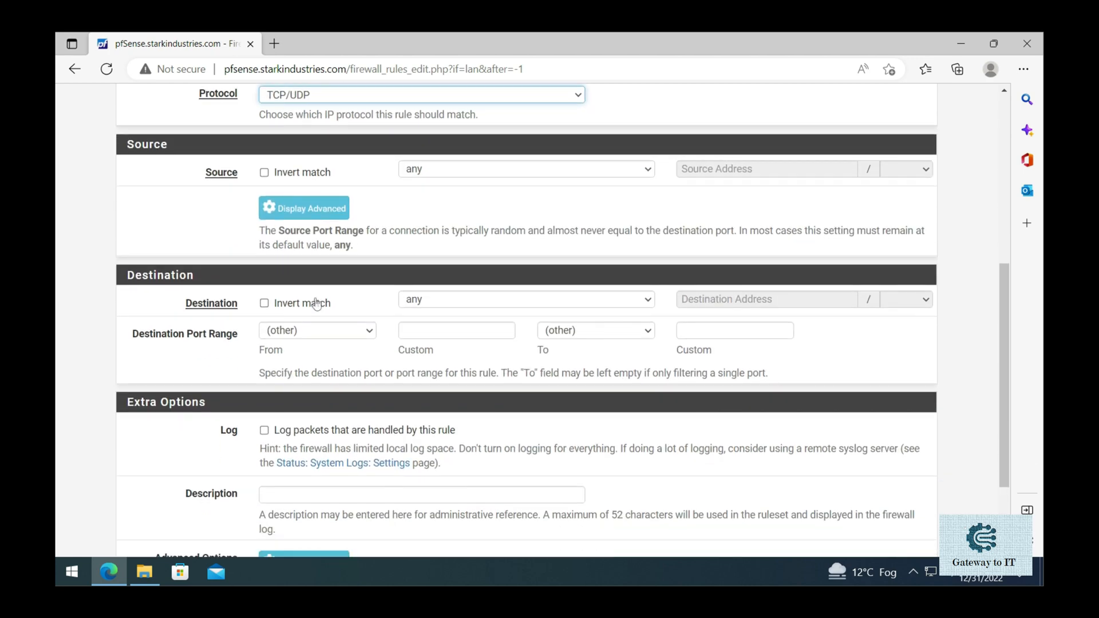
pyautogui.click(318, 330)
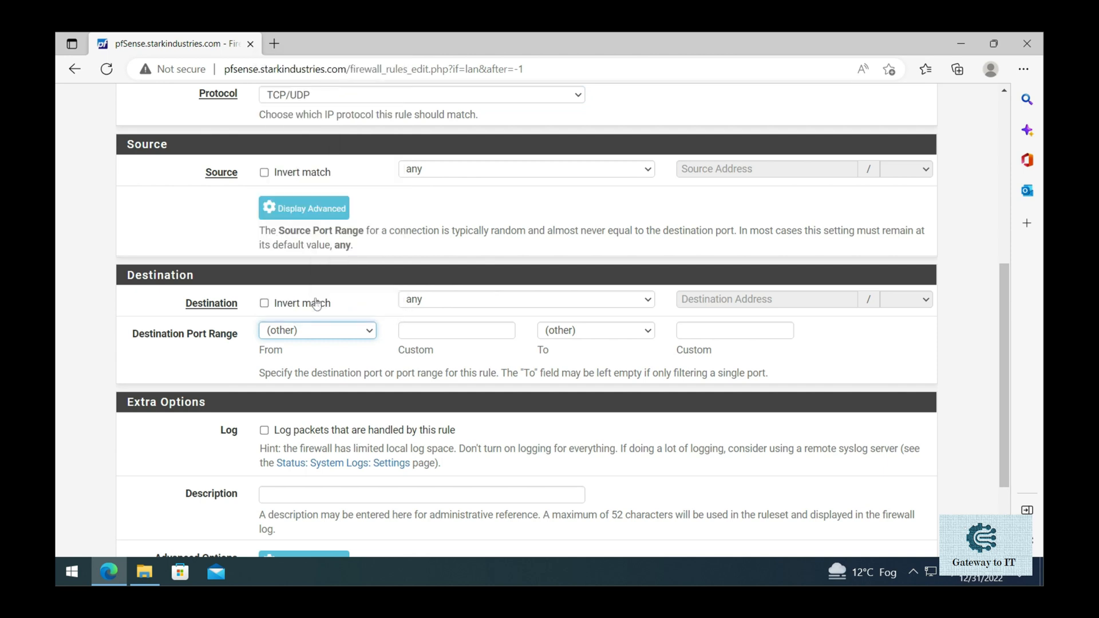
pyautogui.click(456, 330)
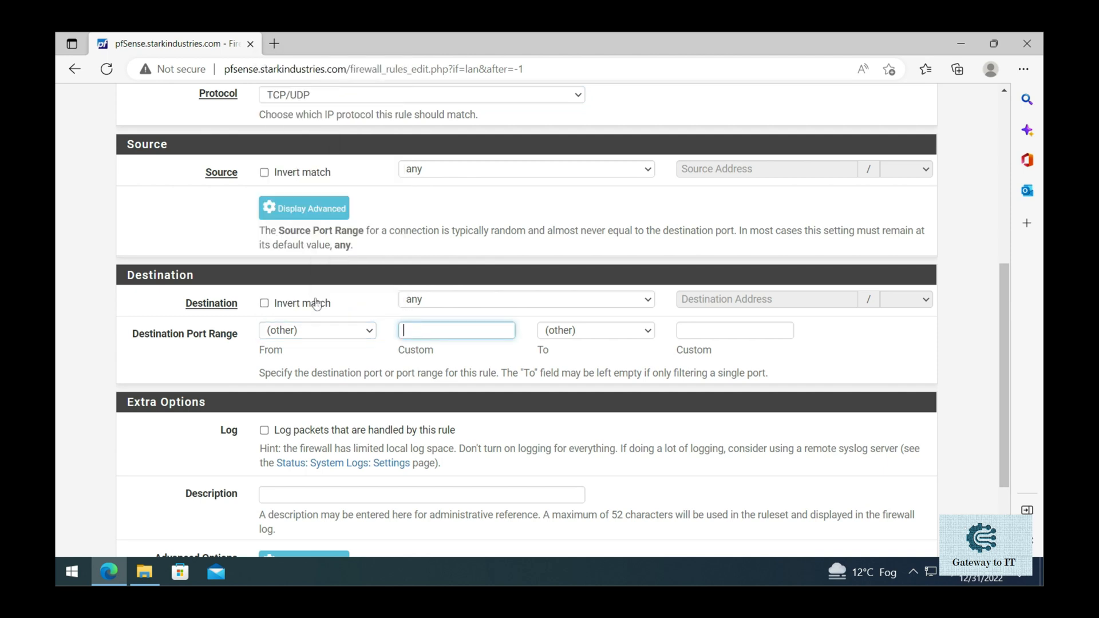
pyautogui.write('St')
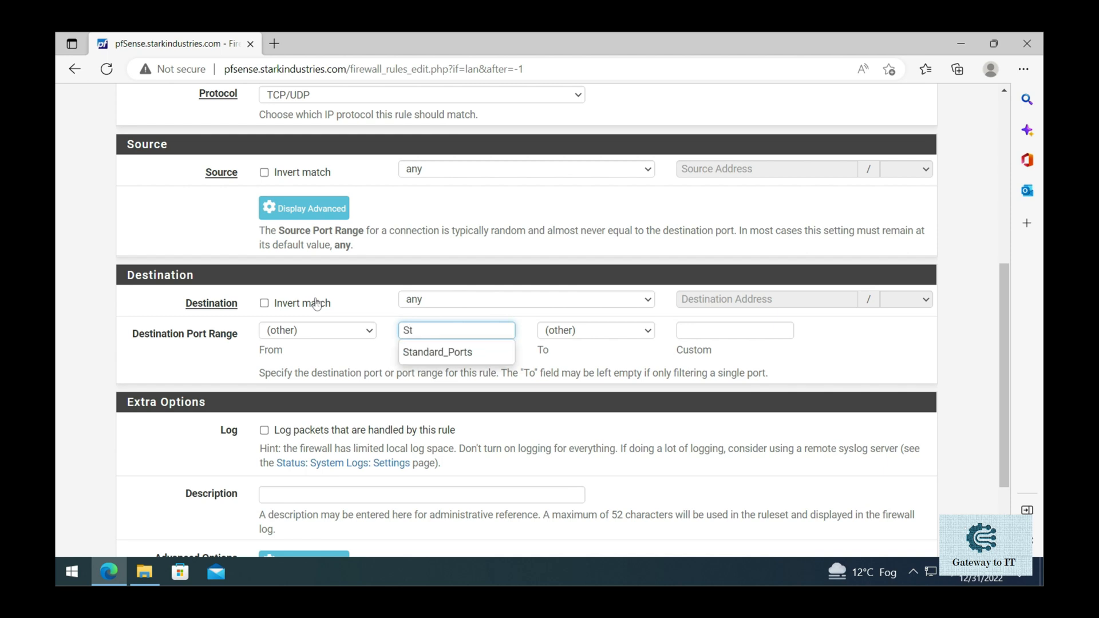
pyautogui.moveTo(437, 353)
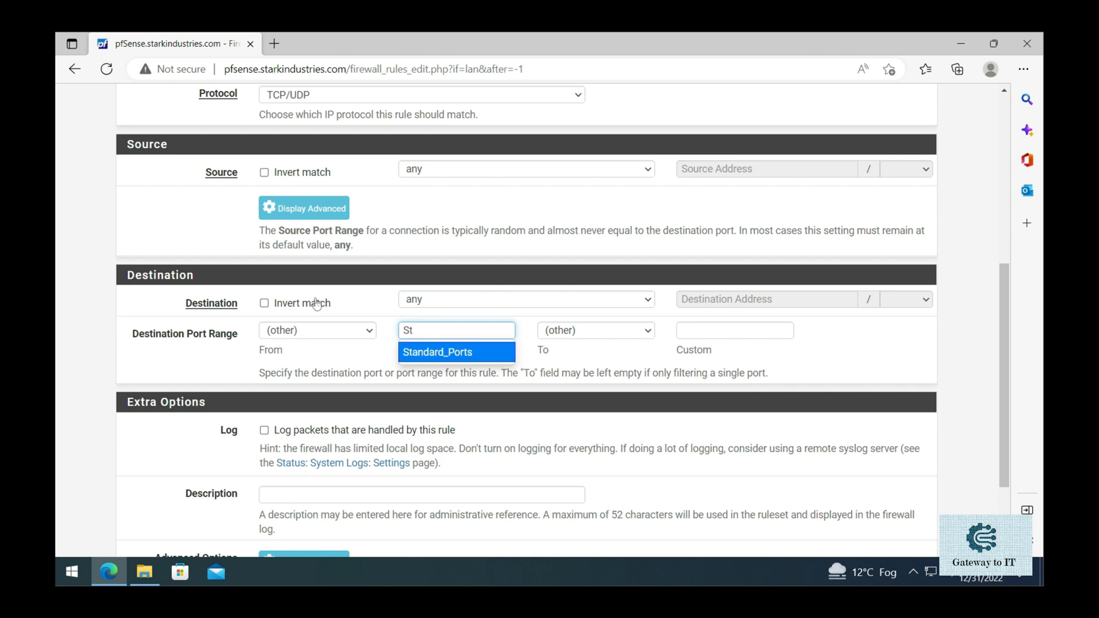
# Step: Use the Standard_Ports alias as both From and To destination ports
pyautogui.click(438, 351)
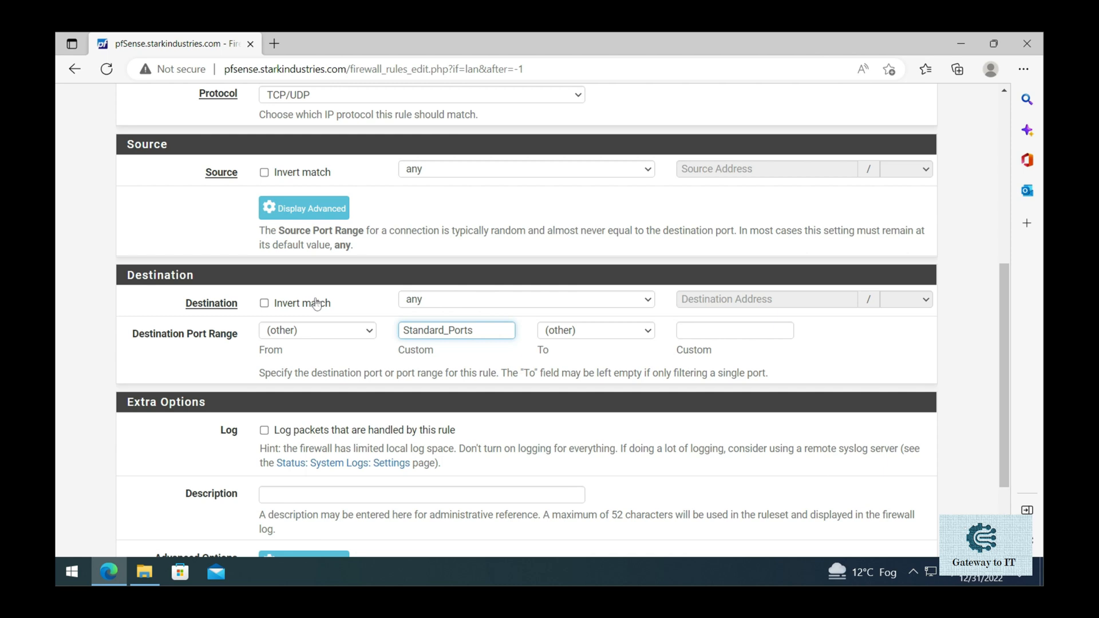
pyautogui.write('Standard_Ports')
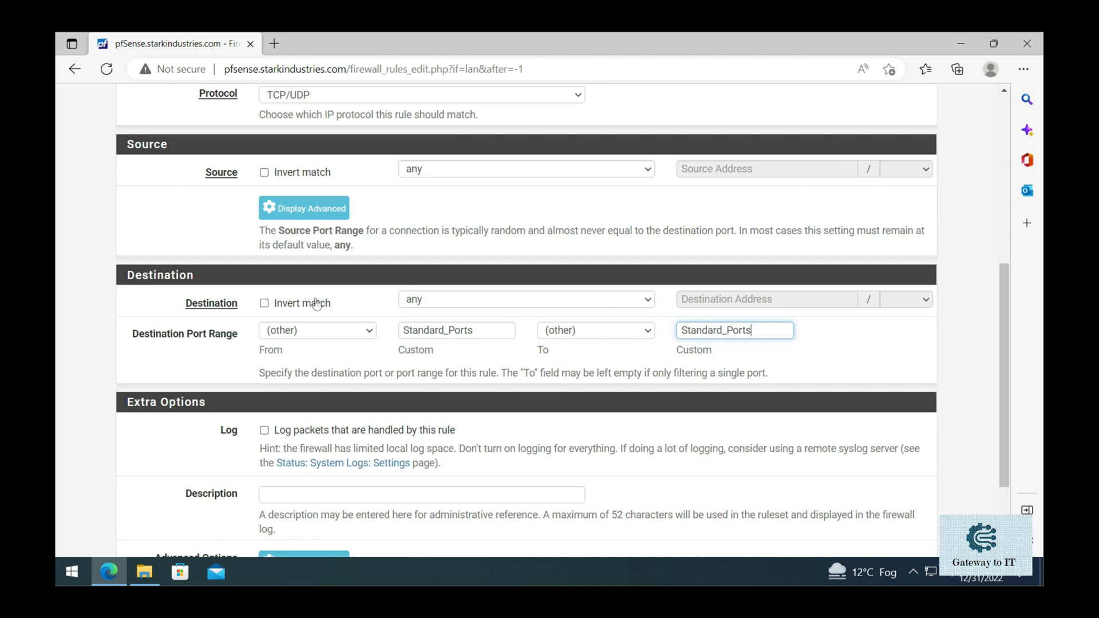
pyautogui.click(421, 495)
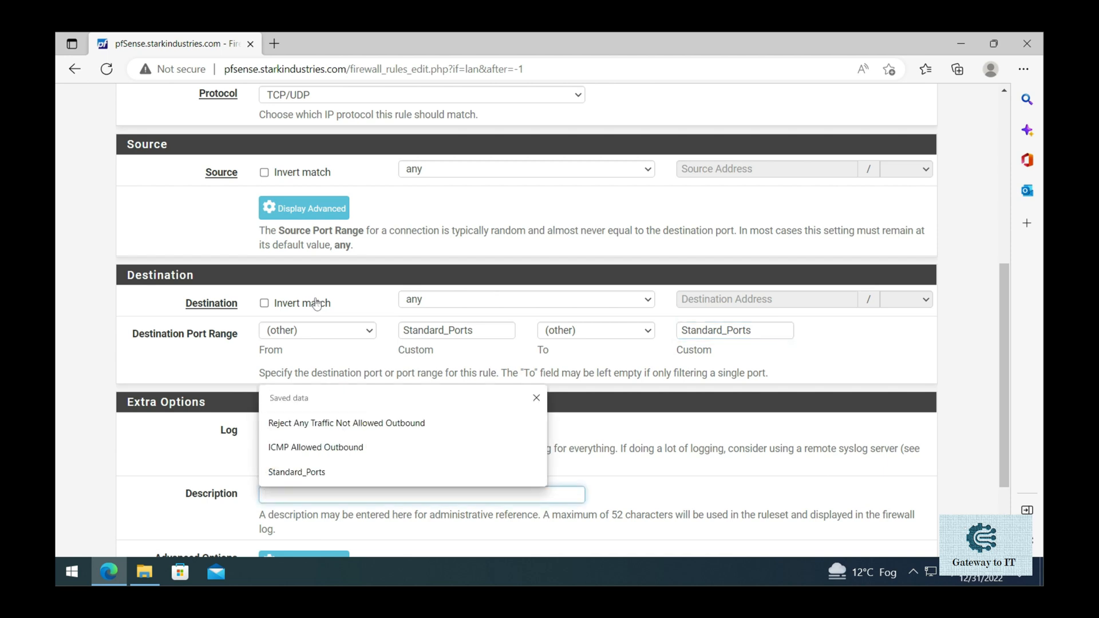
# Step: Describe the rule 'Standard TCP_UP Ports Outbound For LAN' and save it to the 0_MGMT list
pyautogui.write('Standard TCP_U')
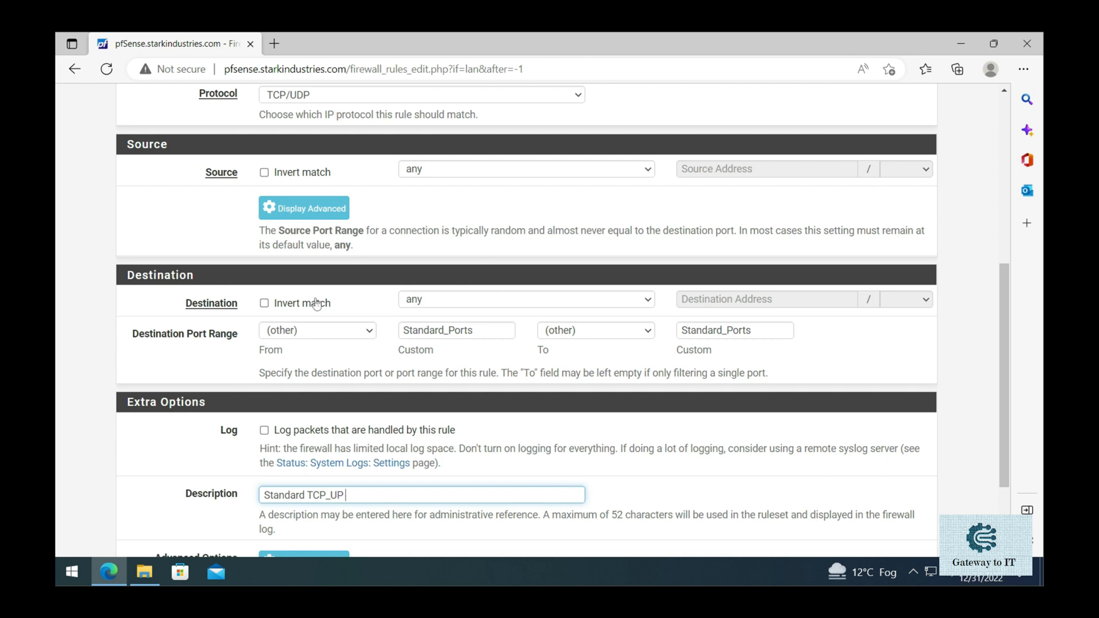
pyautogui.write('Ports')
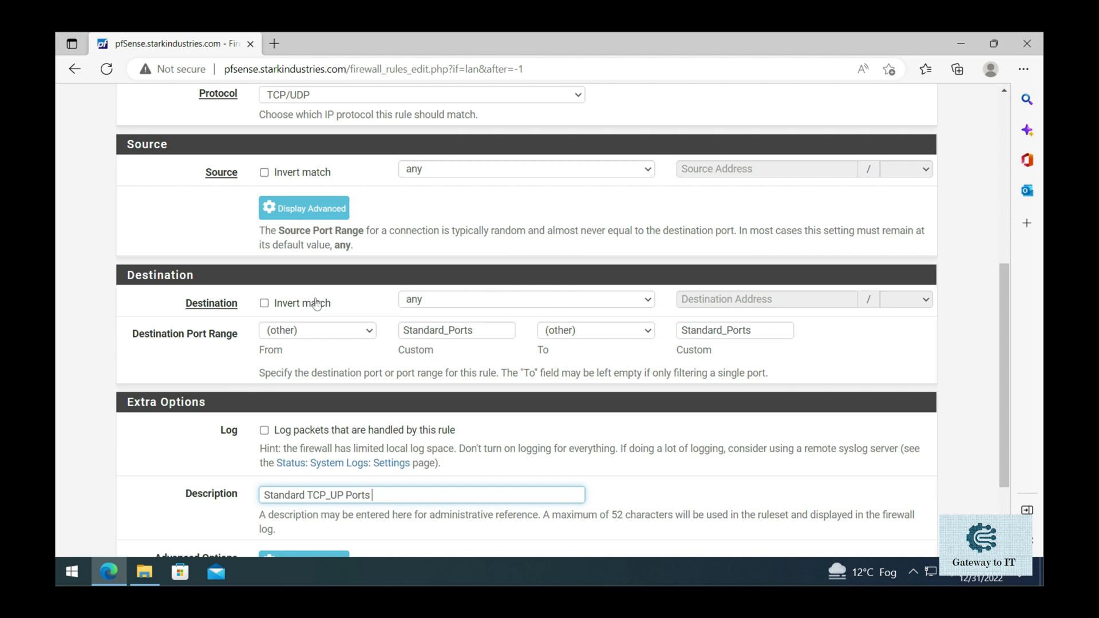
pyautogui.write('Outbound')
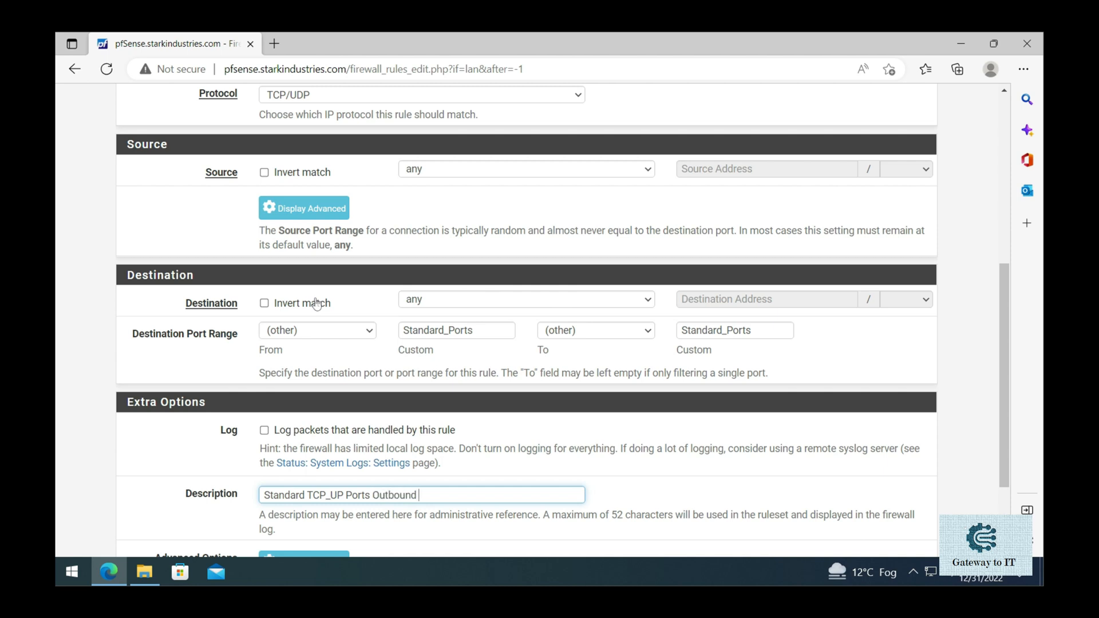
pyautogui.write('For LAN')
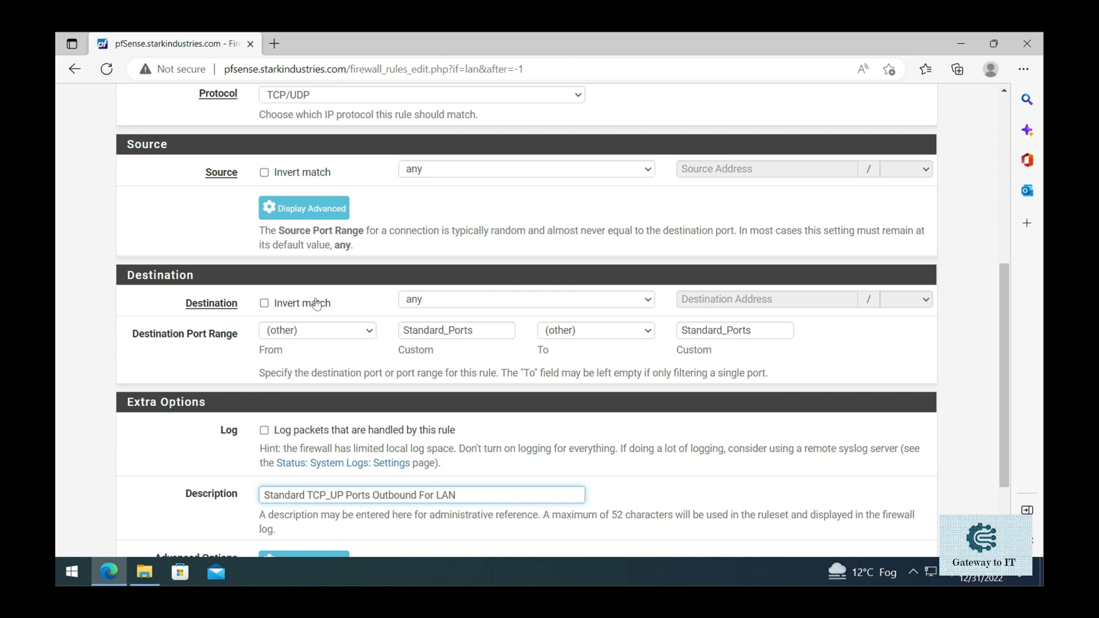
pyautogui.scroll(-3)
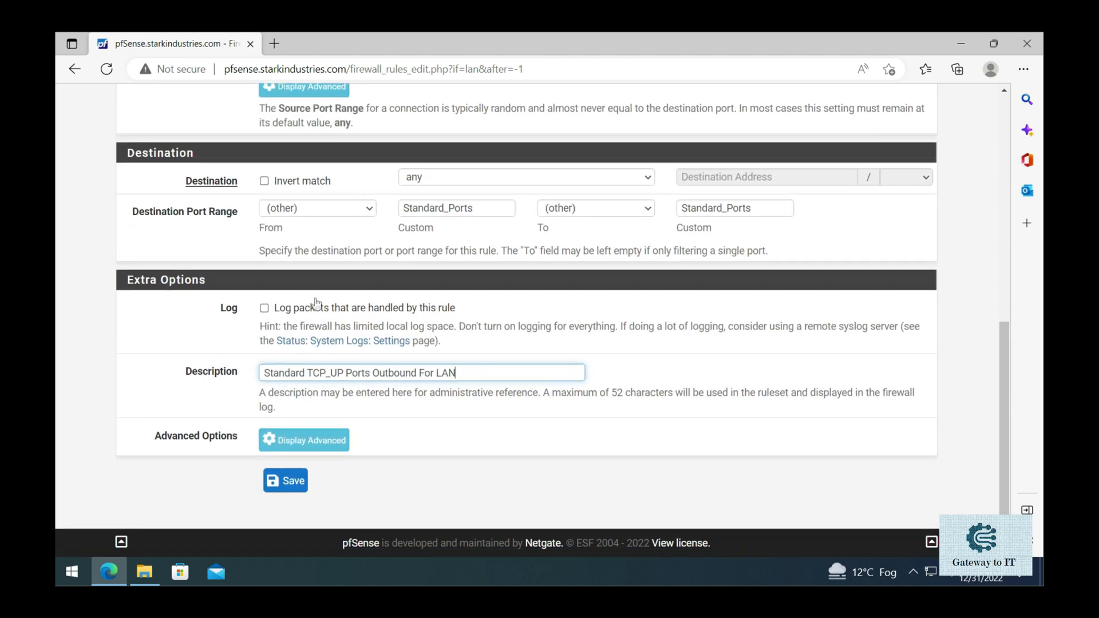
pyautogui.click(285, 480)
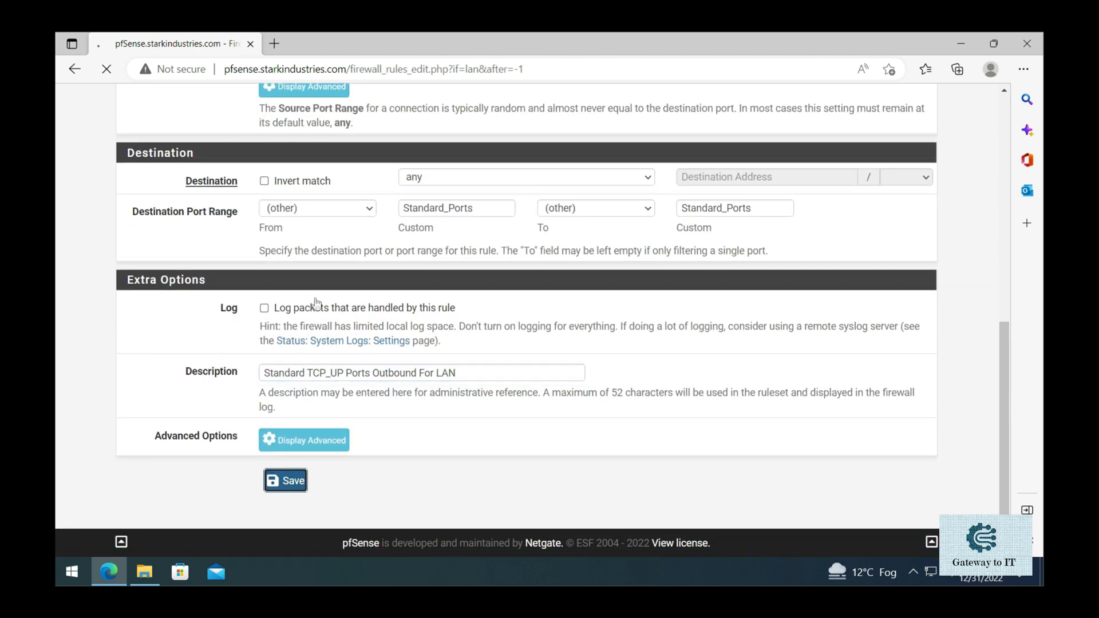
pyautogui.click(286, 479)
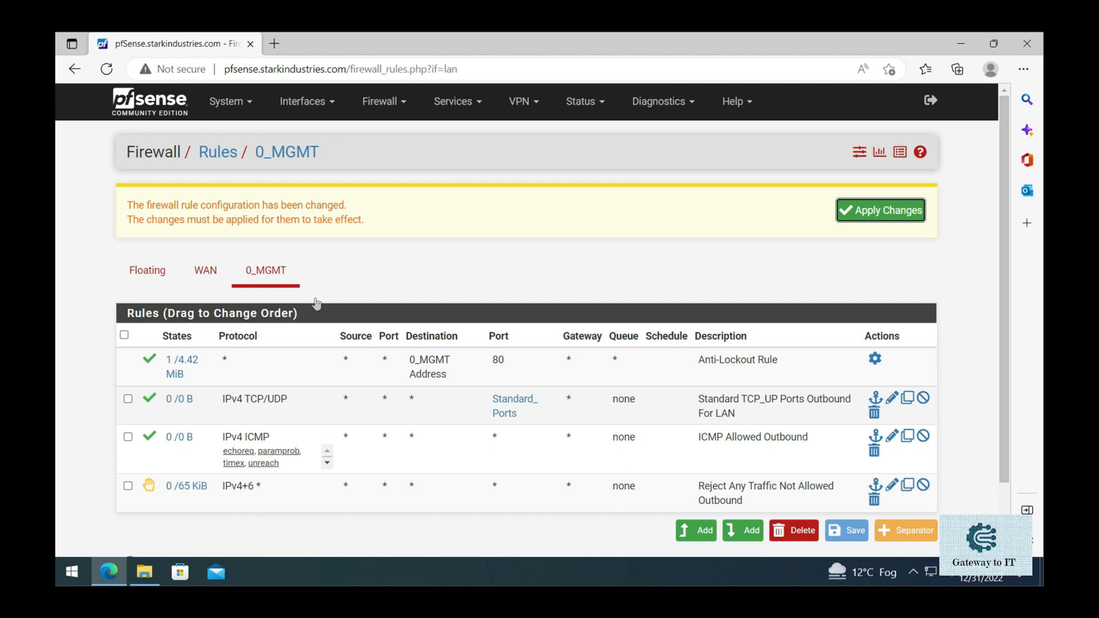
pyautogui.moveTo(511, 406)
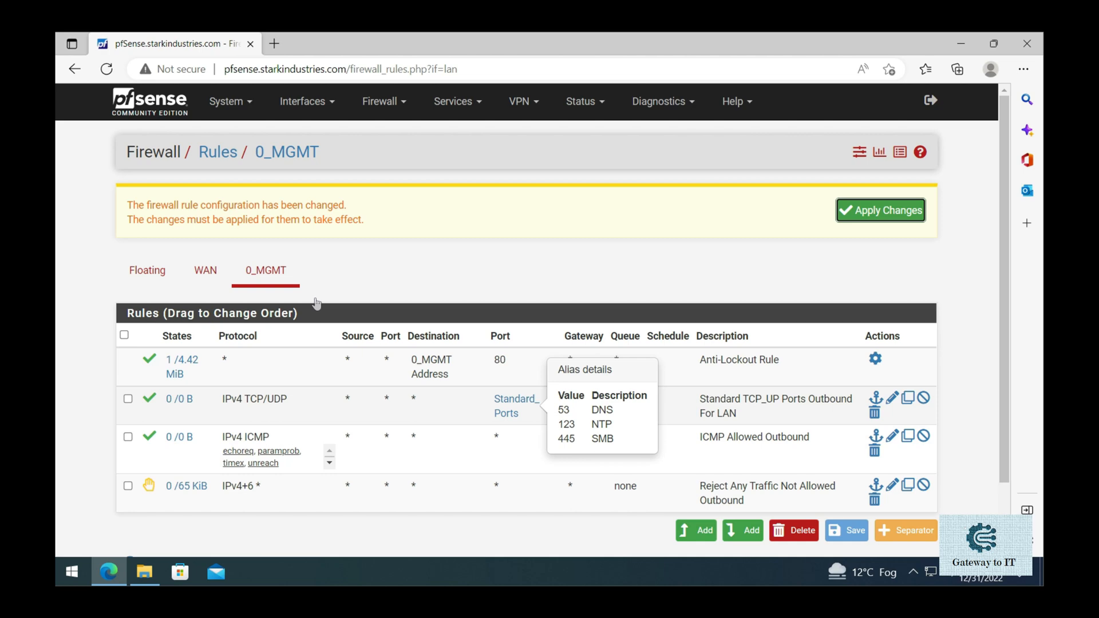
pyautogui.moveTo(316, 302)
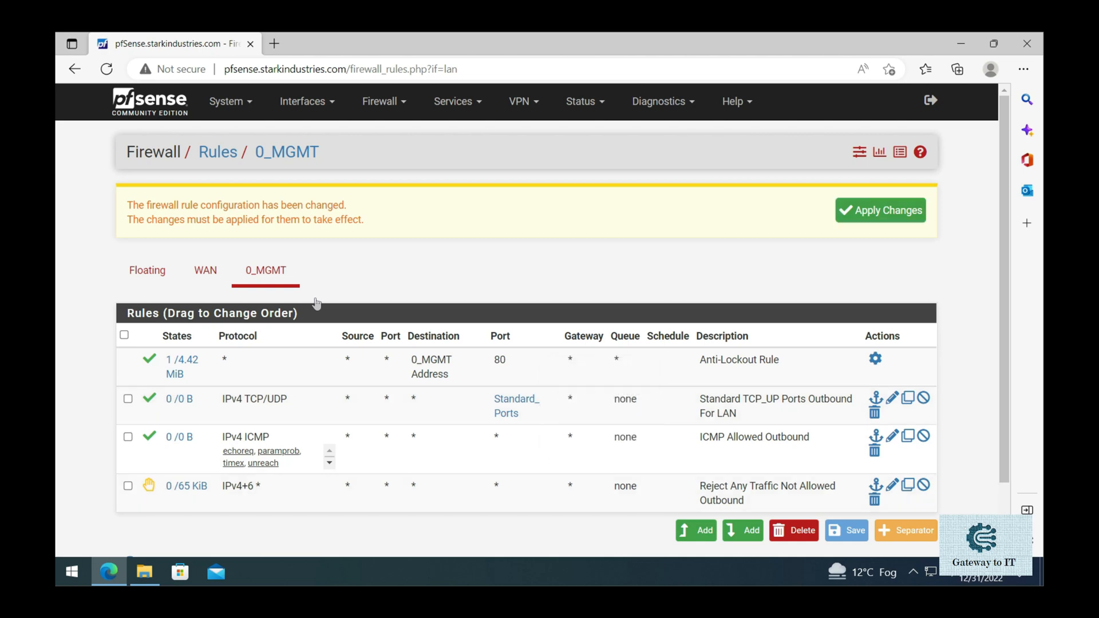
# Step: Apply the pending 0_MGMT rule changes and confirm the success message
pyautogui.click(881, 211)
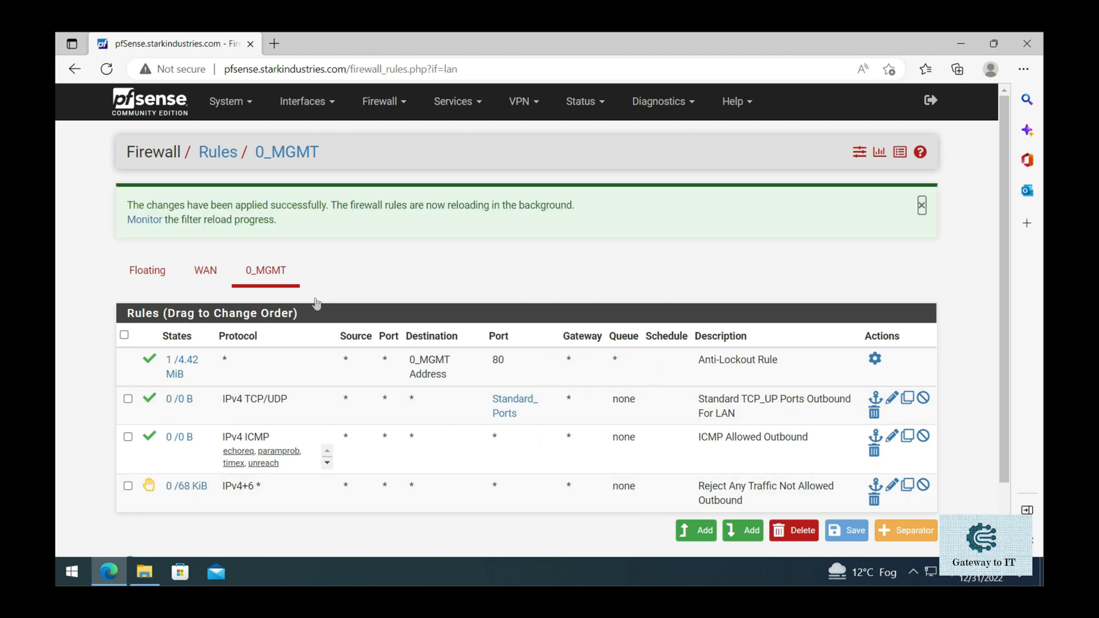
pyautogui.click(921, 206)
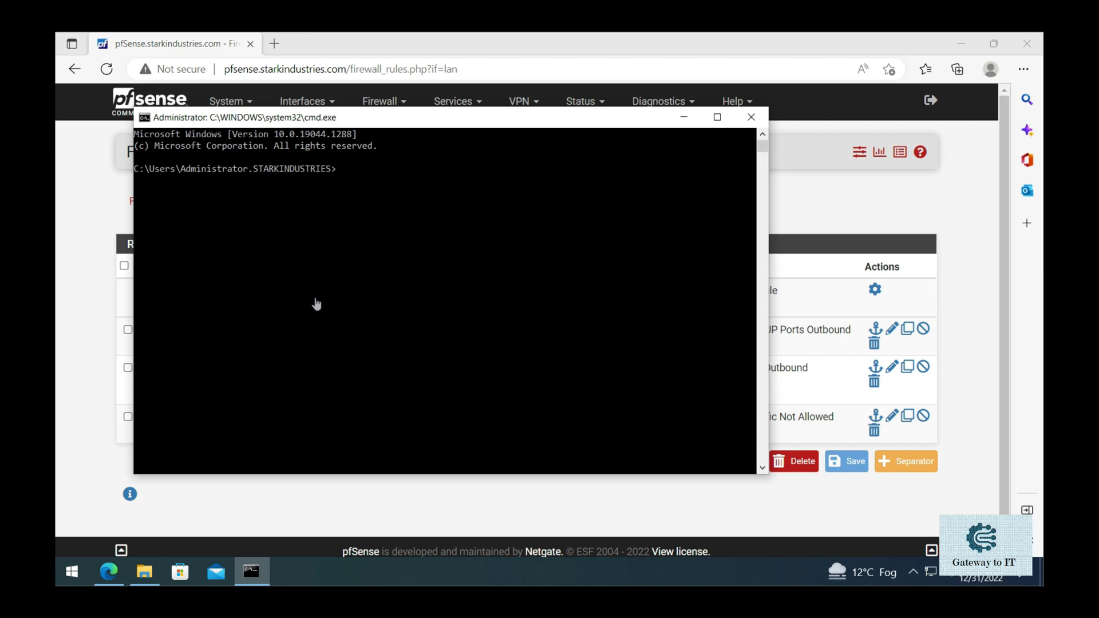
pyautogui.write('p')
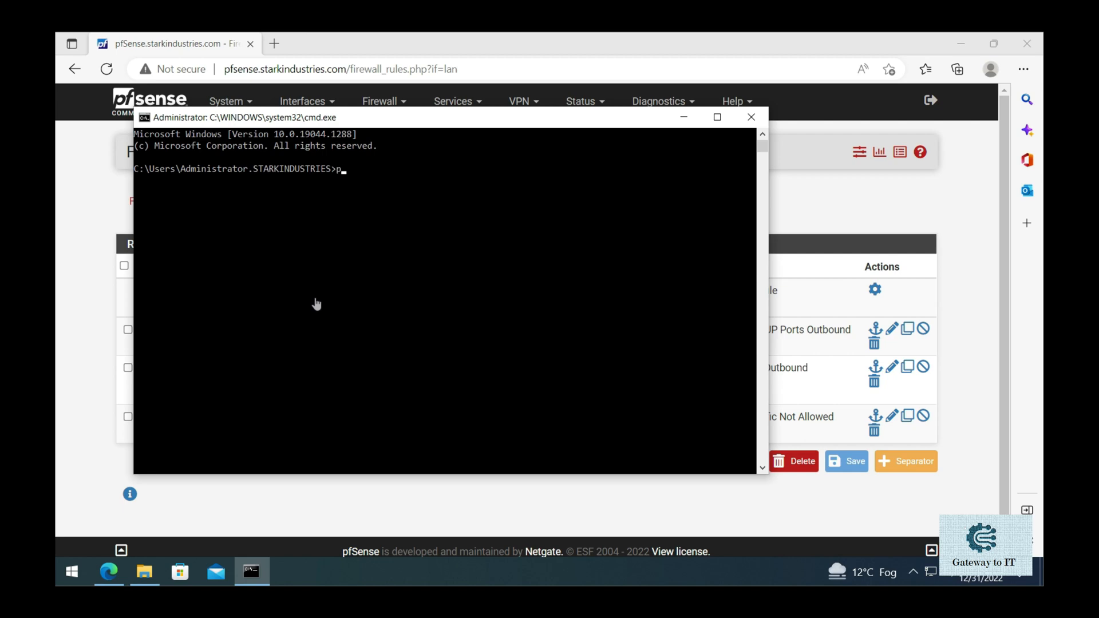
pyautogui.write('ing www.google.com')
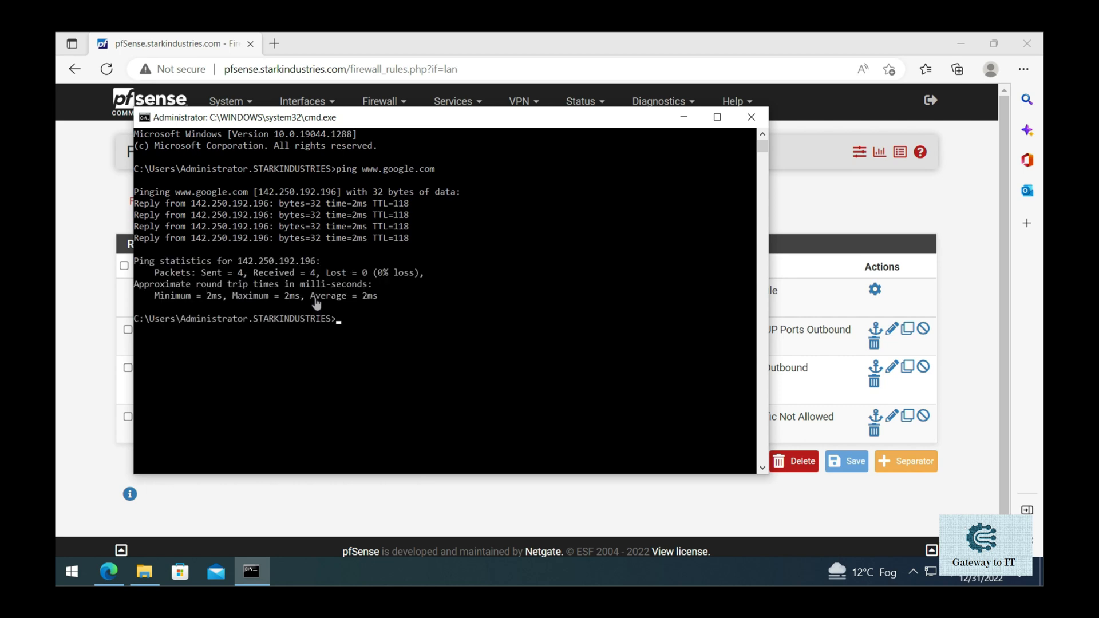
pyautogui.write('ping www.google.com')
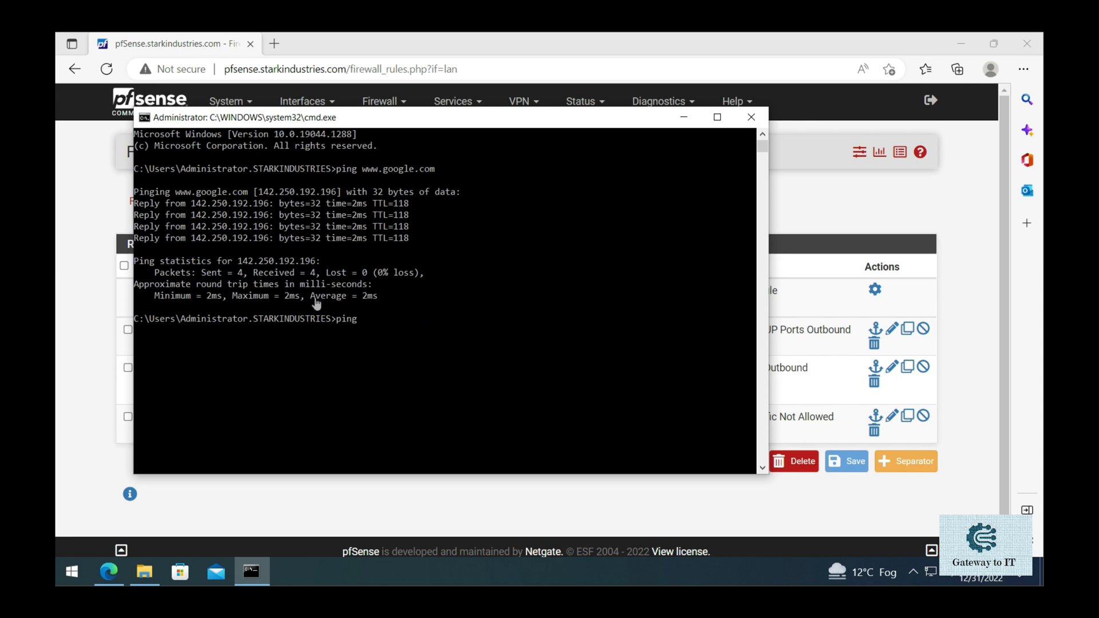
pyautogui.write('www.')
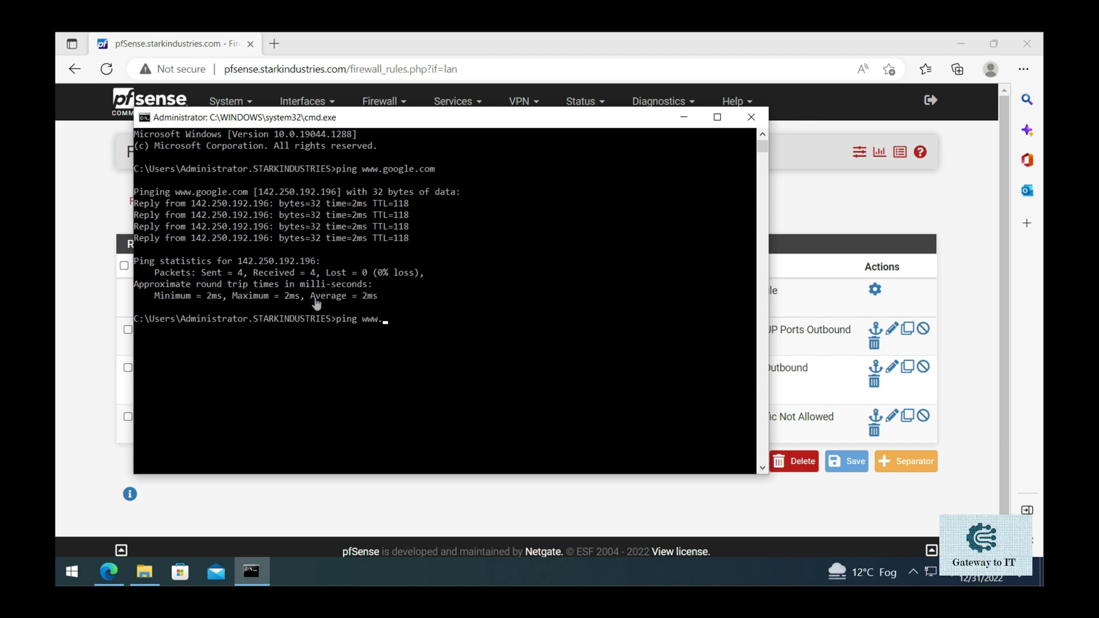
pyautogui.write('vmware.com')
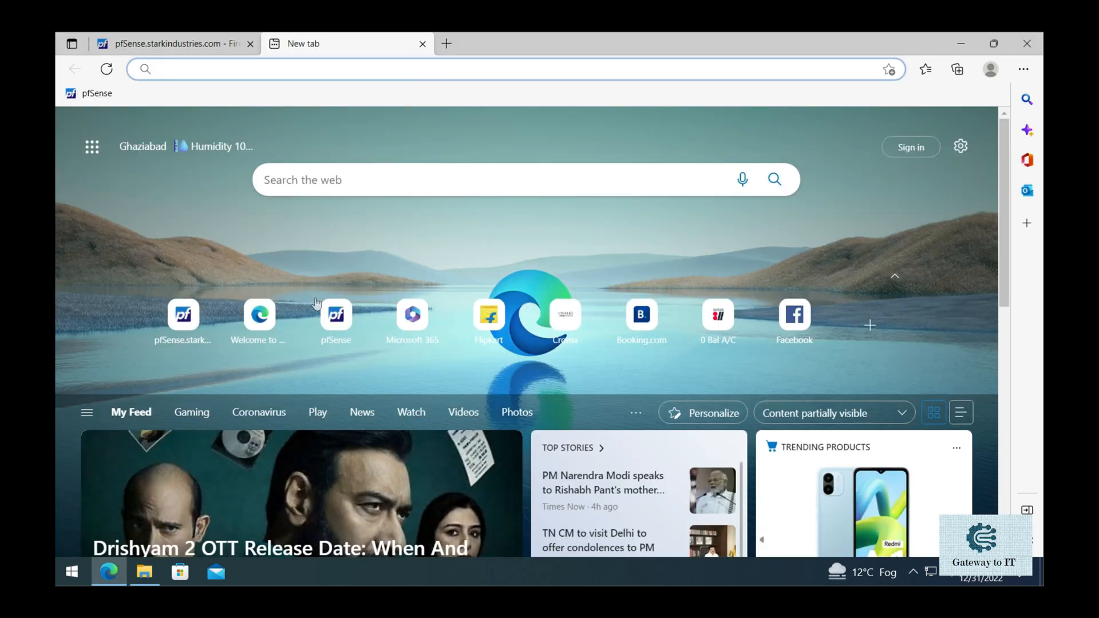
pyautogui.write('www.google.com')
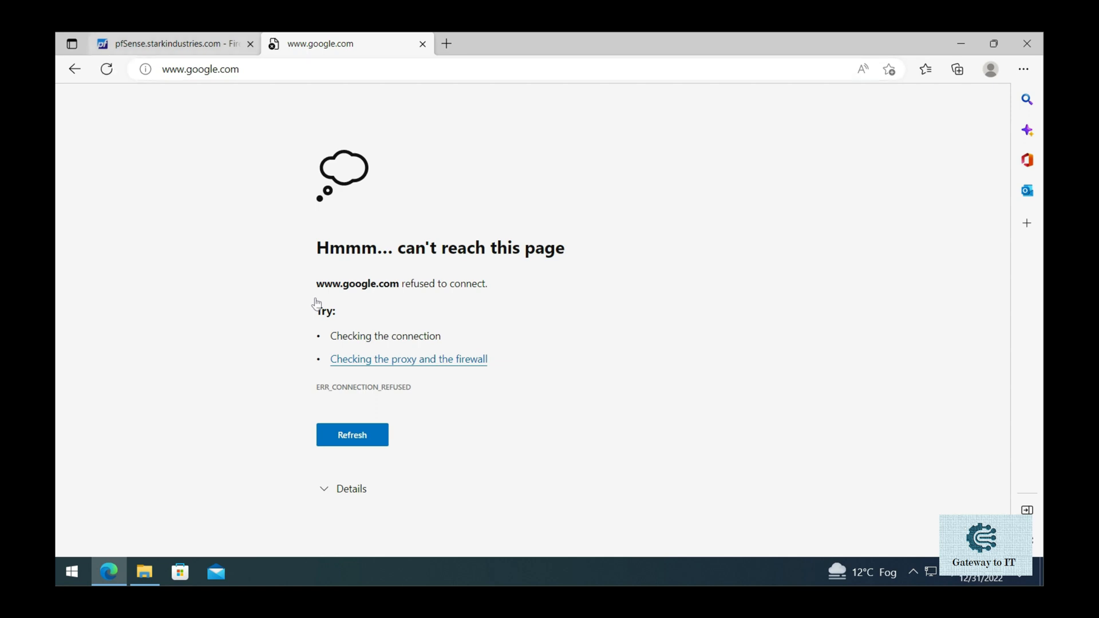
pyautogui.click(171, 44)
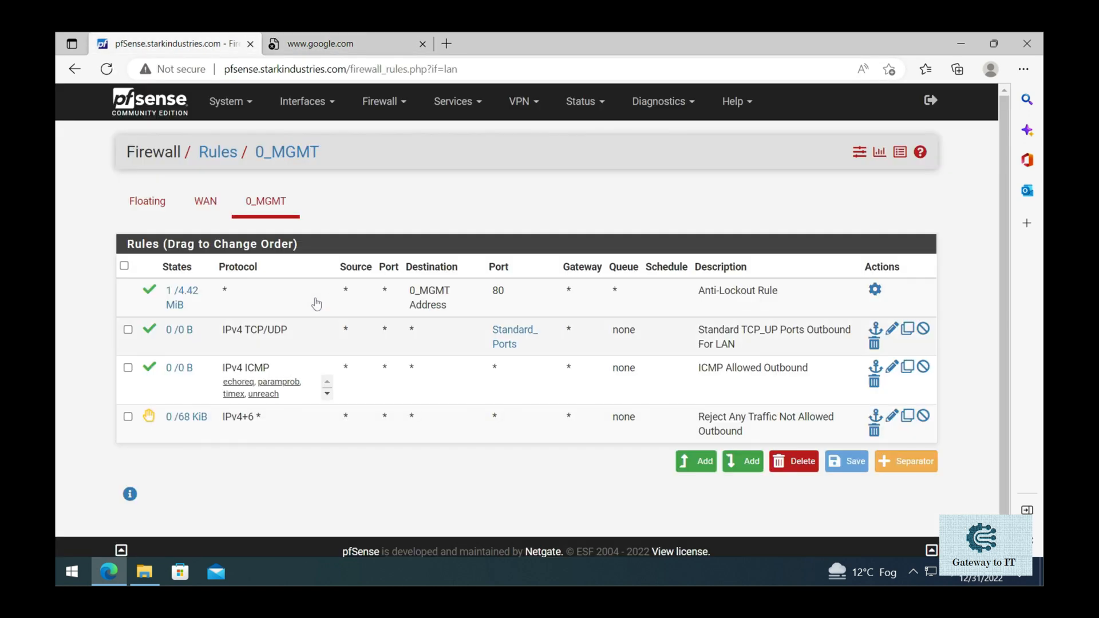
pyautogui.moveTo(516, 337)
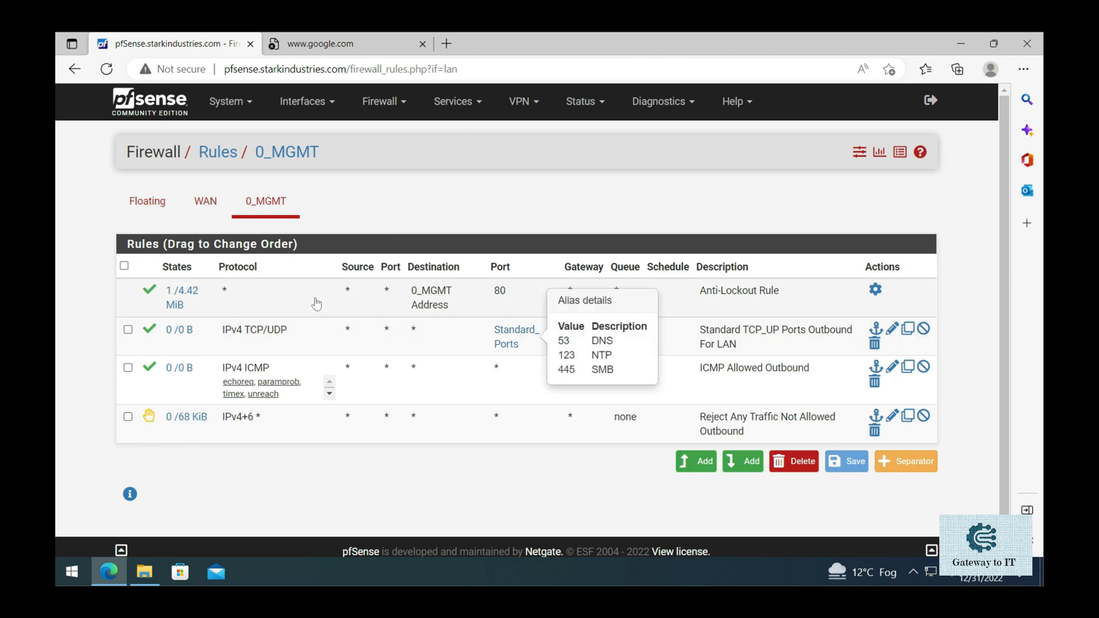